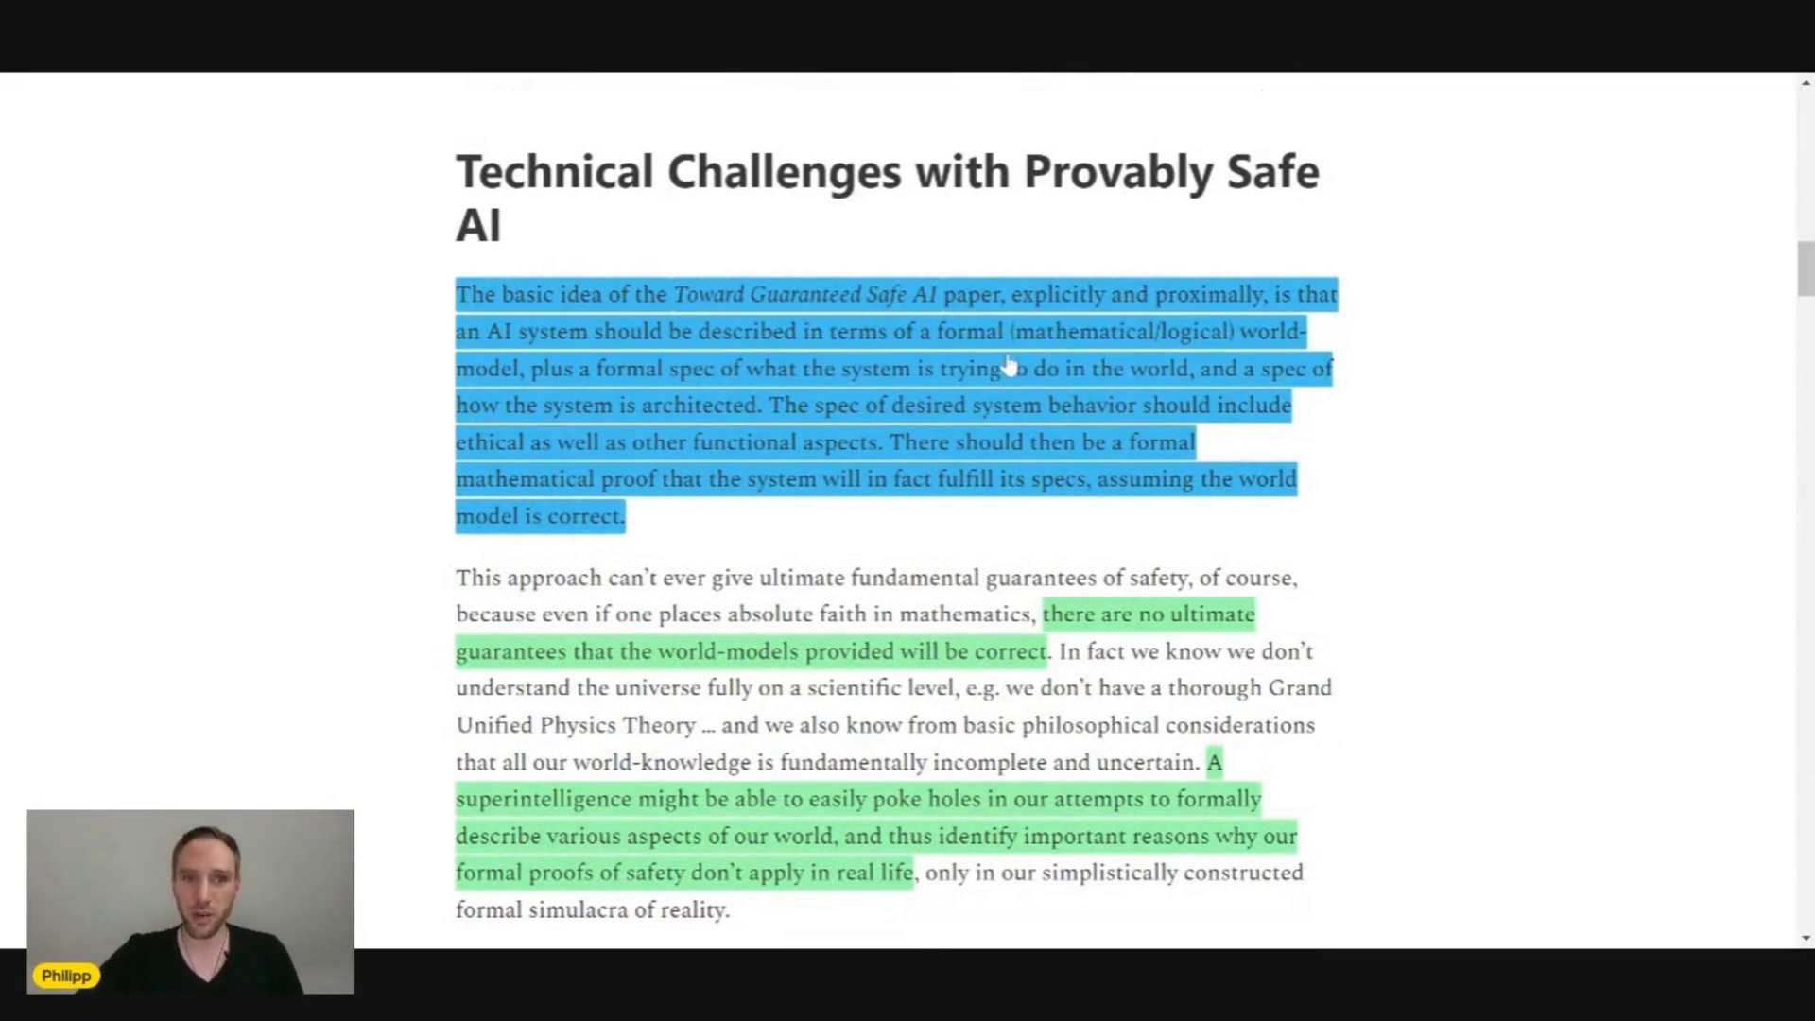
mouse_move(787, 307)
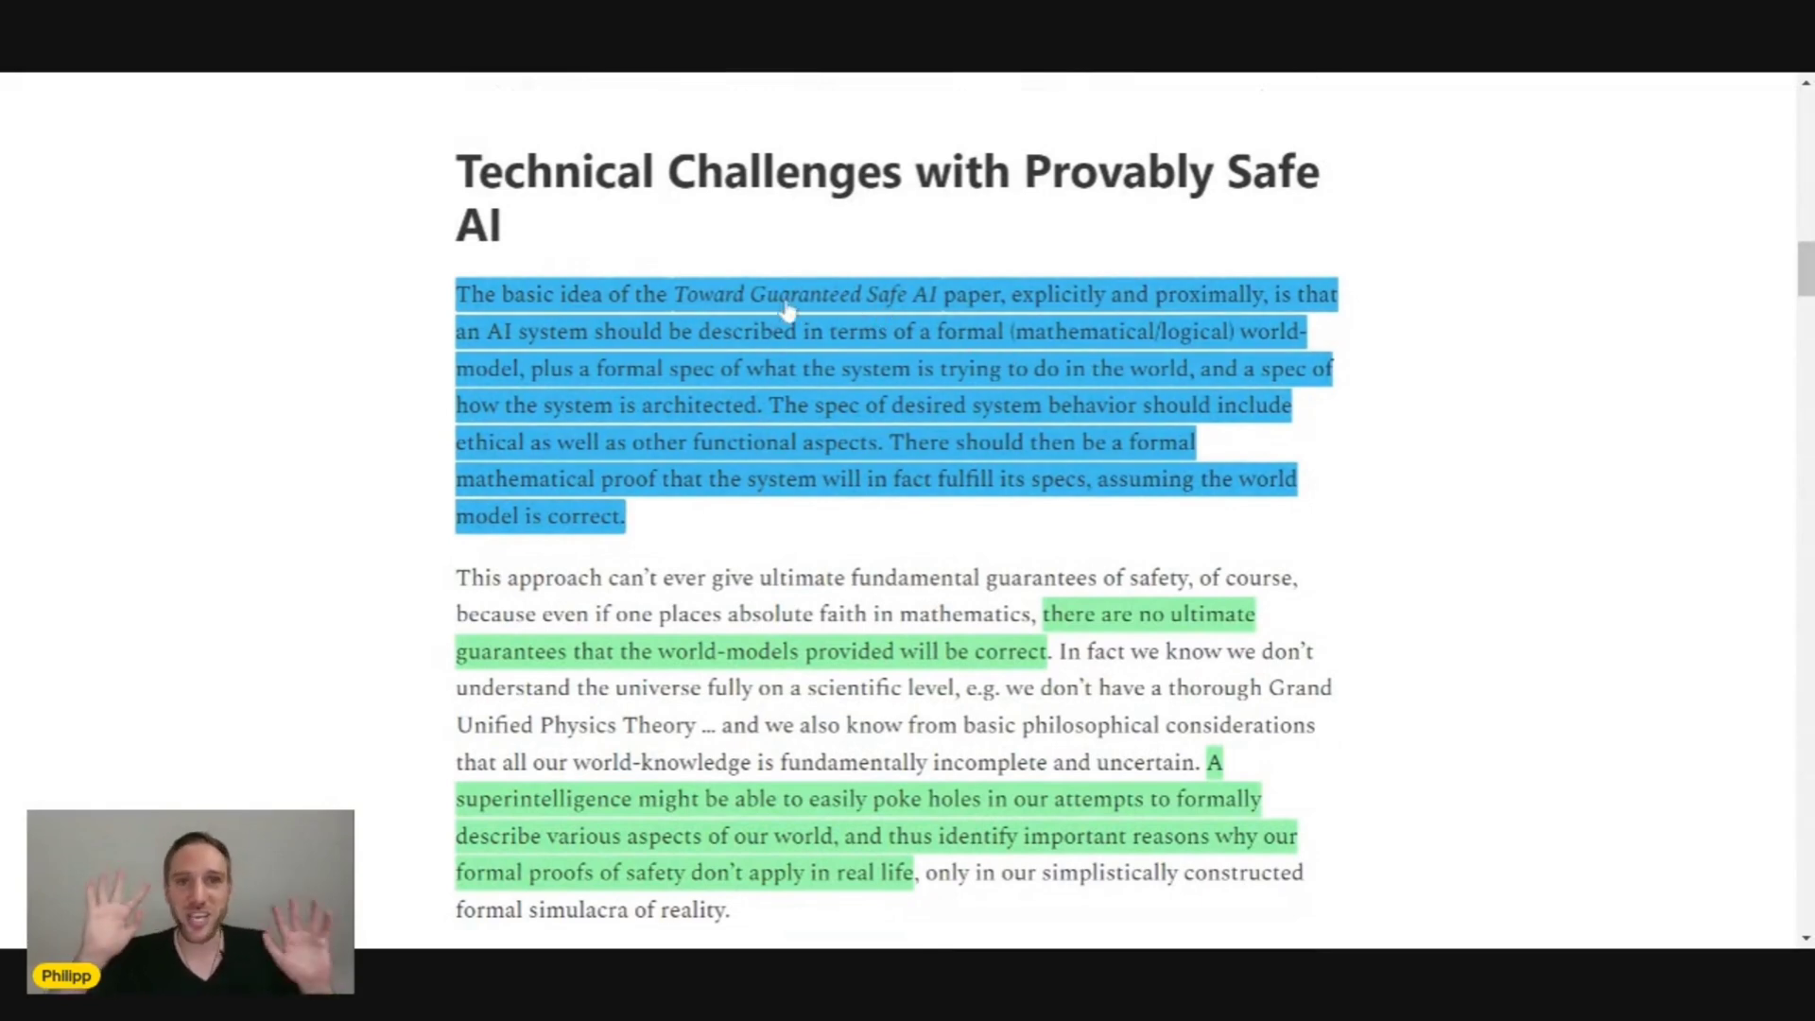
mouse_move(902, 347)
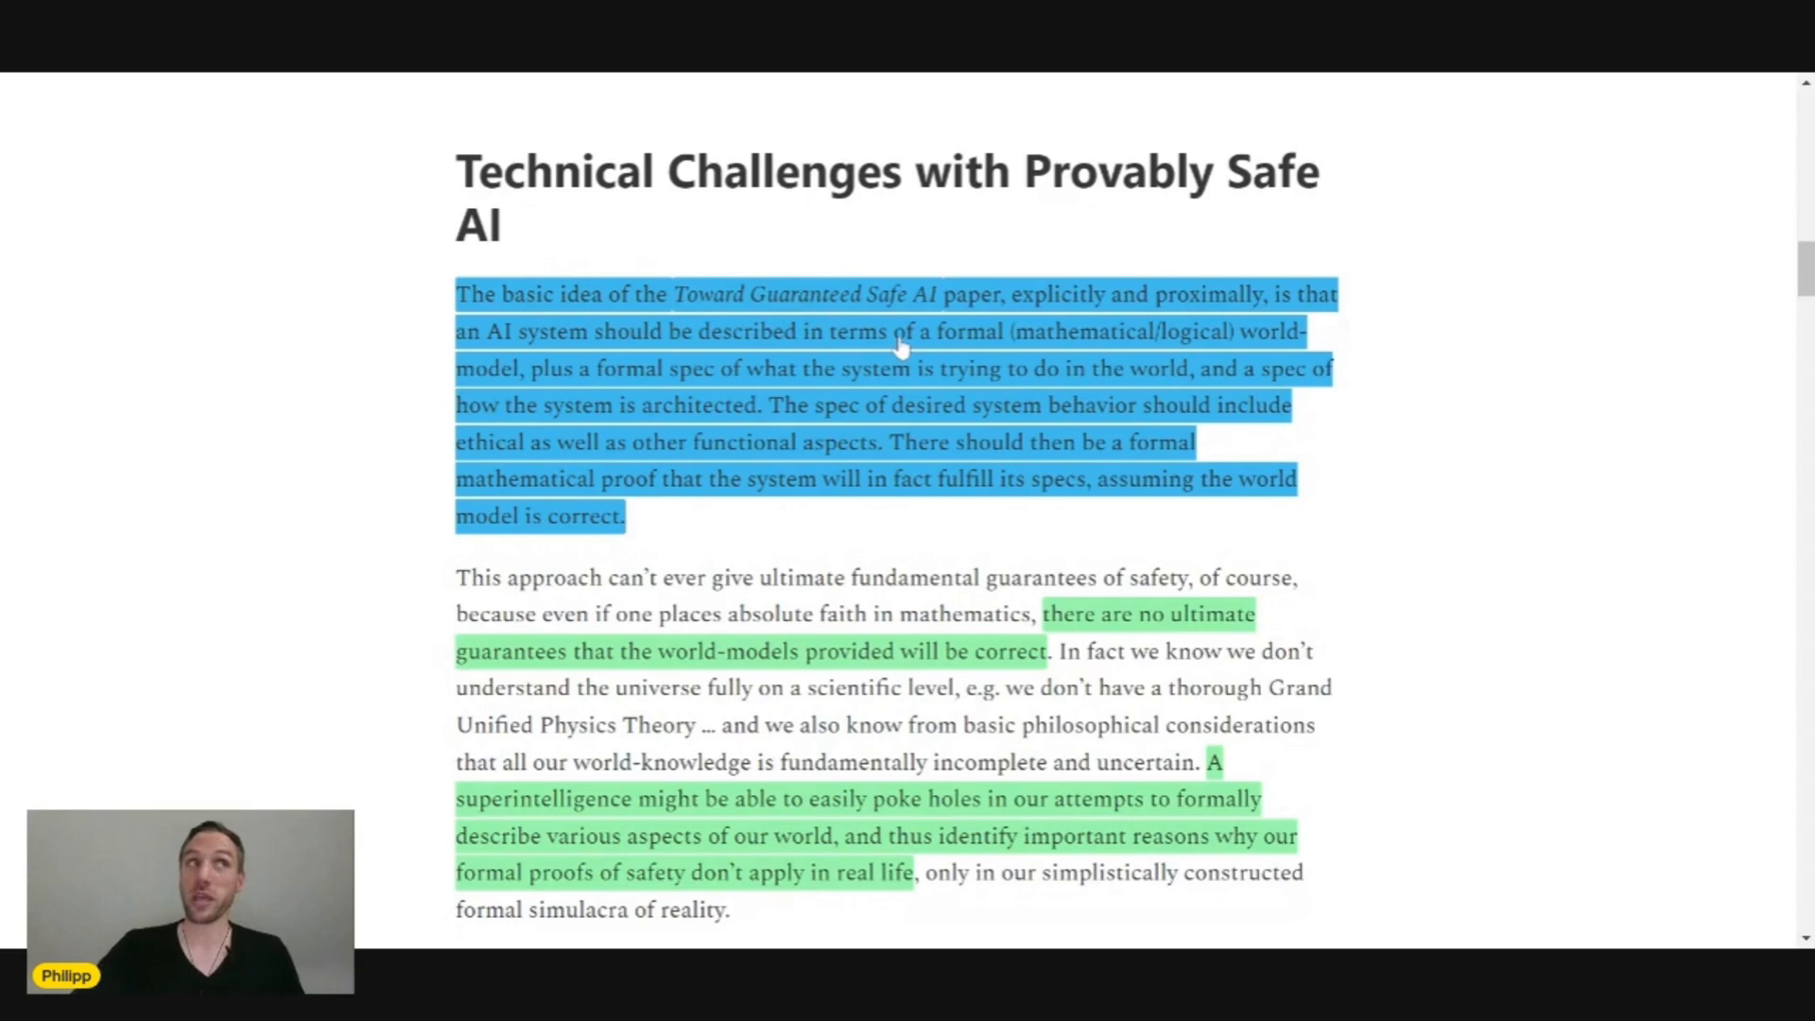
mouse_move(1056, 313)
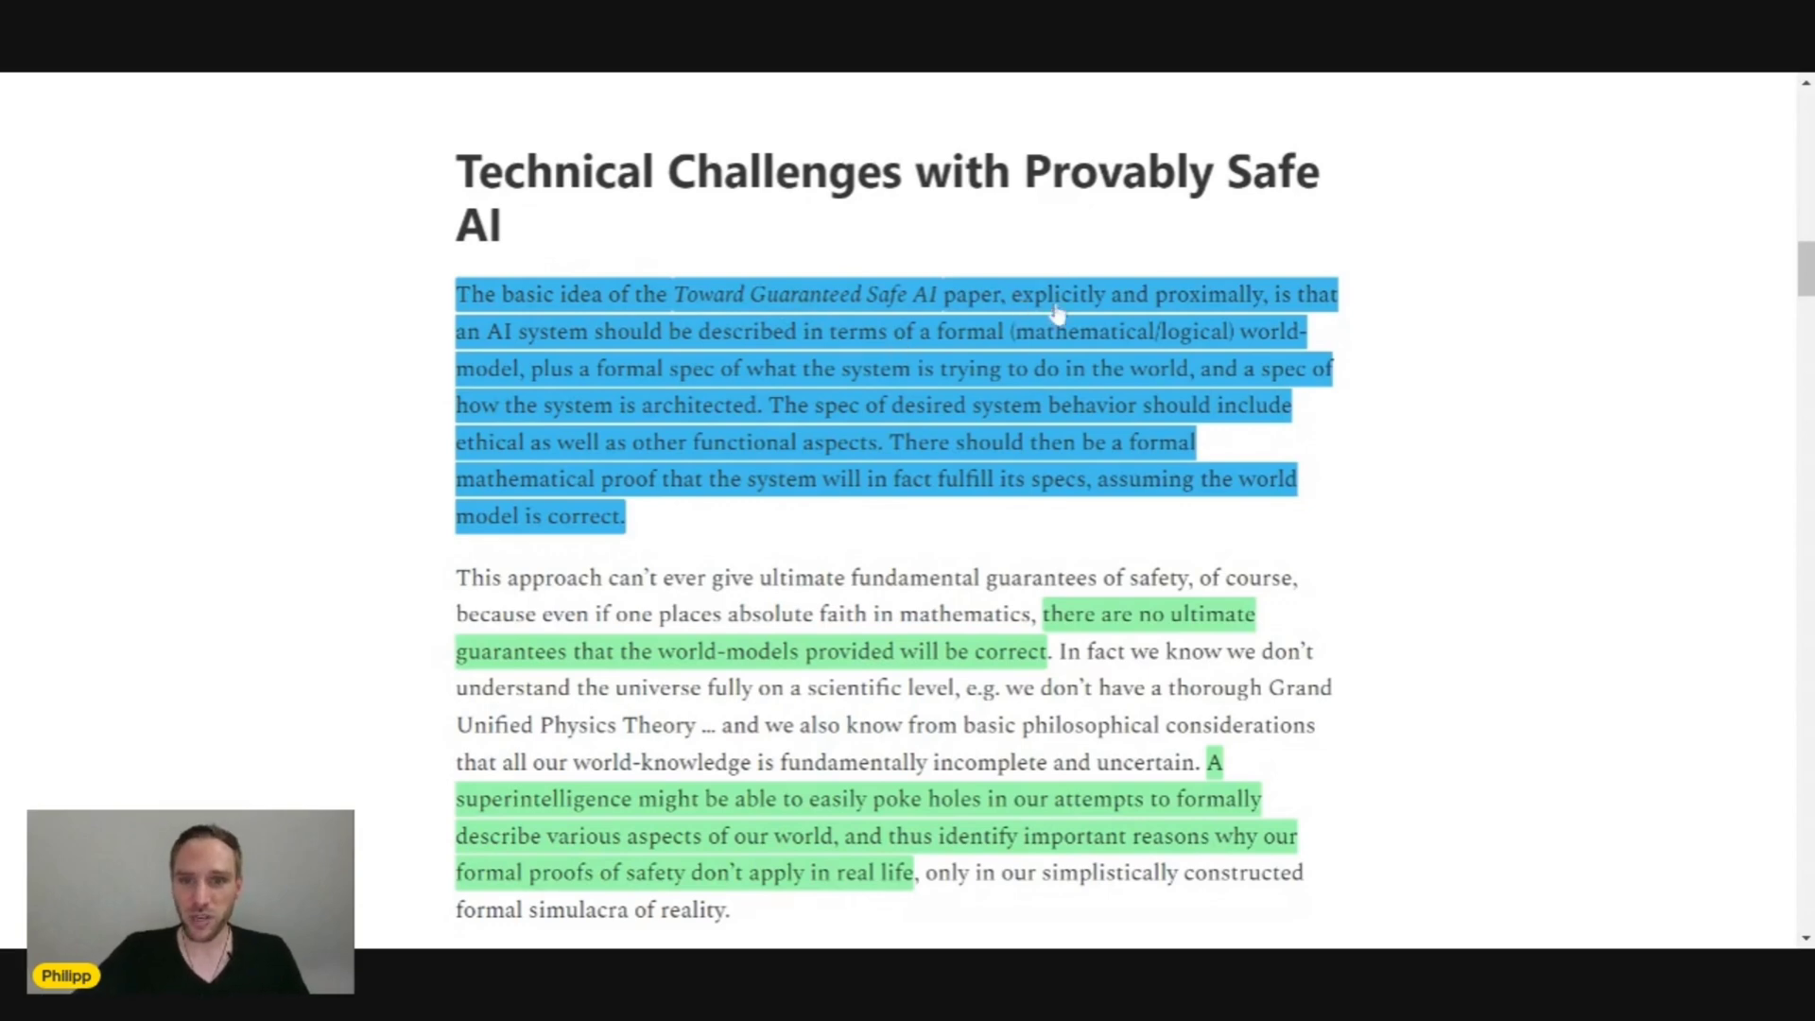
mouse_move(584, 370)
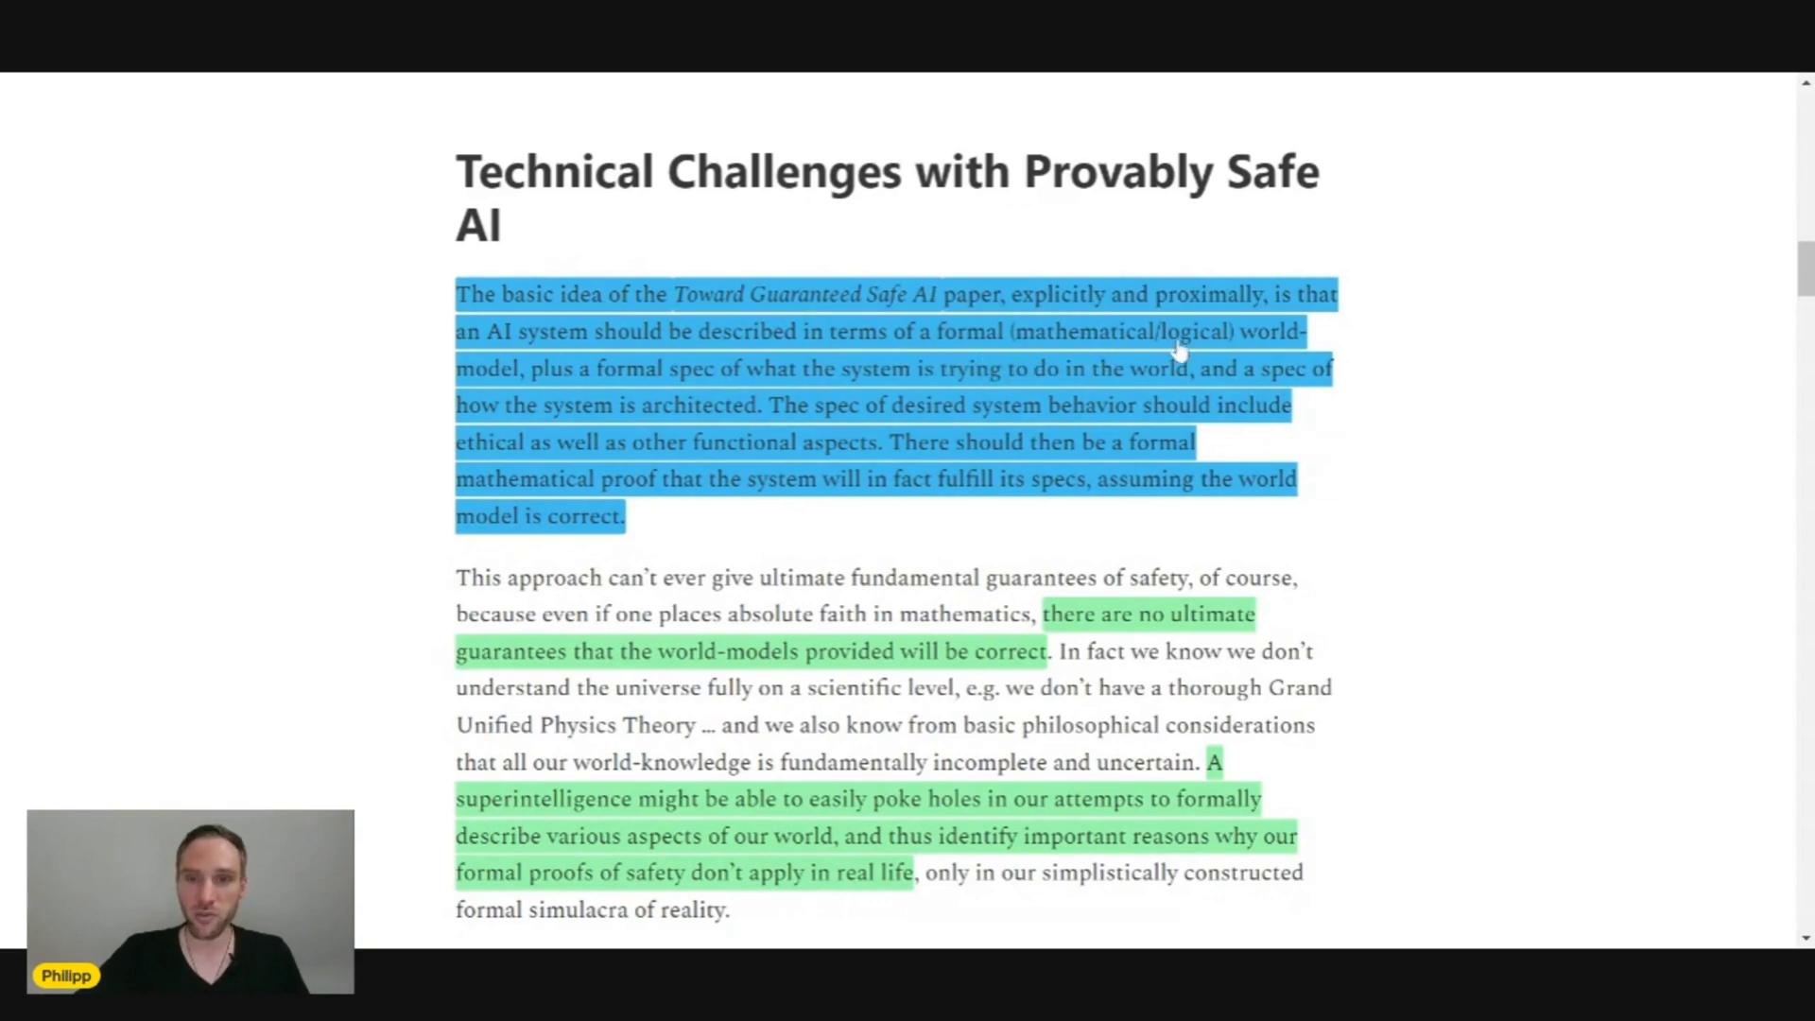
mouse_move(634, 397)
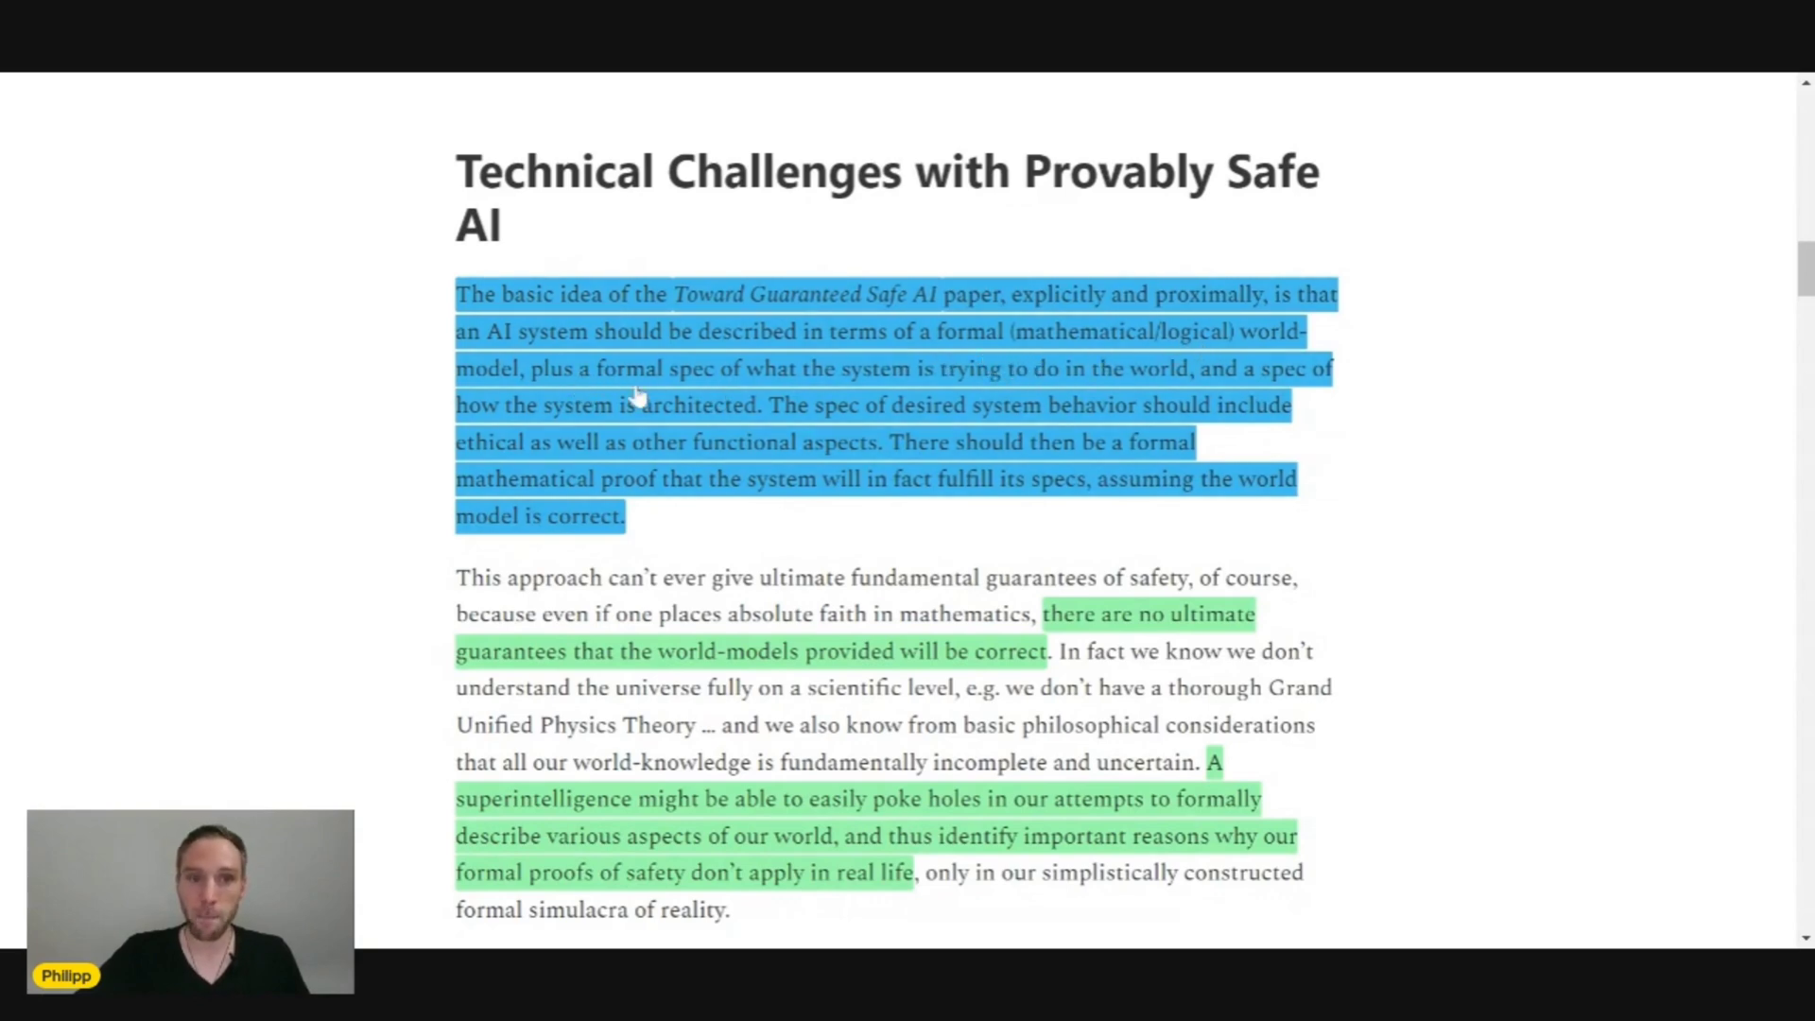
mouse_move(741, 399)
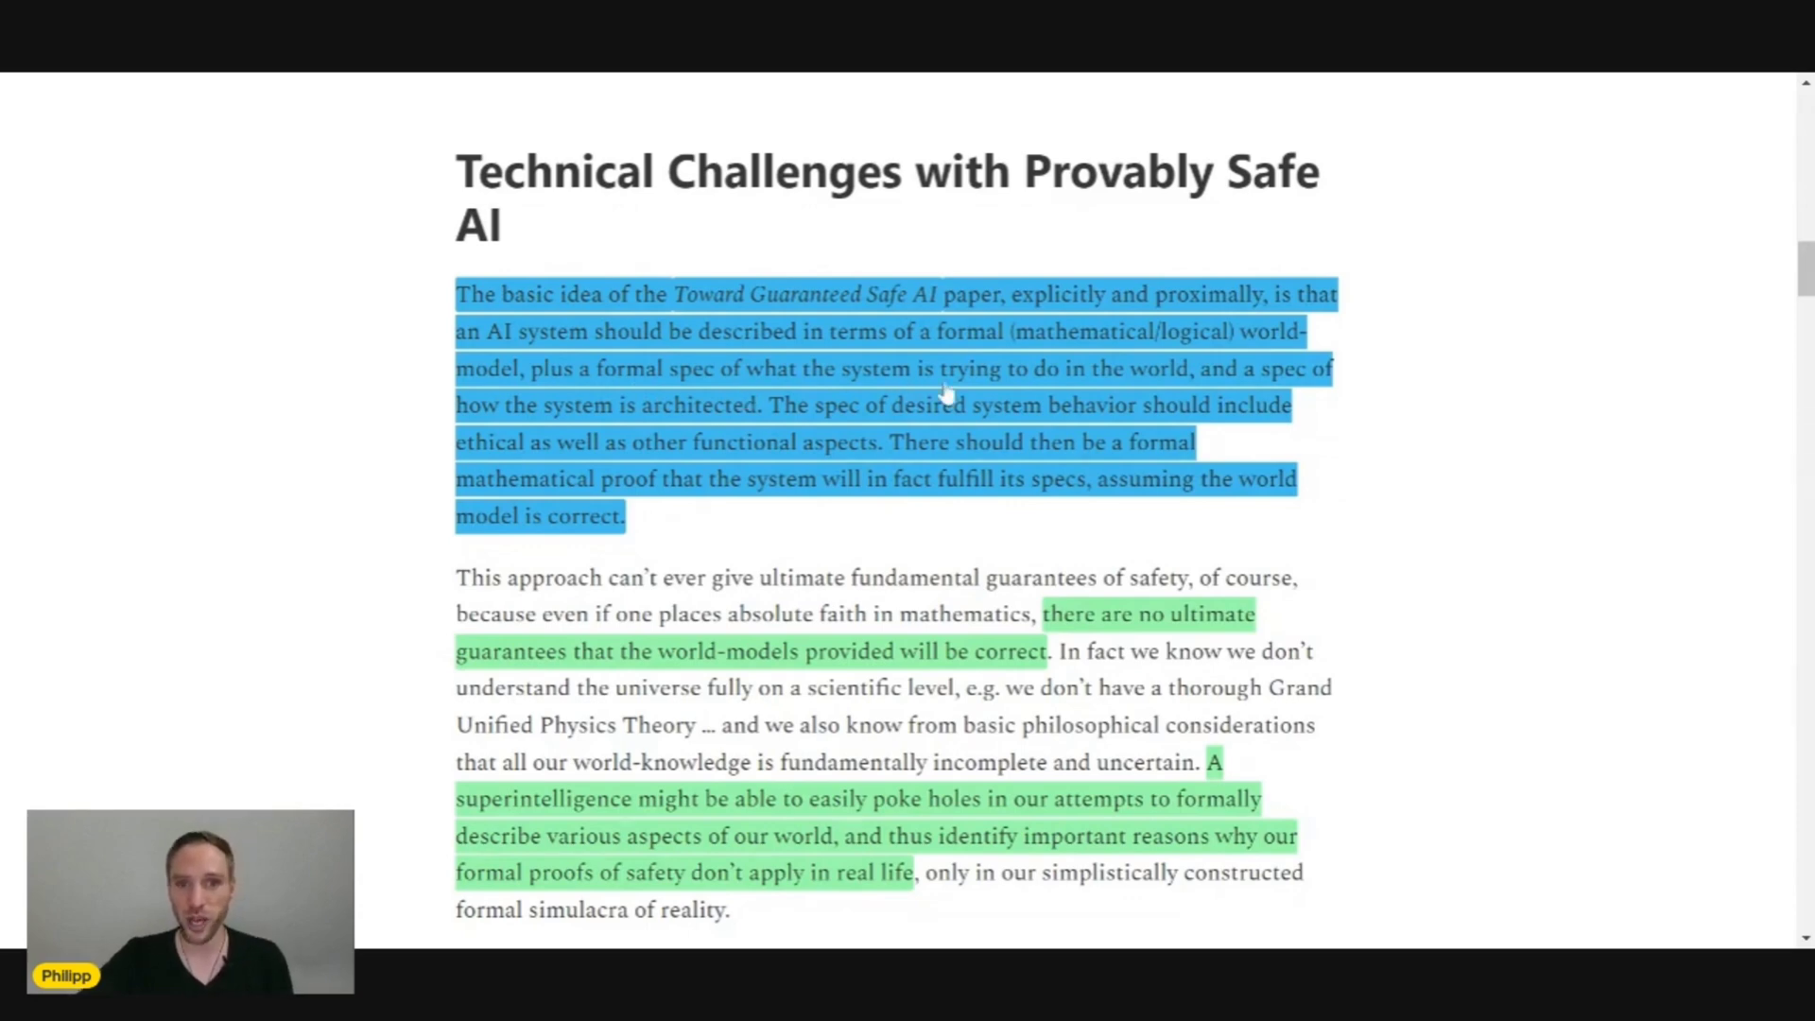
mouse_move(1227, 406)
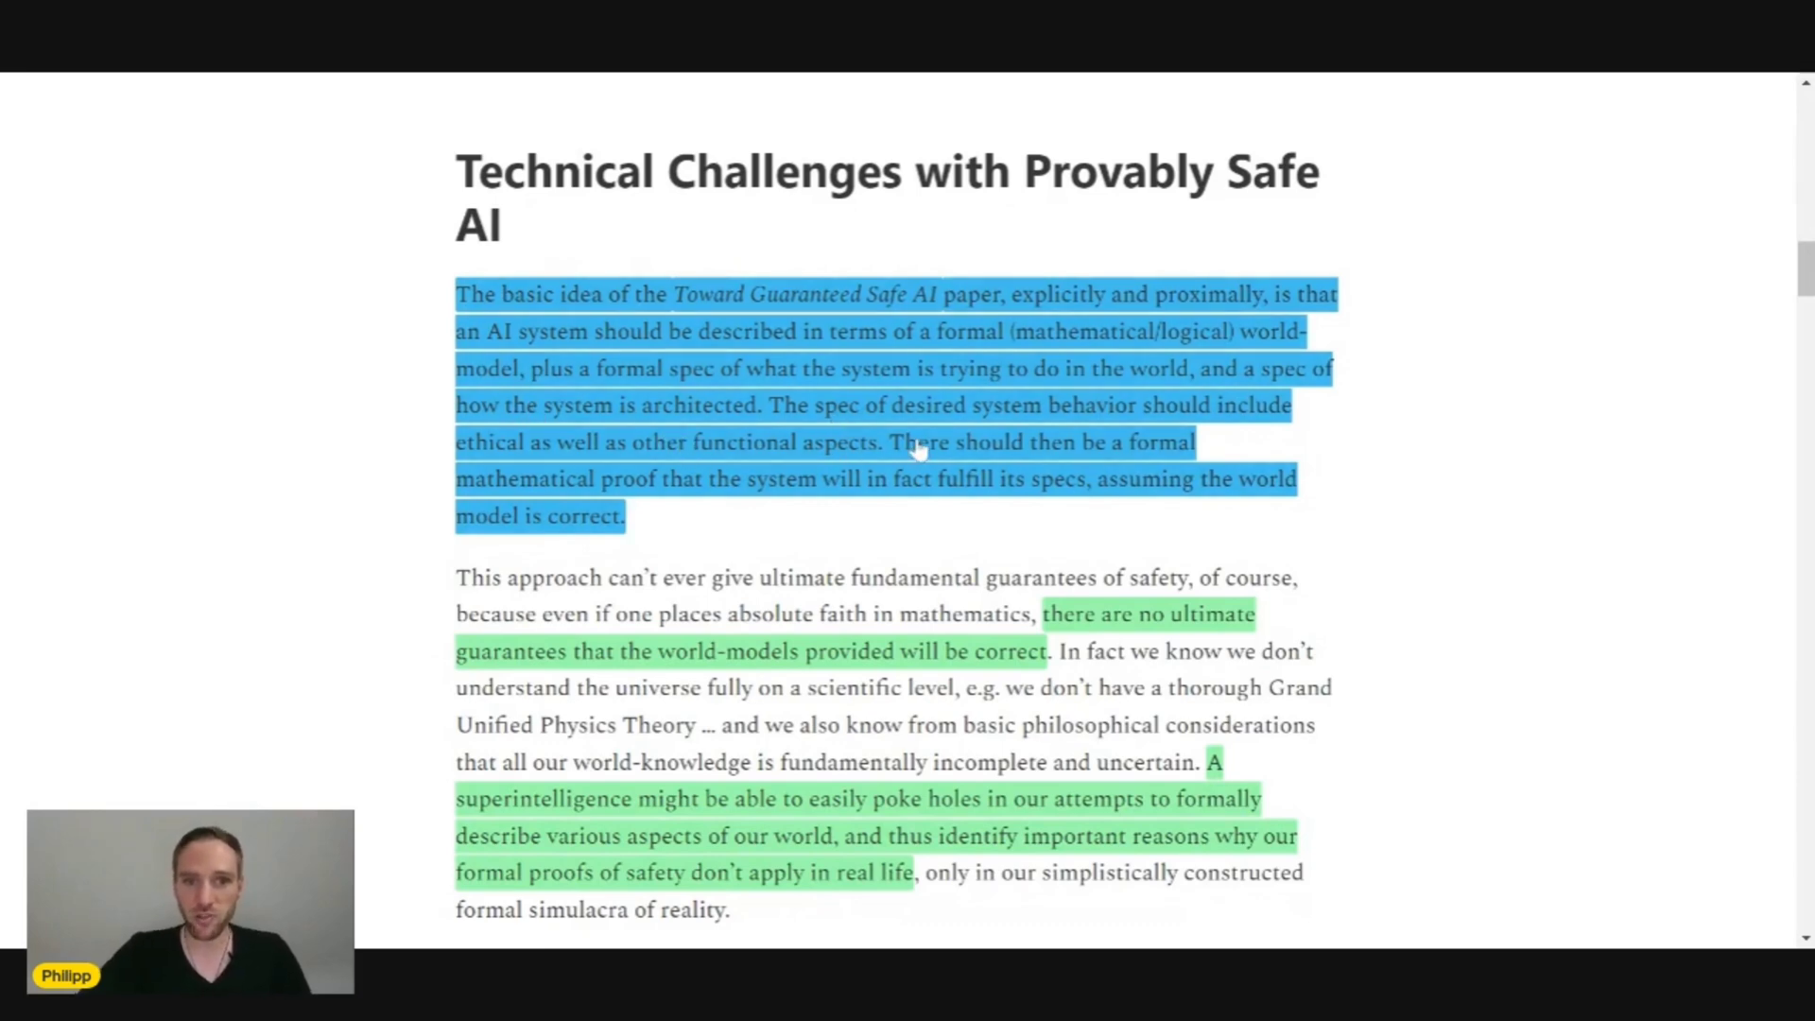
mouse_move(578, 480)
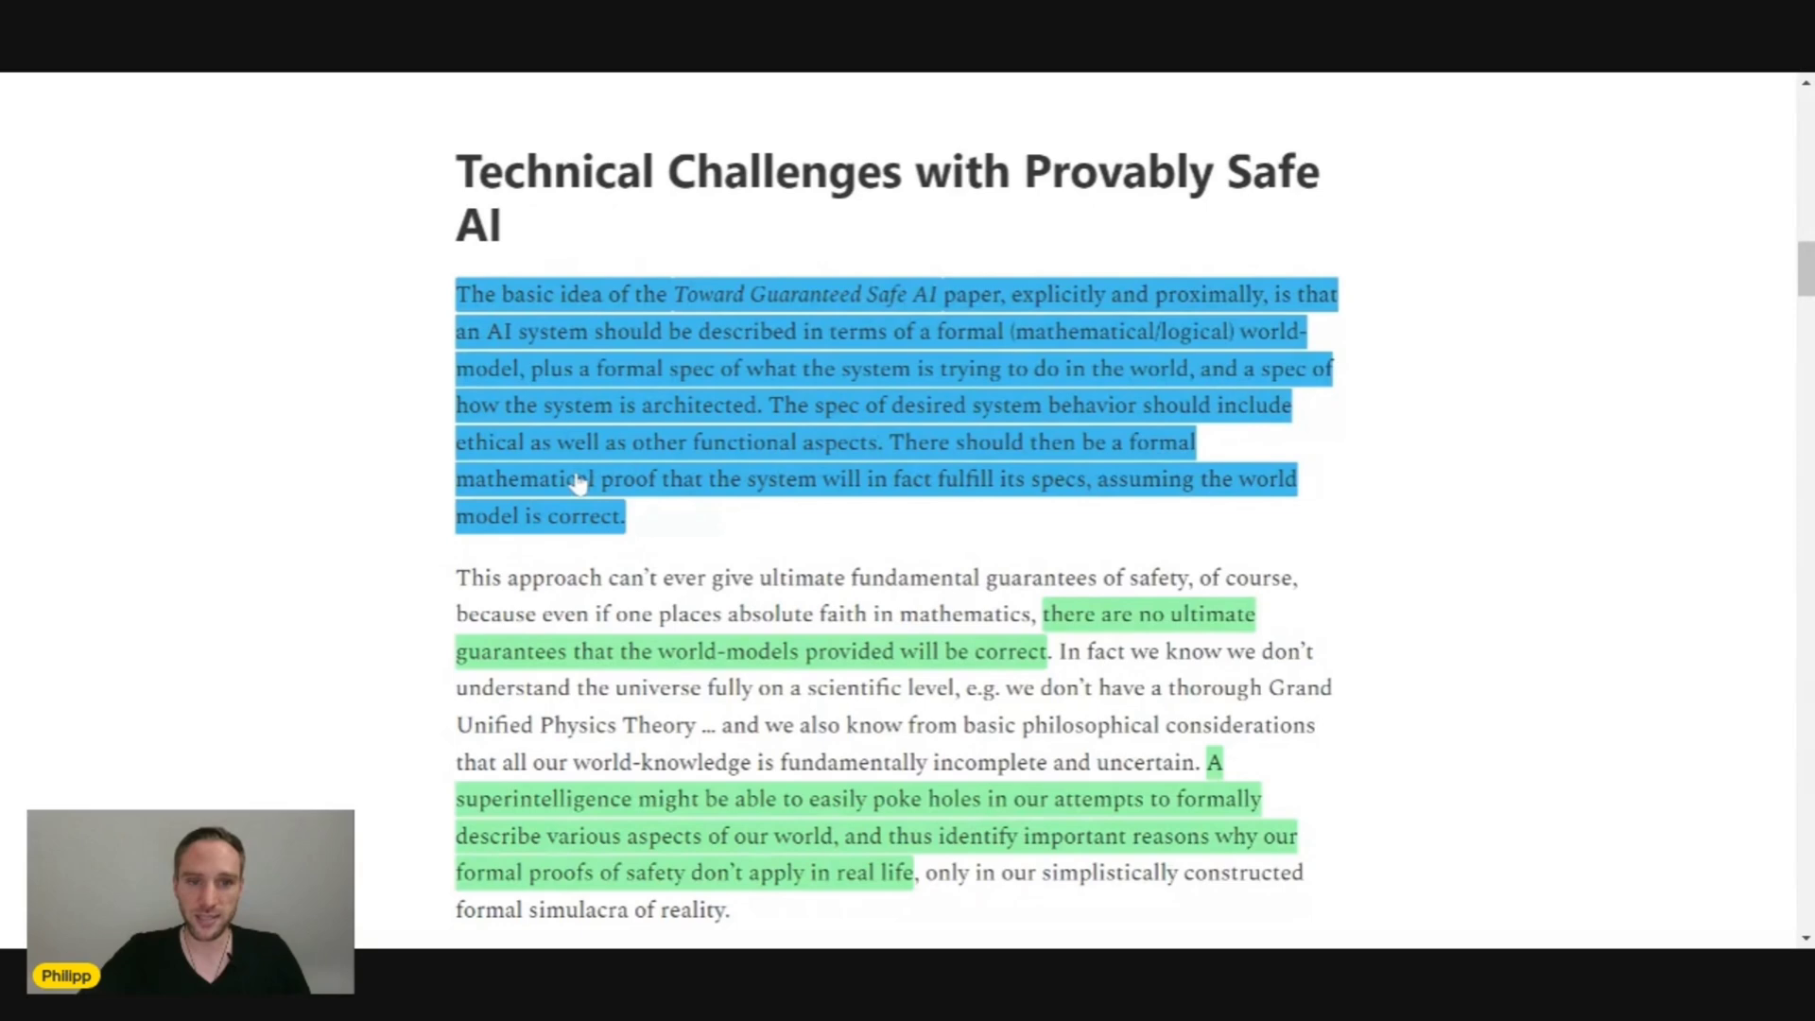
mouse_move(782, 474)
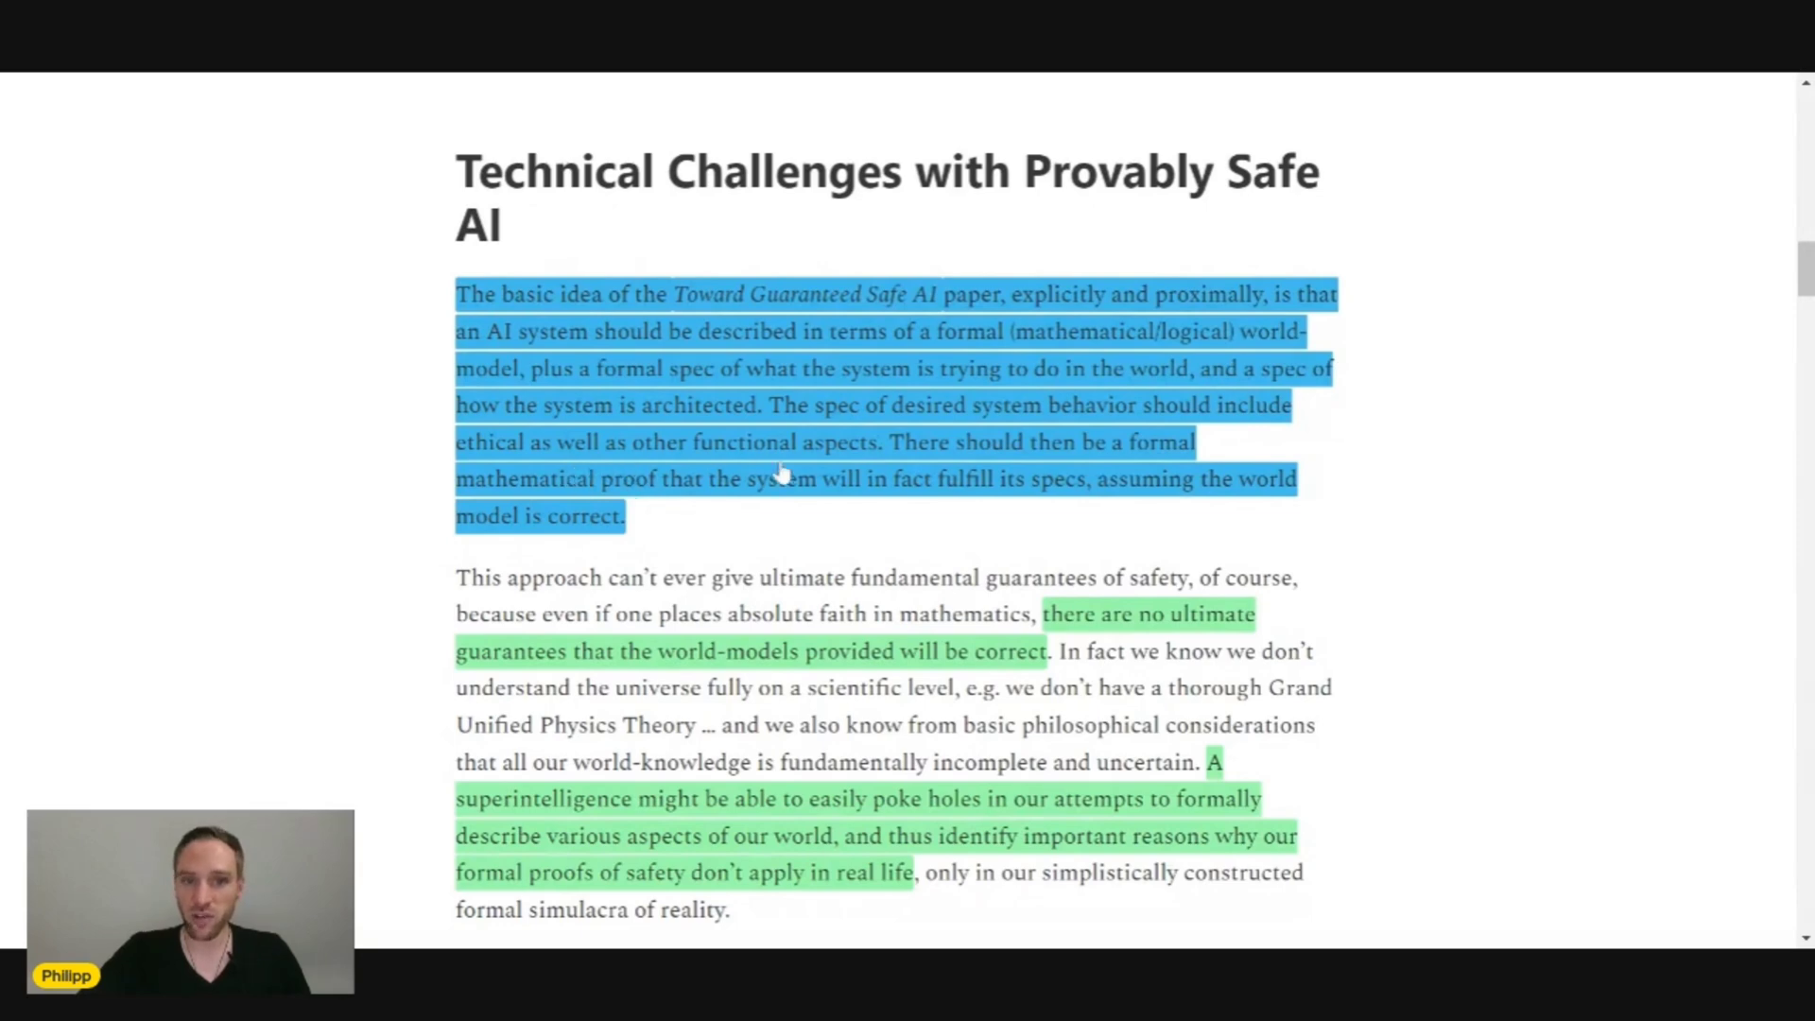
mouse_move(995, 474)
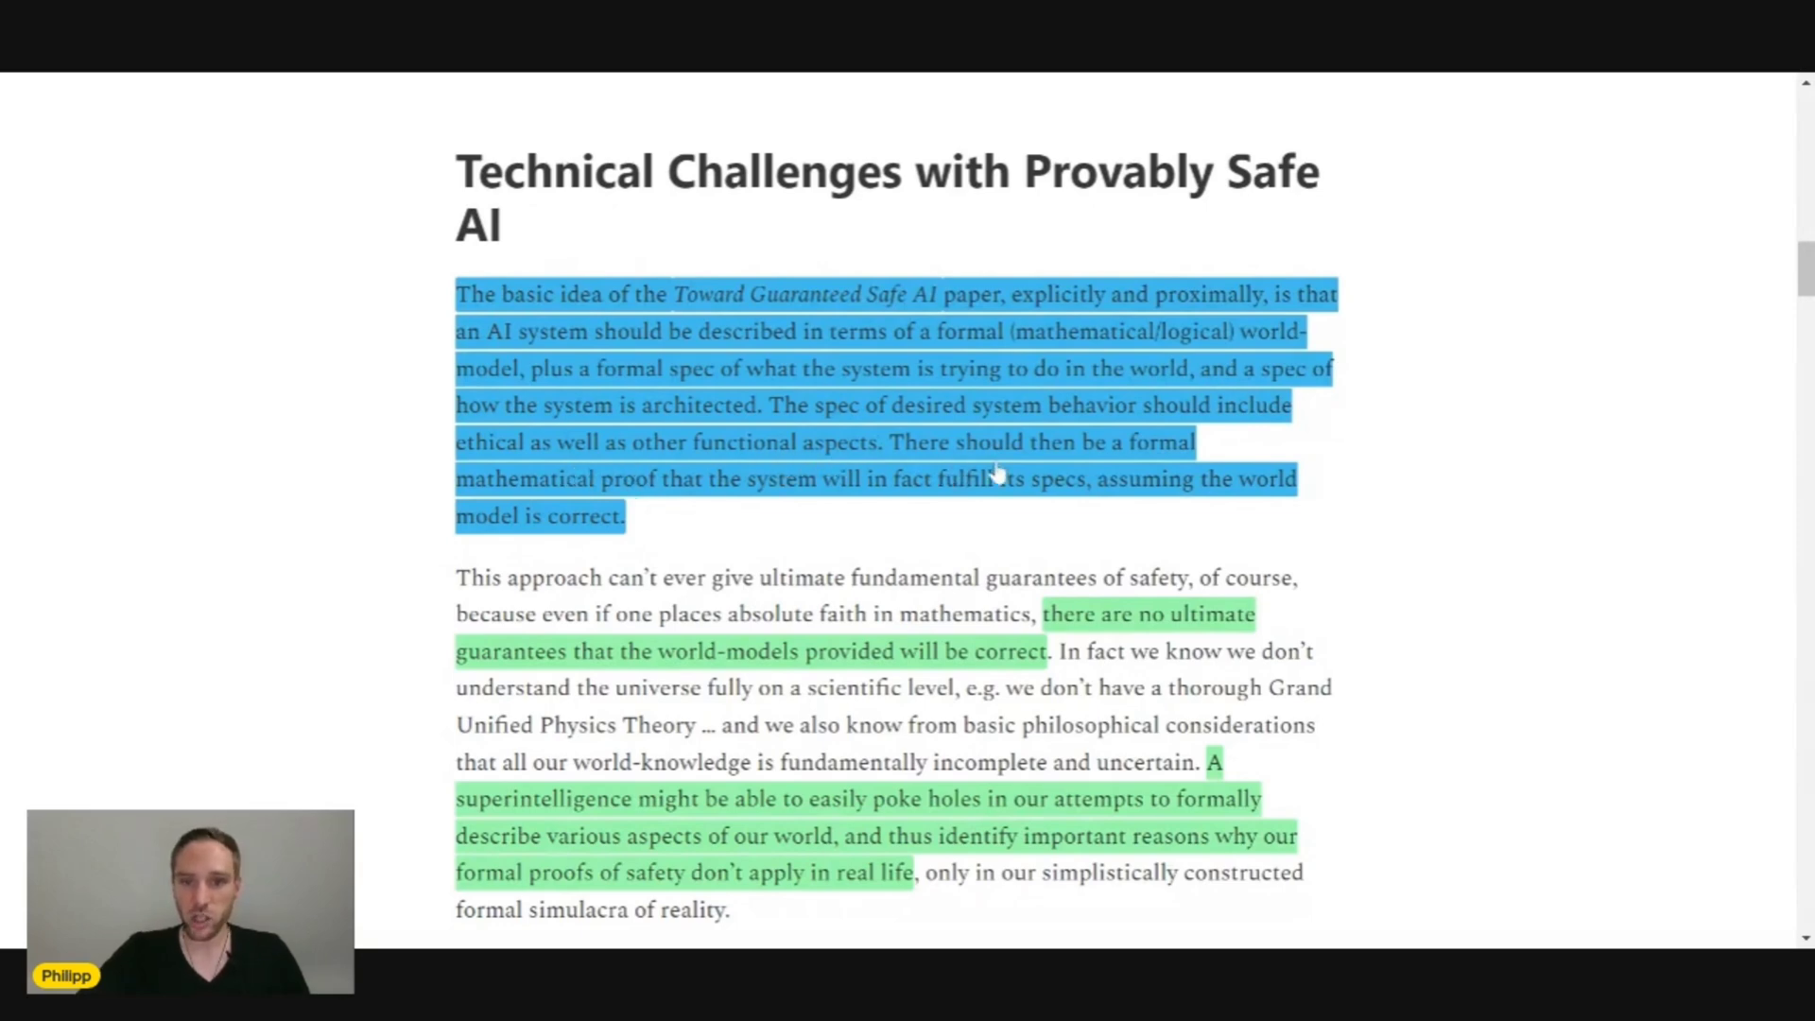
mouse_move(723, 492)
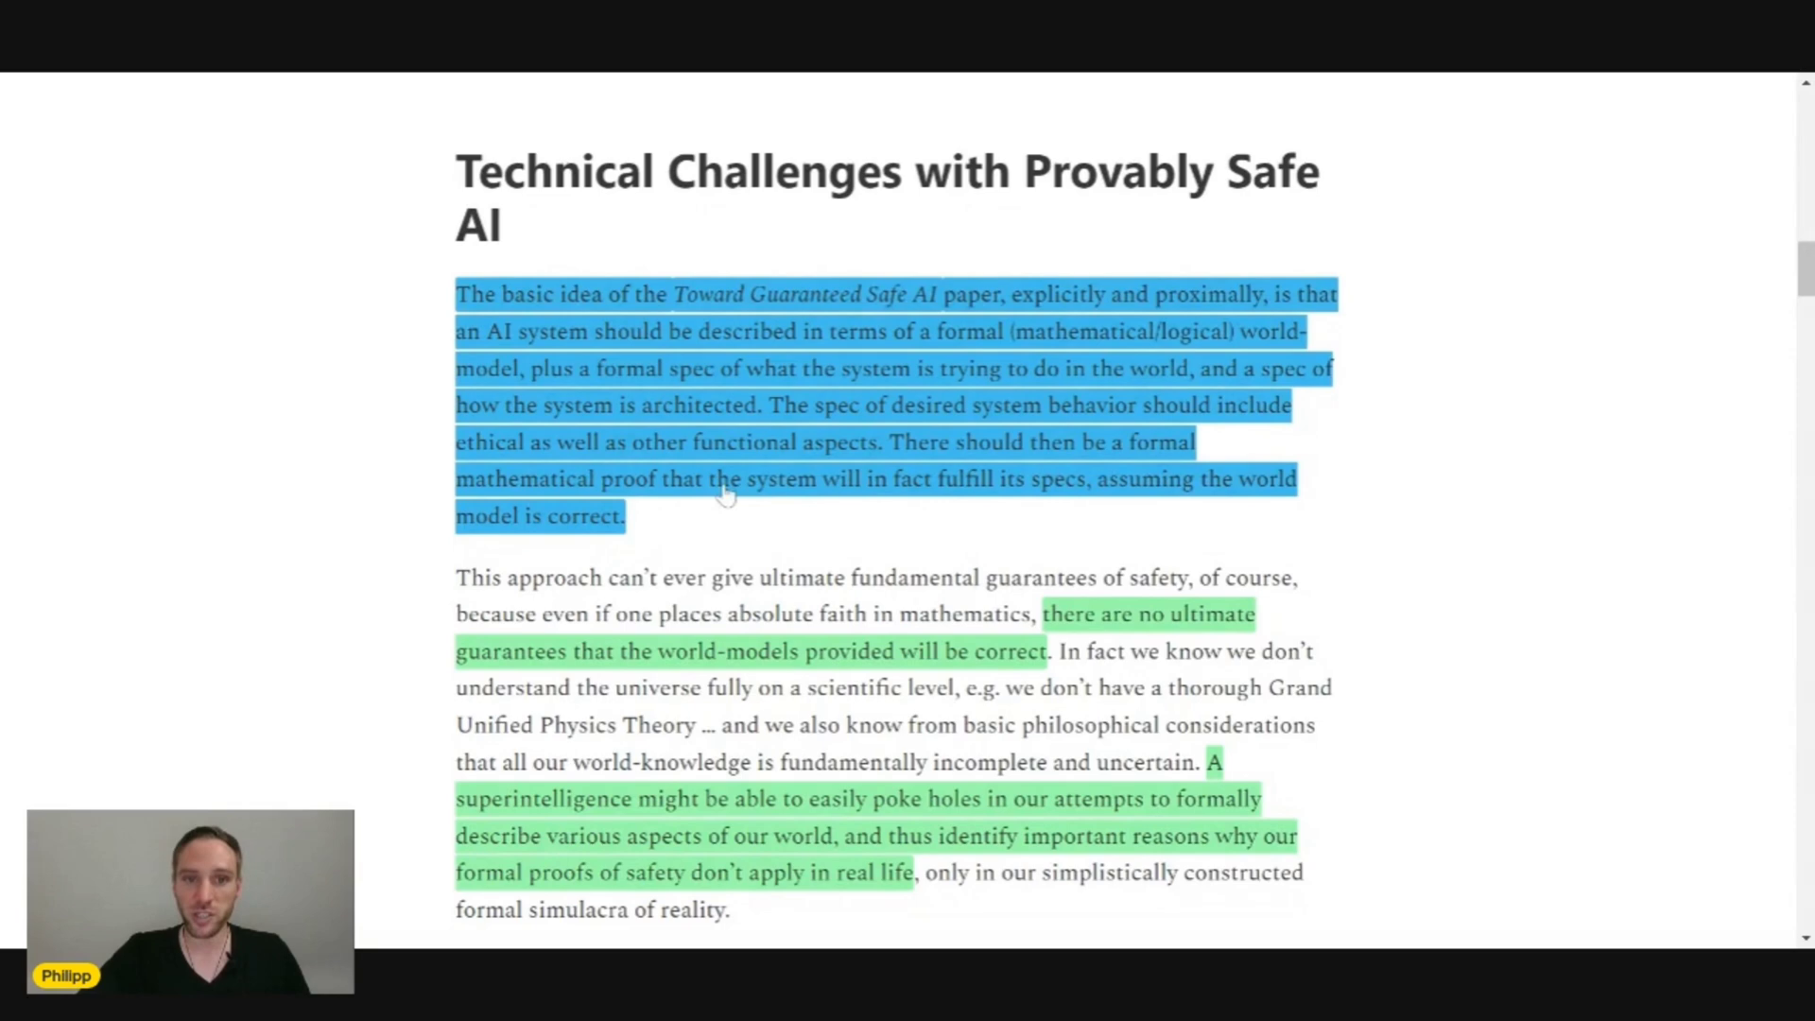
mouse_move(932, 517)
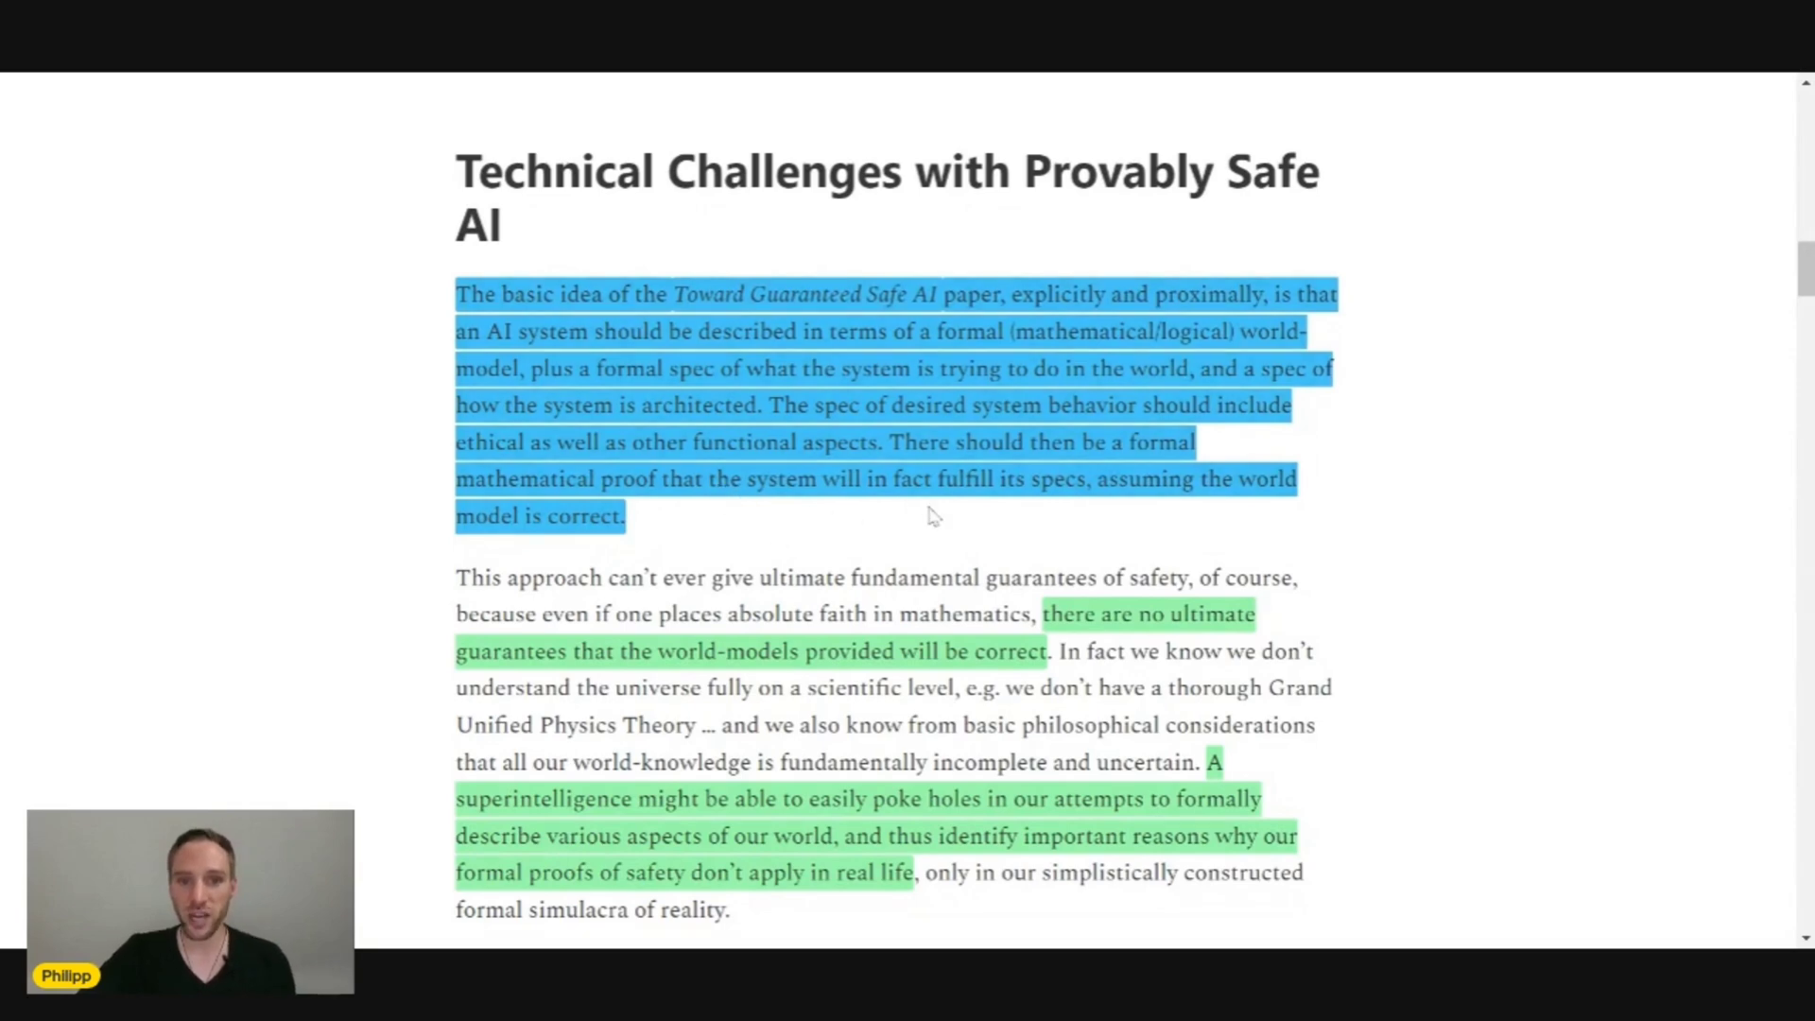
mouse_move(973, 512)
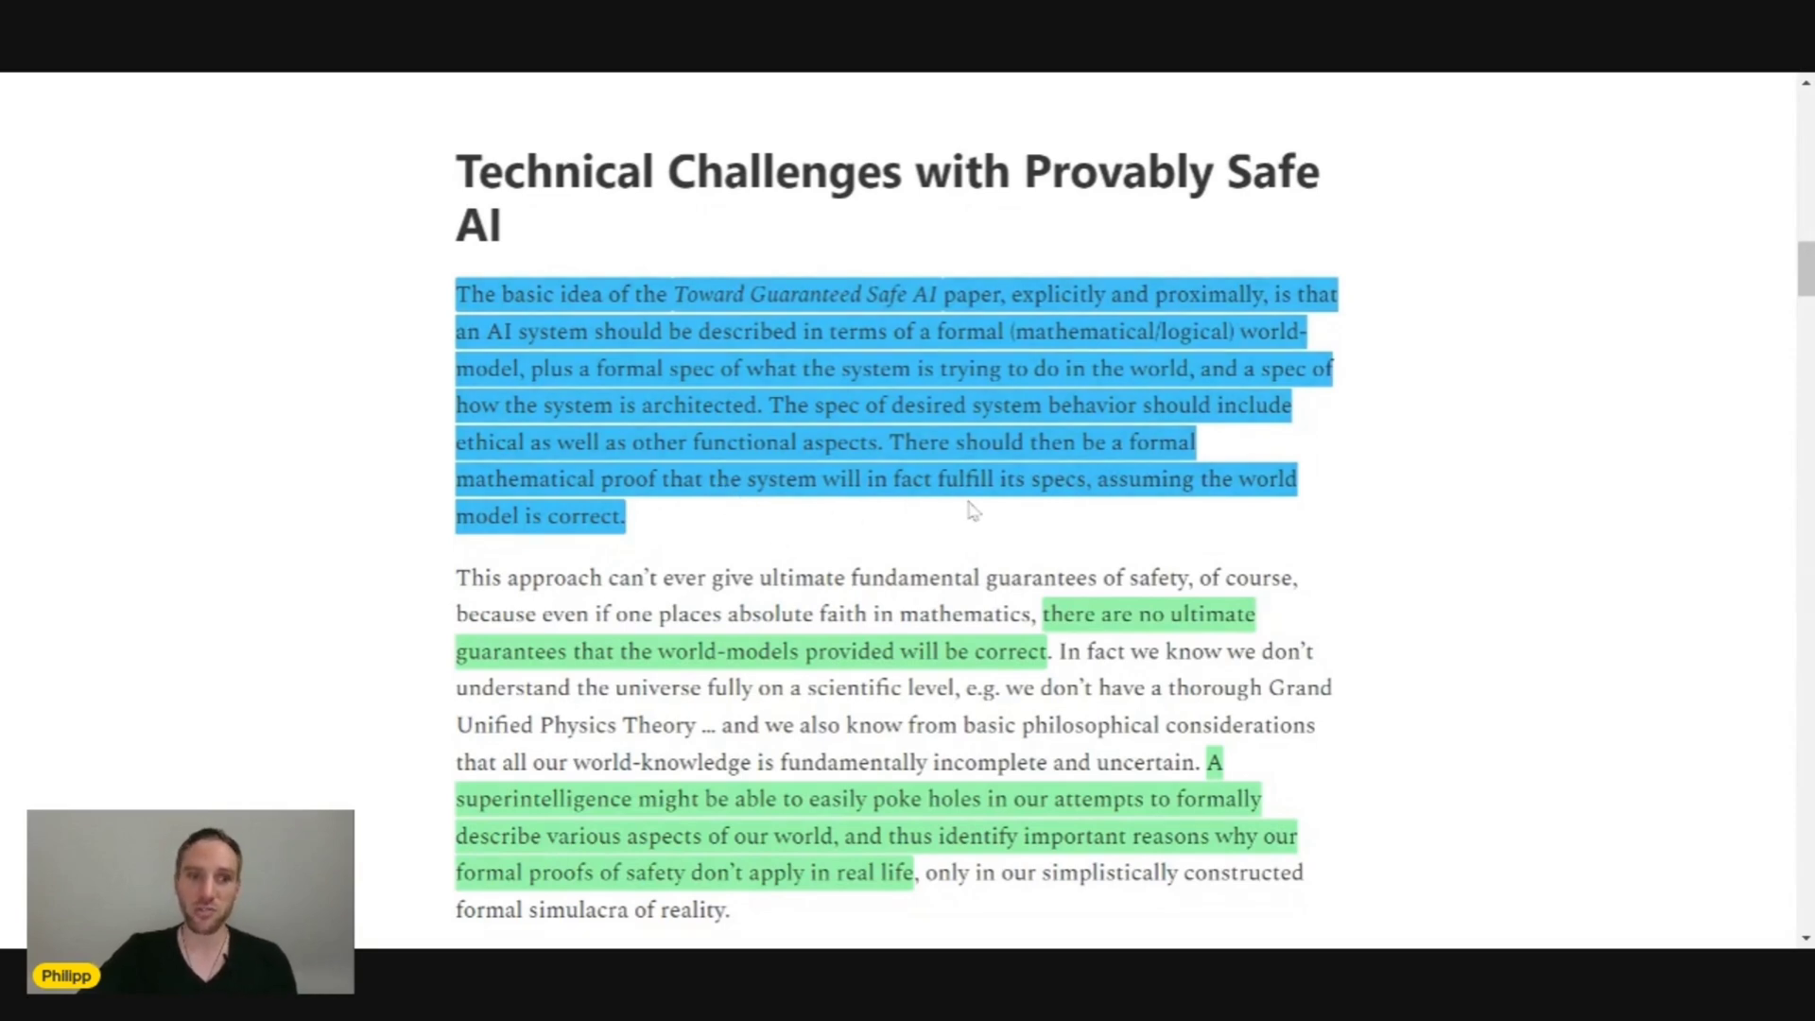
mouse_move(1002, 535)
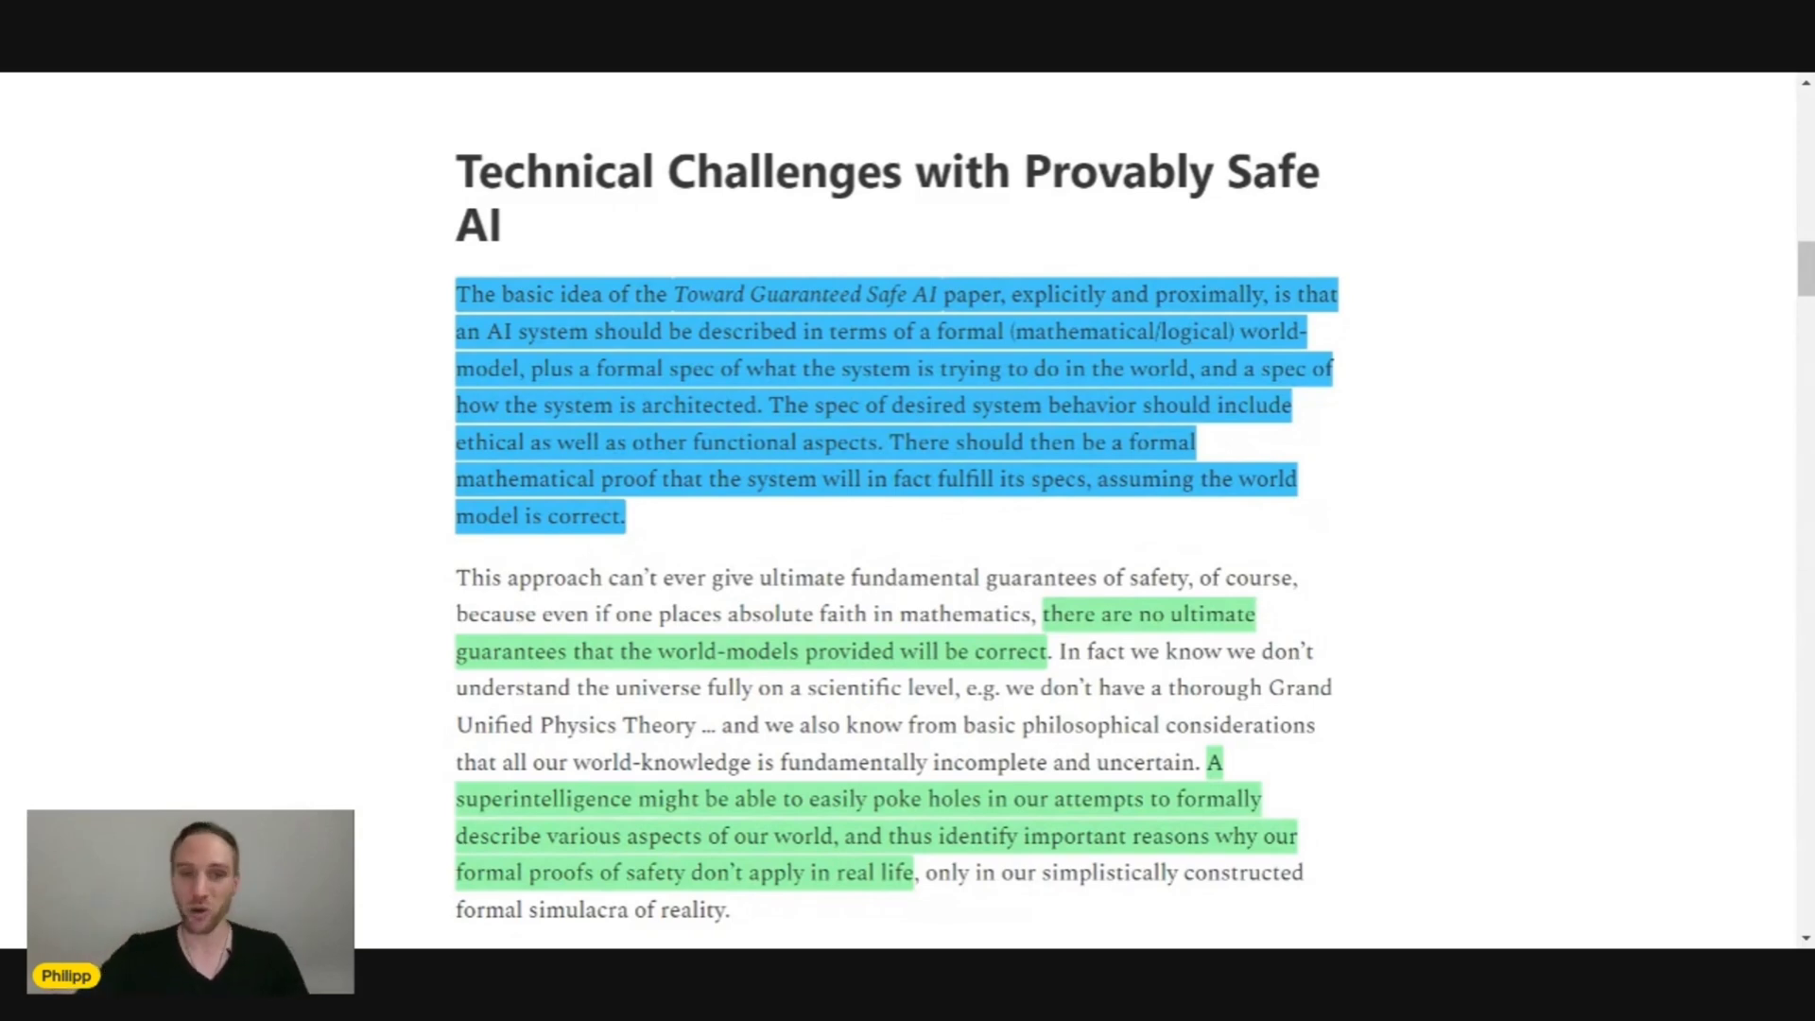
scroll("down", 3)
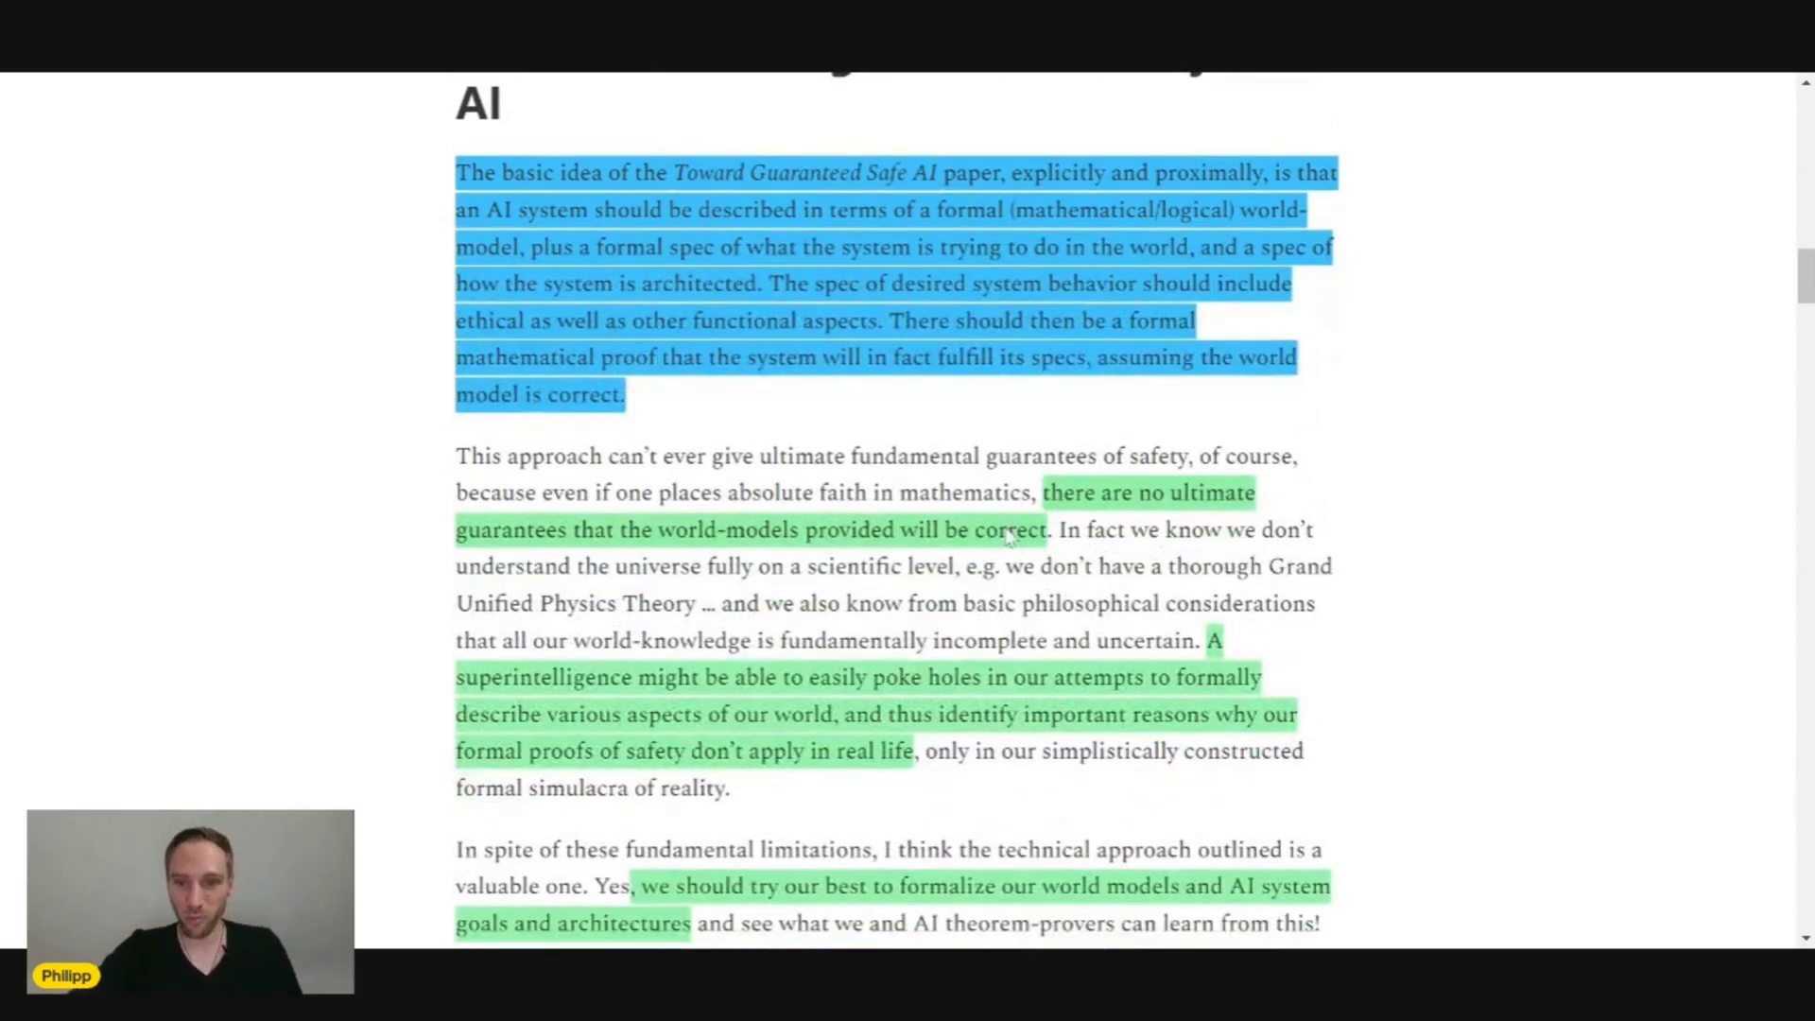
scroll("down", 3)
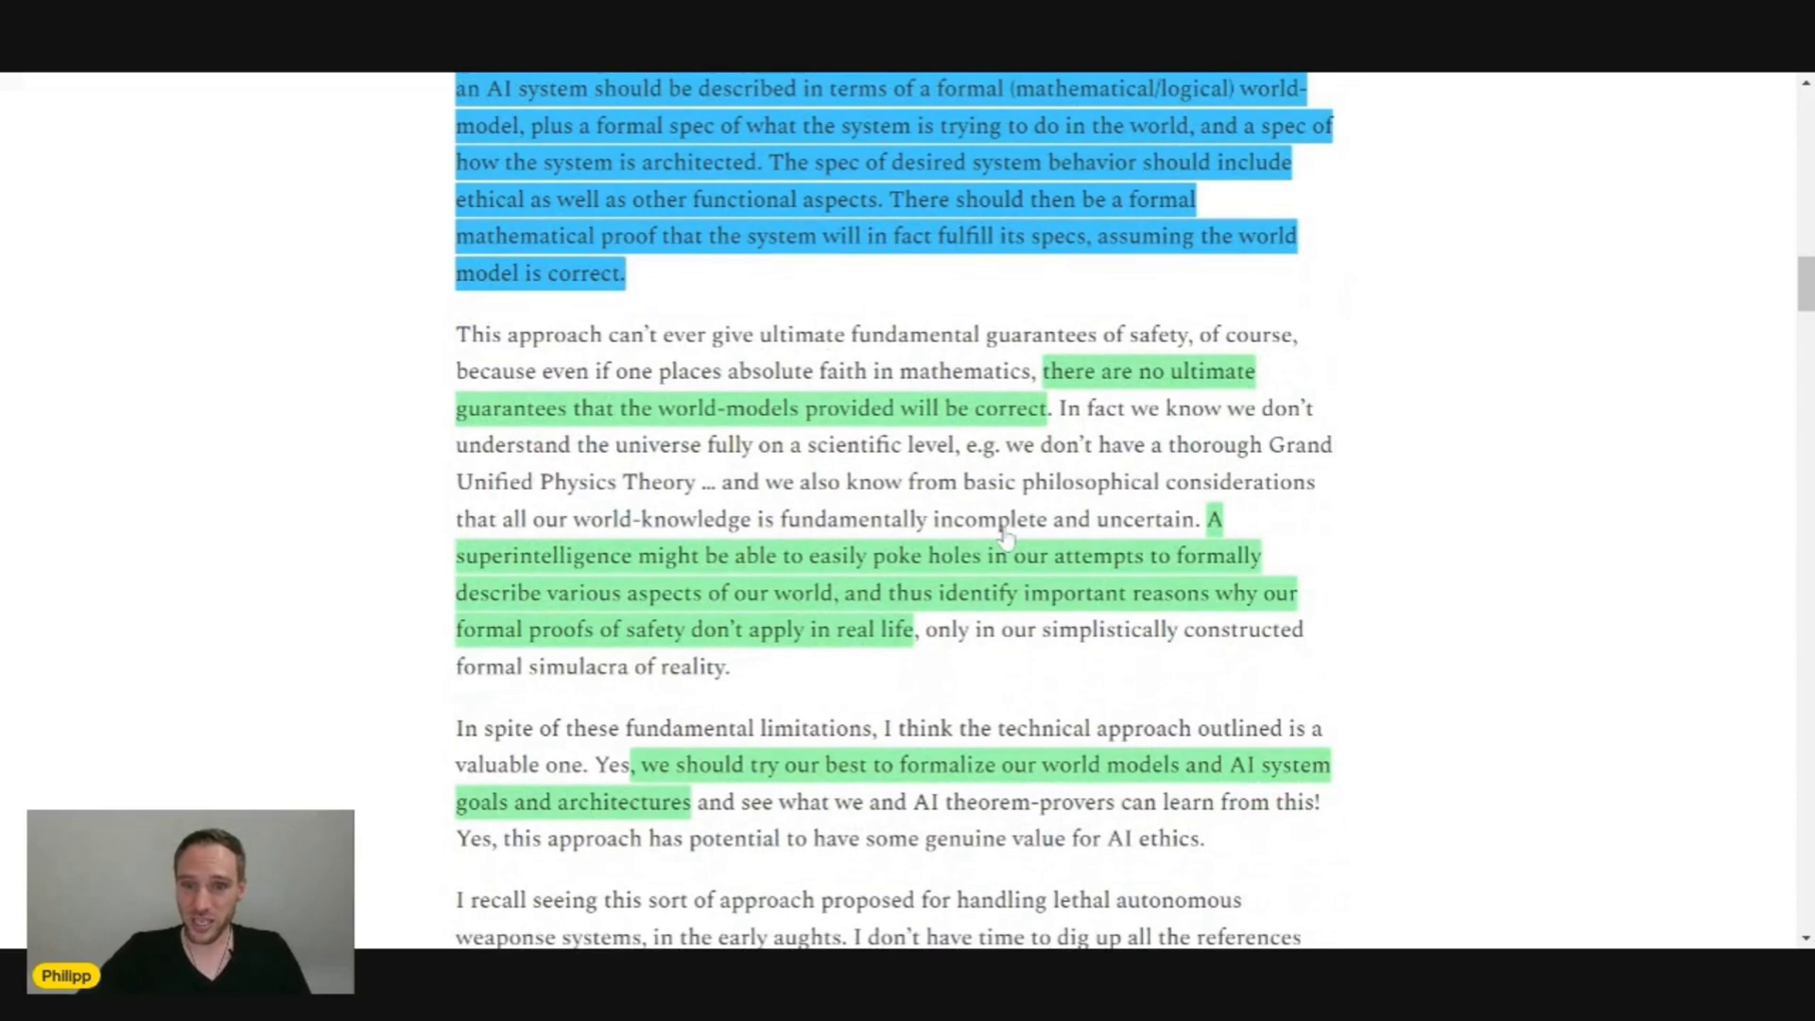
mouse_move(871, 454)
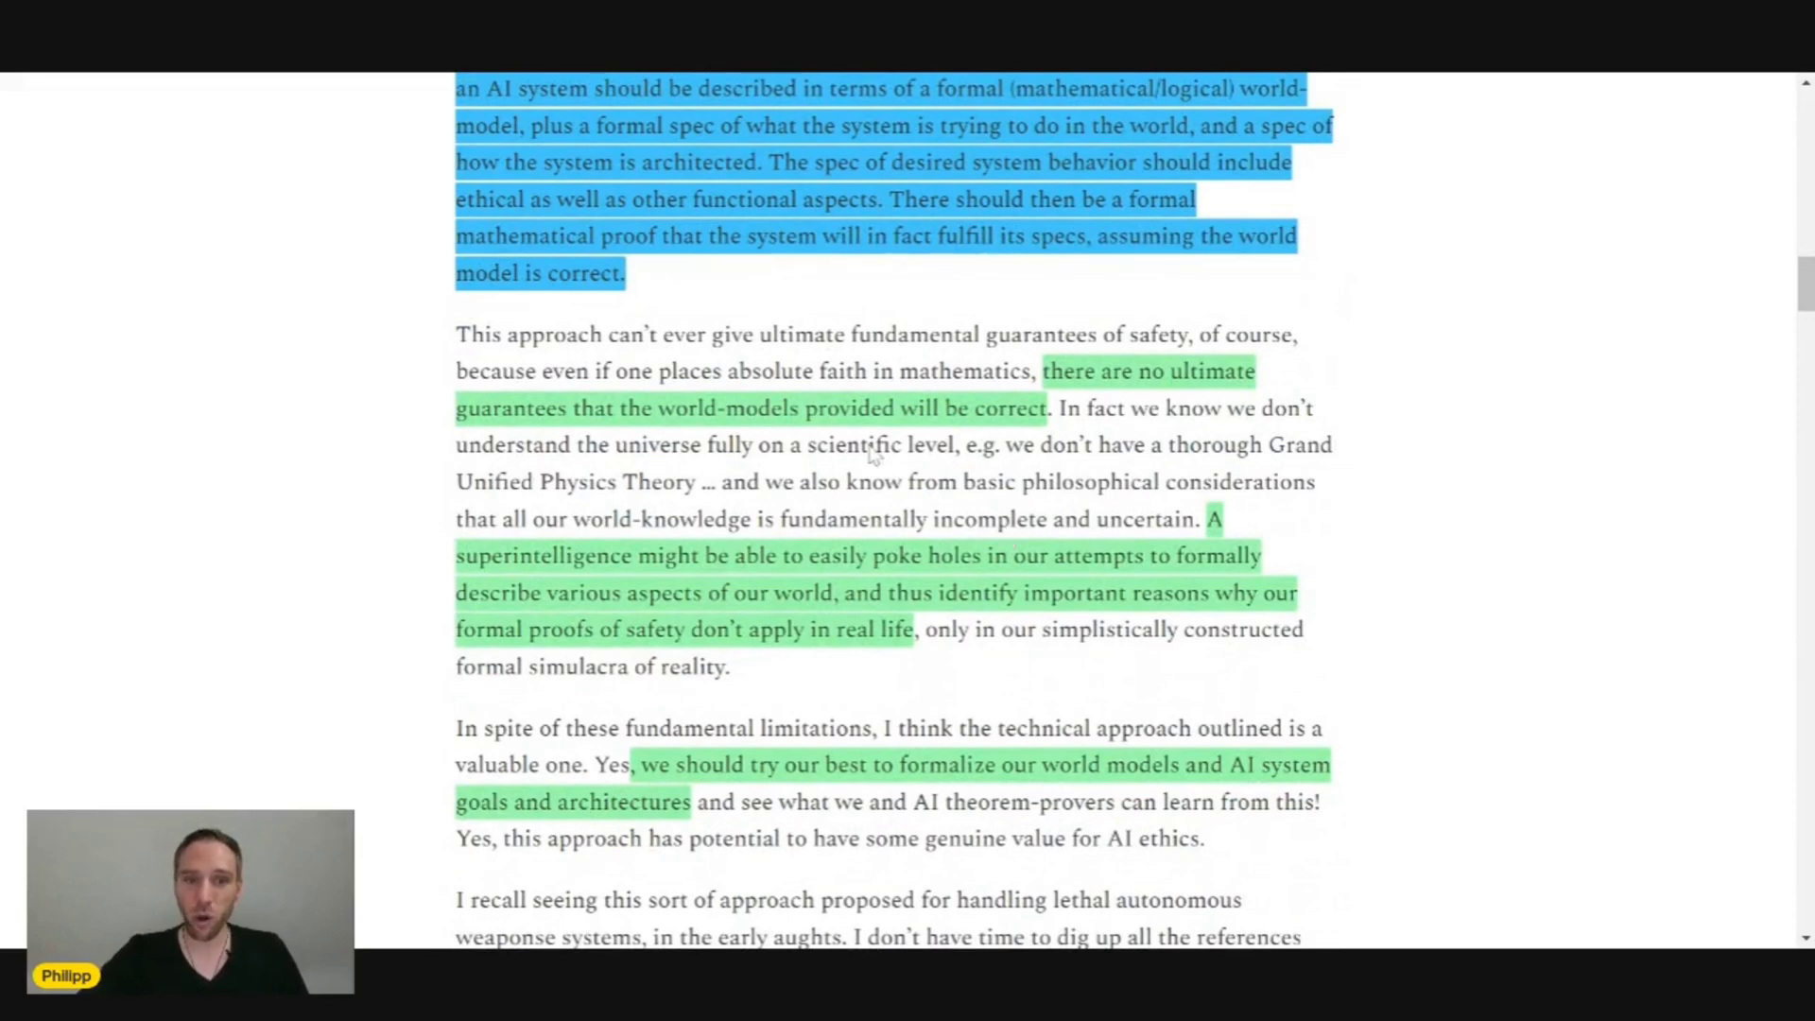
mouse_move(681, 474)
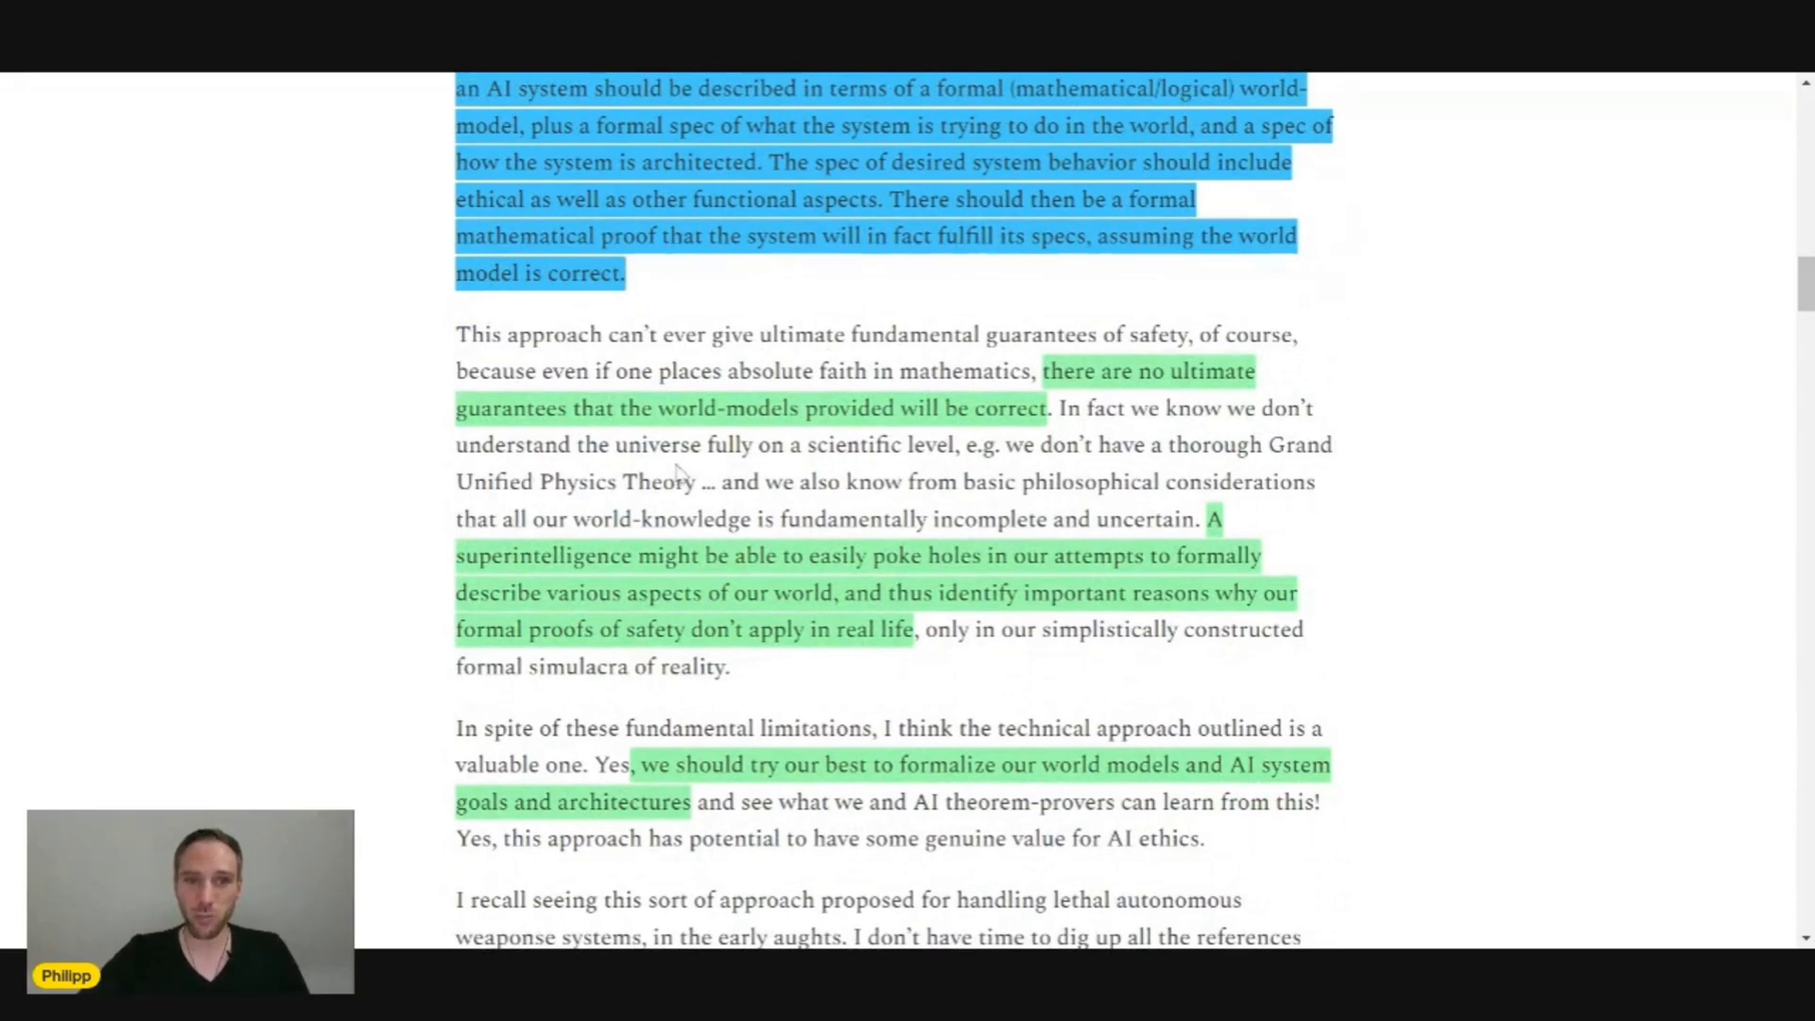
scroll("up", 3)
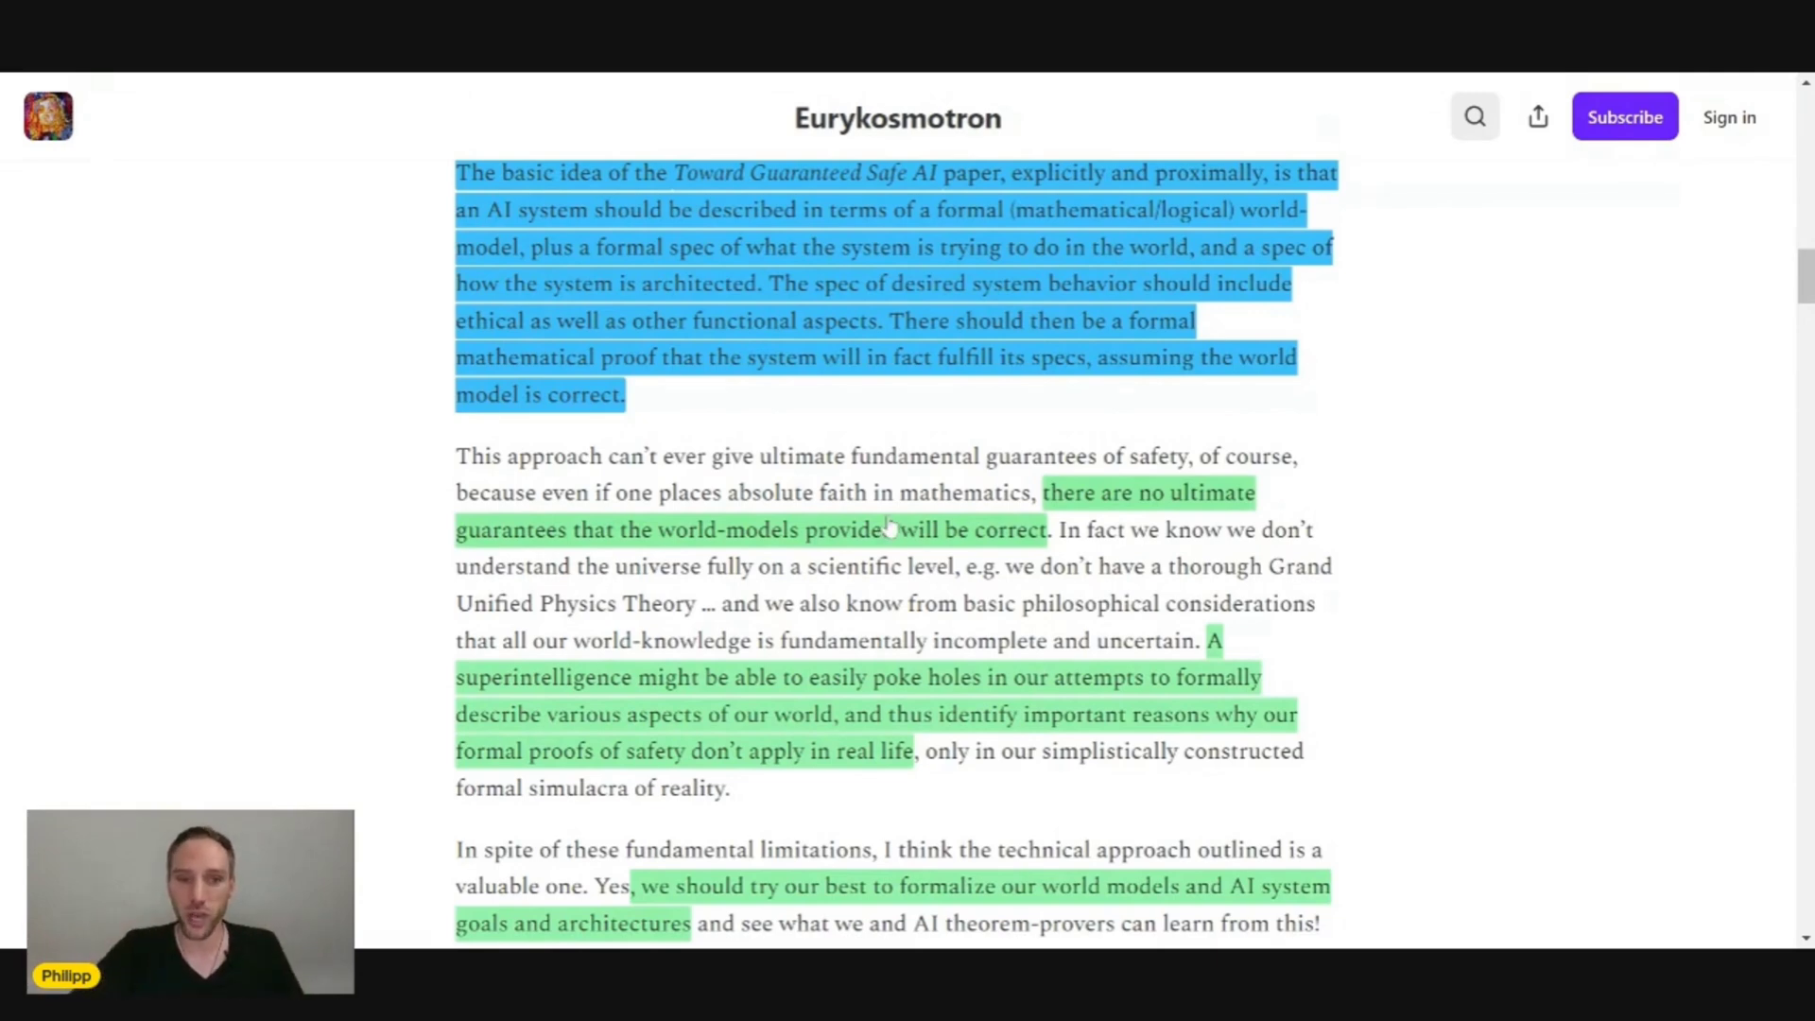
scroll("down", 3)
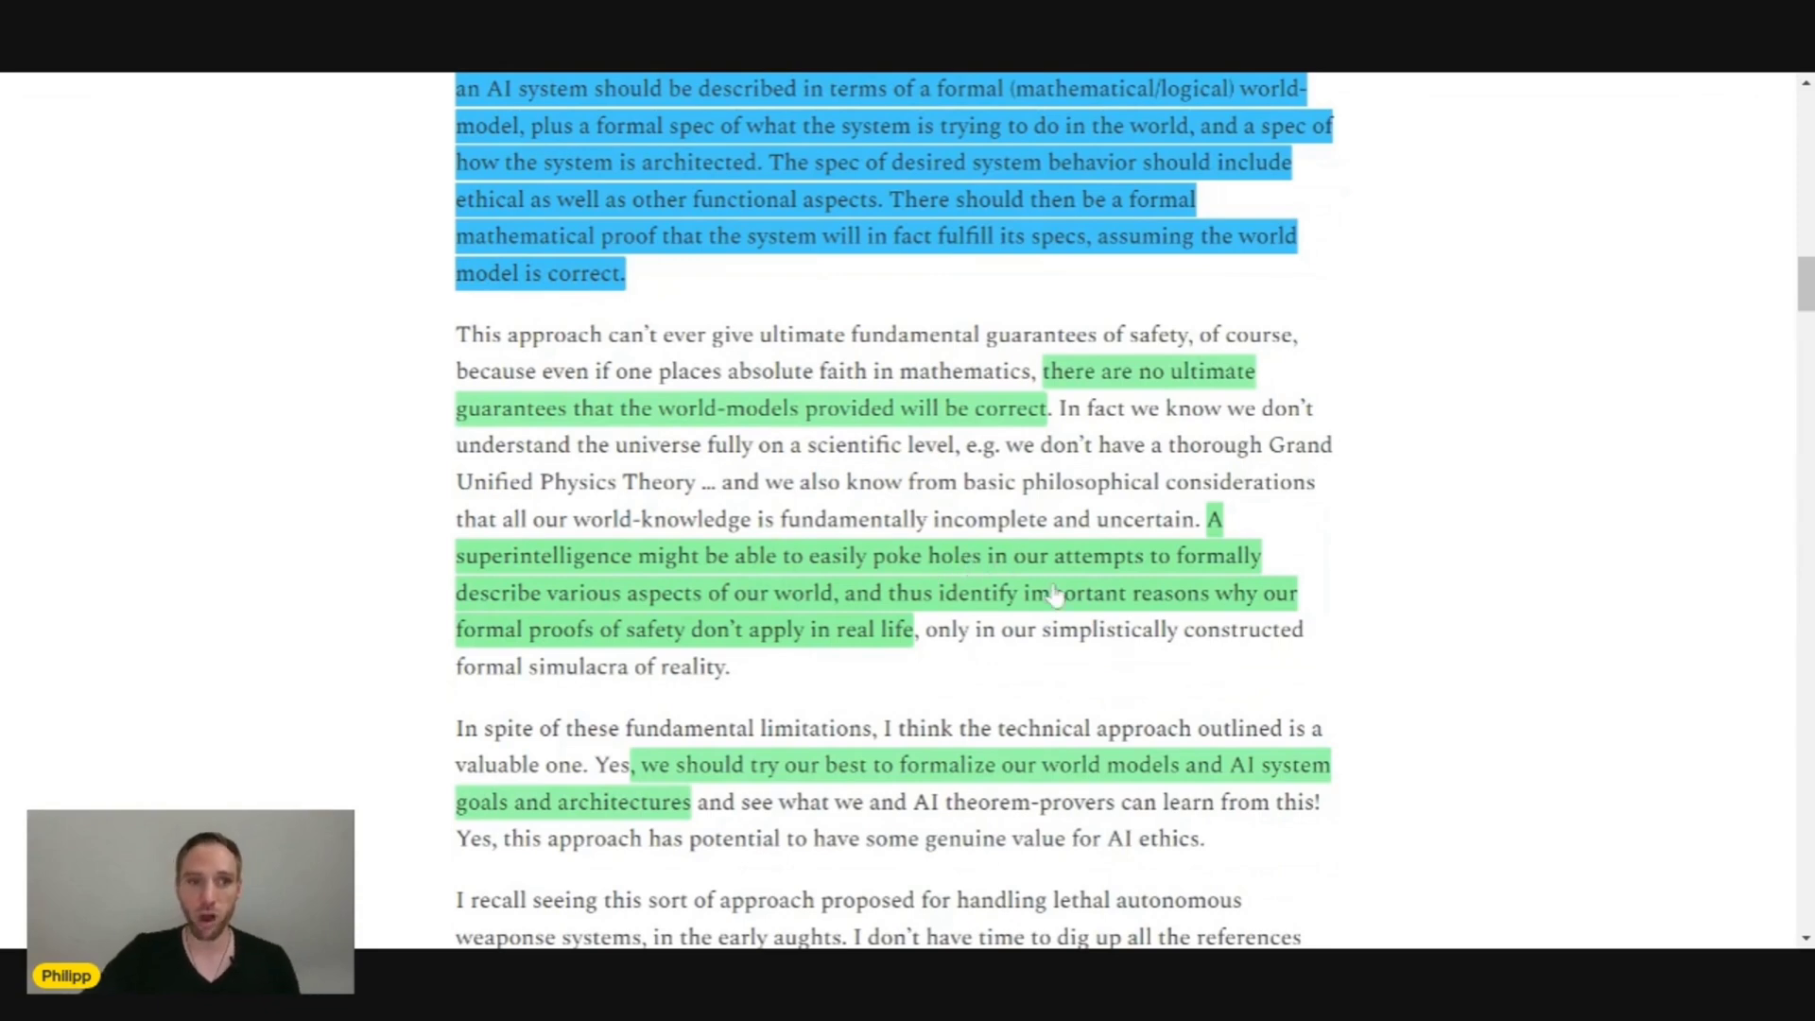
mouse_move(717, 614)
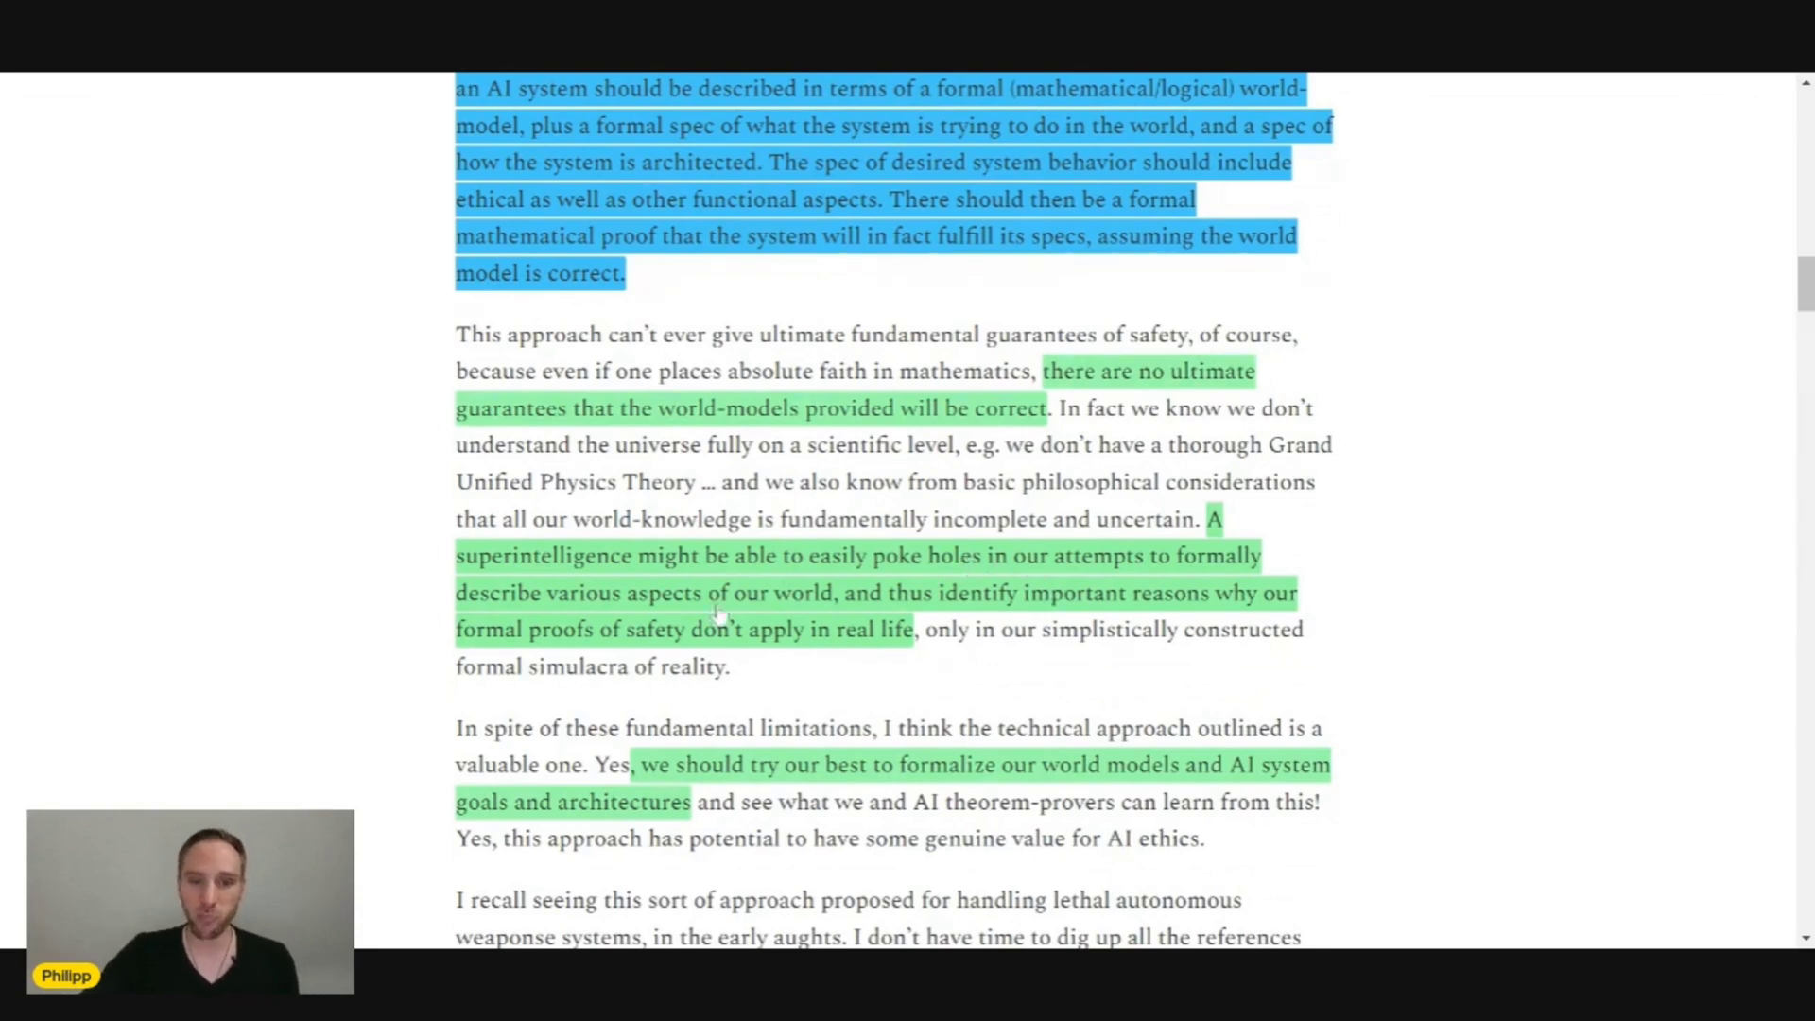
mouse_move(873, 613)
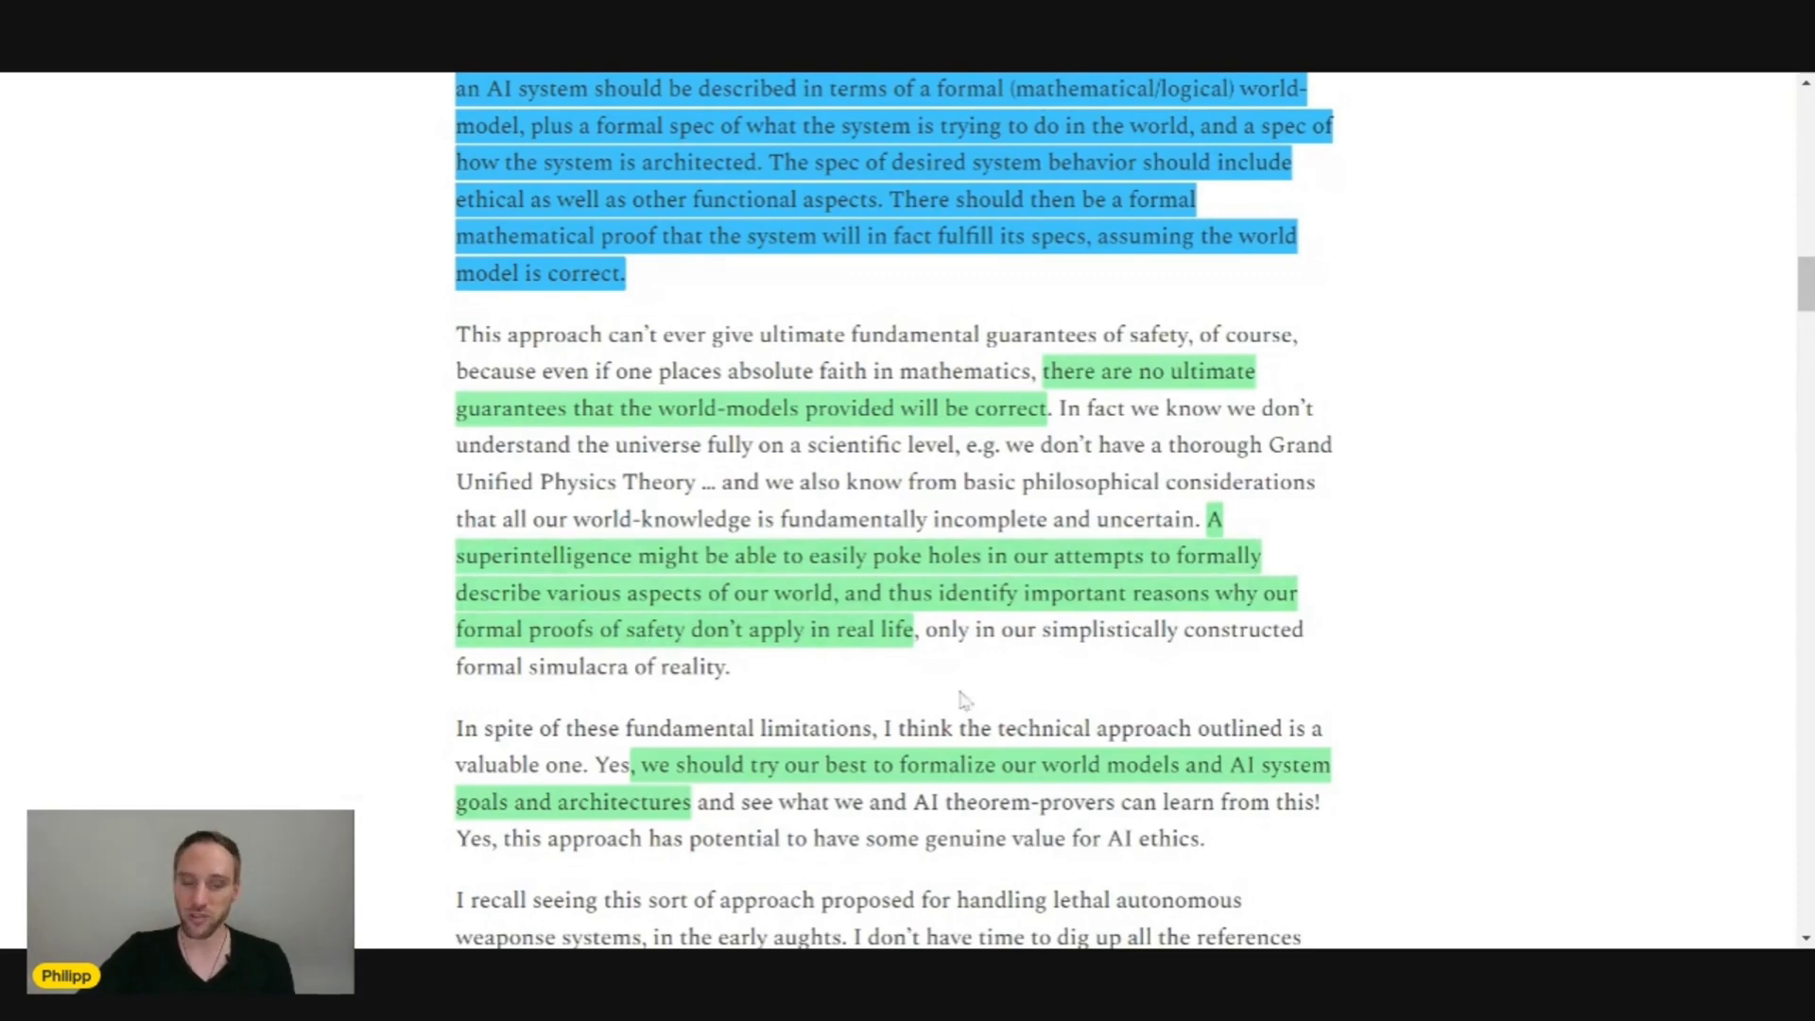
scroll("down", 3)
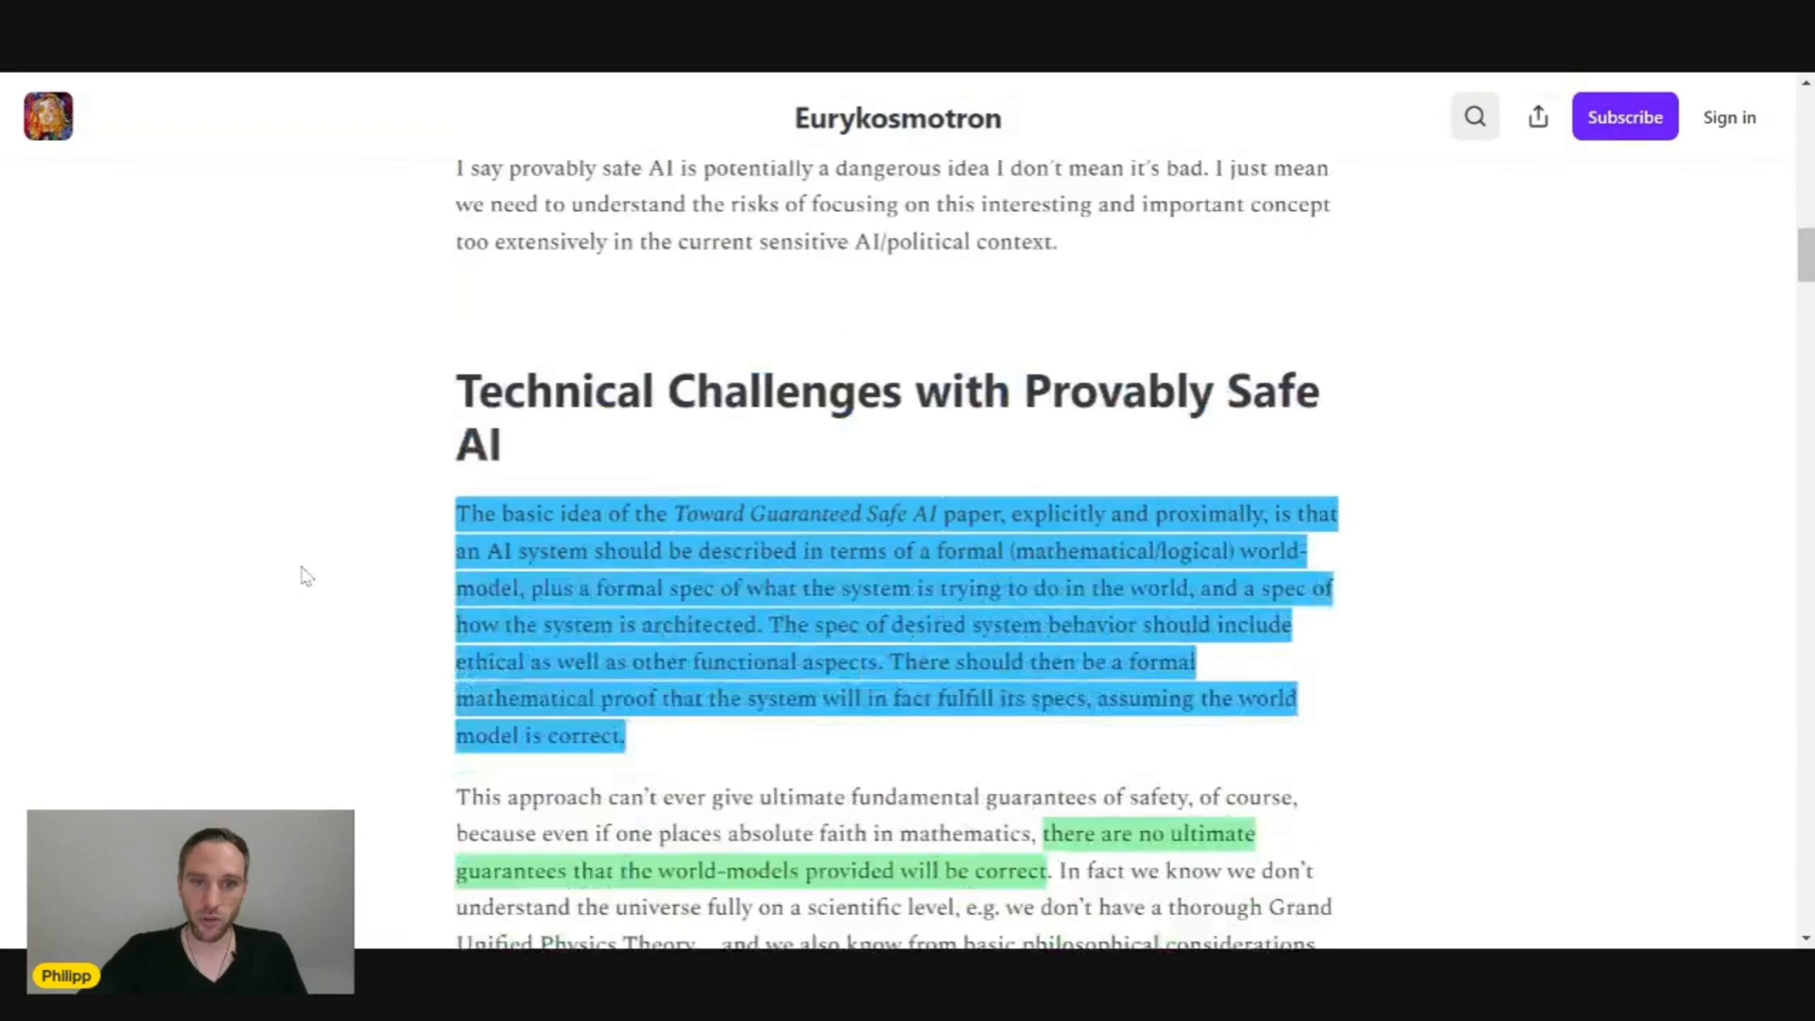
scroll("up", 3)
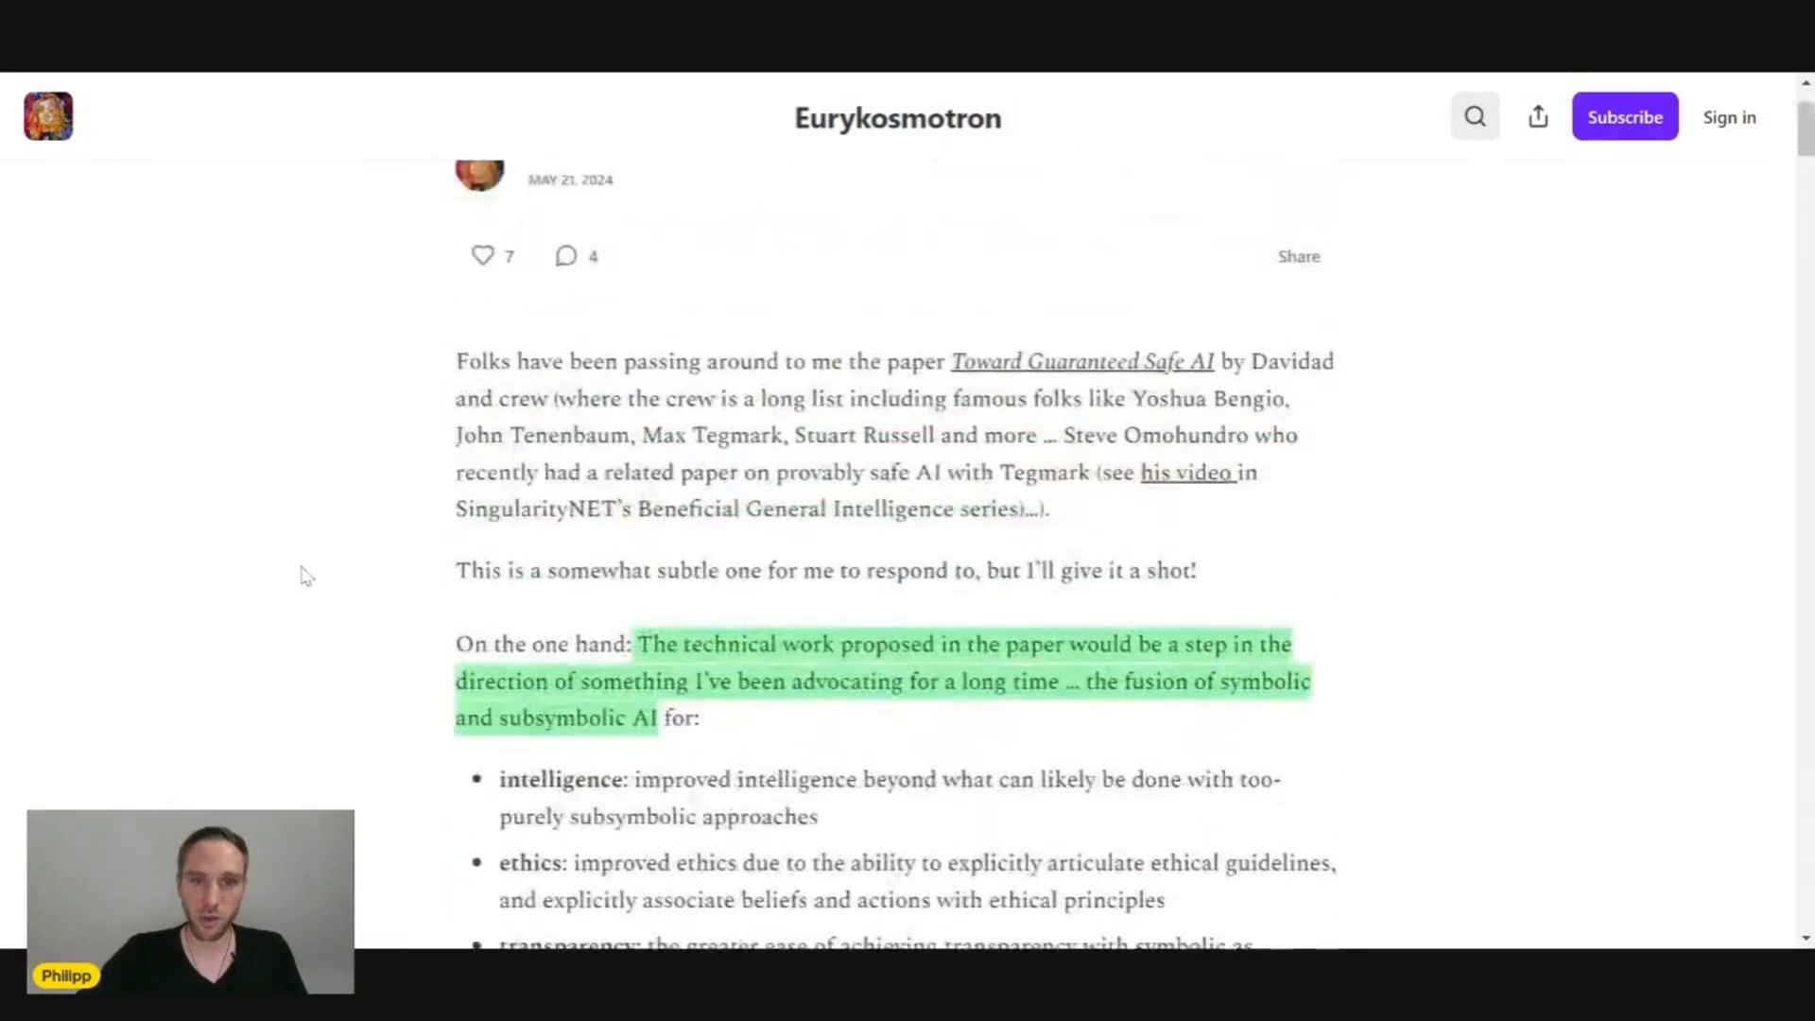
scroll("down", 3)
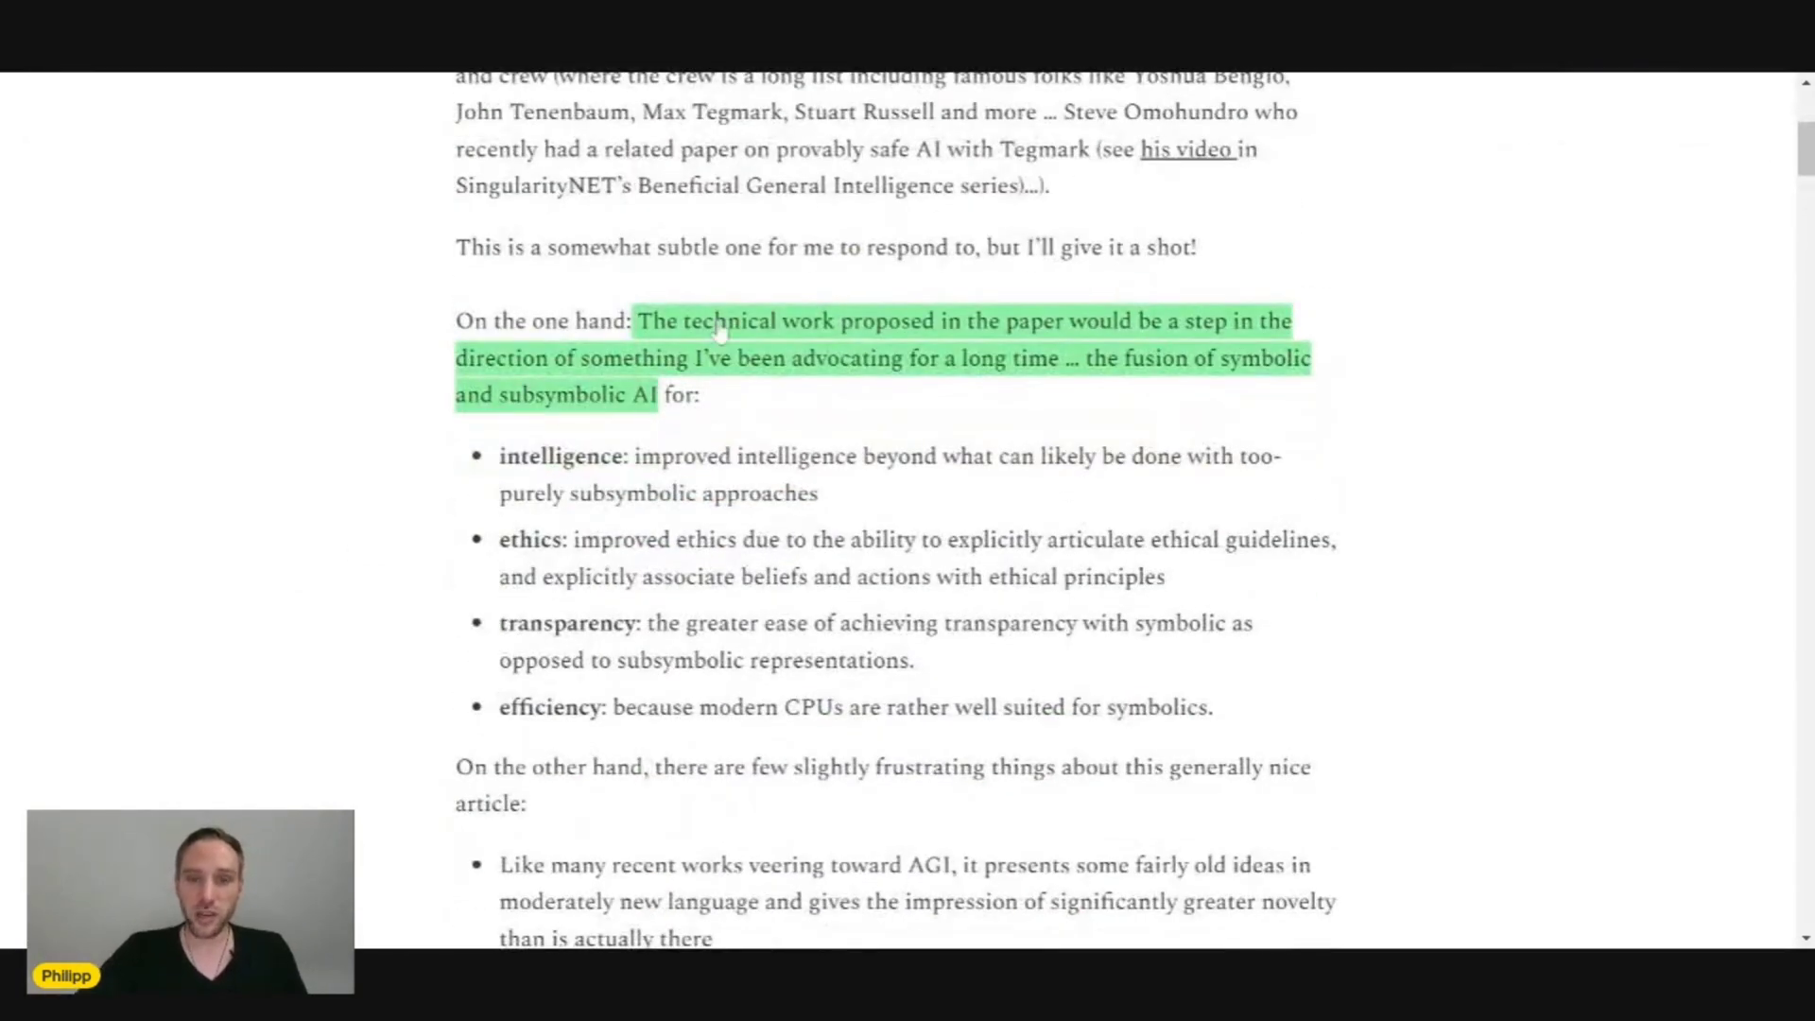
mouse_move(1012, 365)
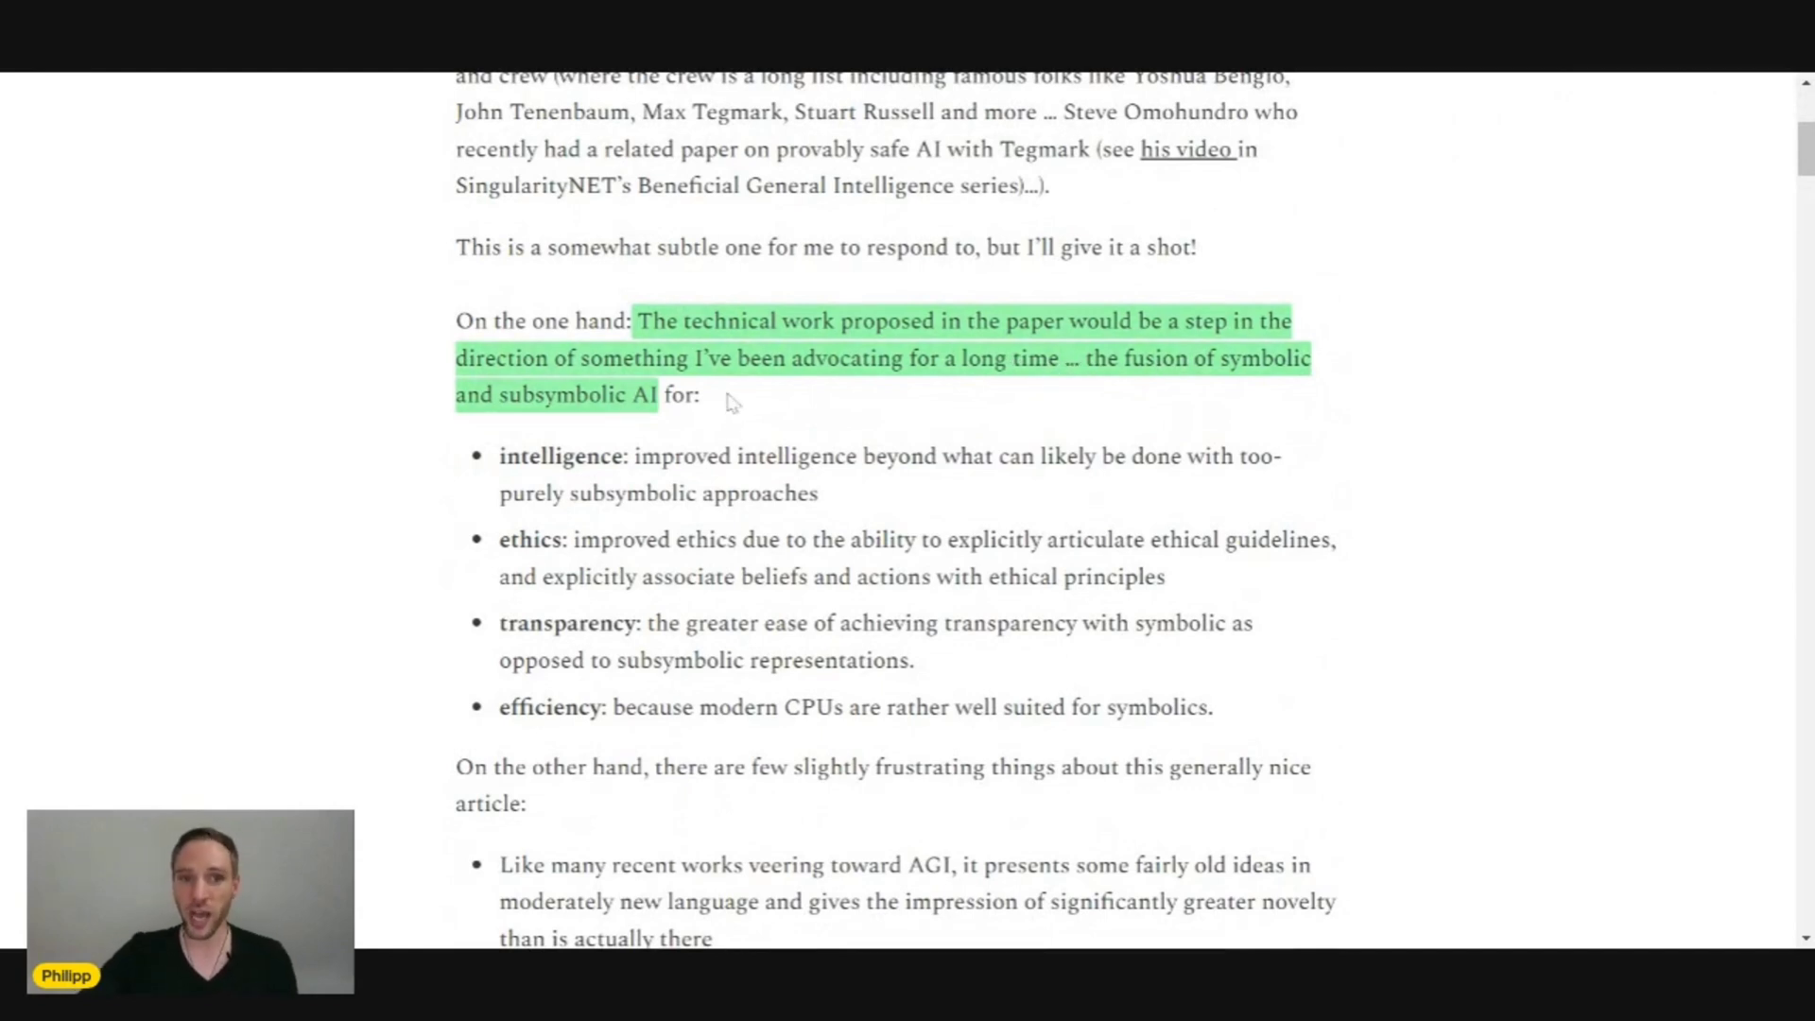
mouse_move(1118, 412)
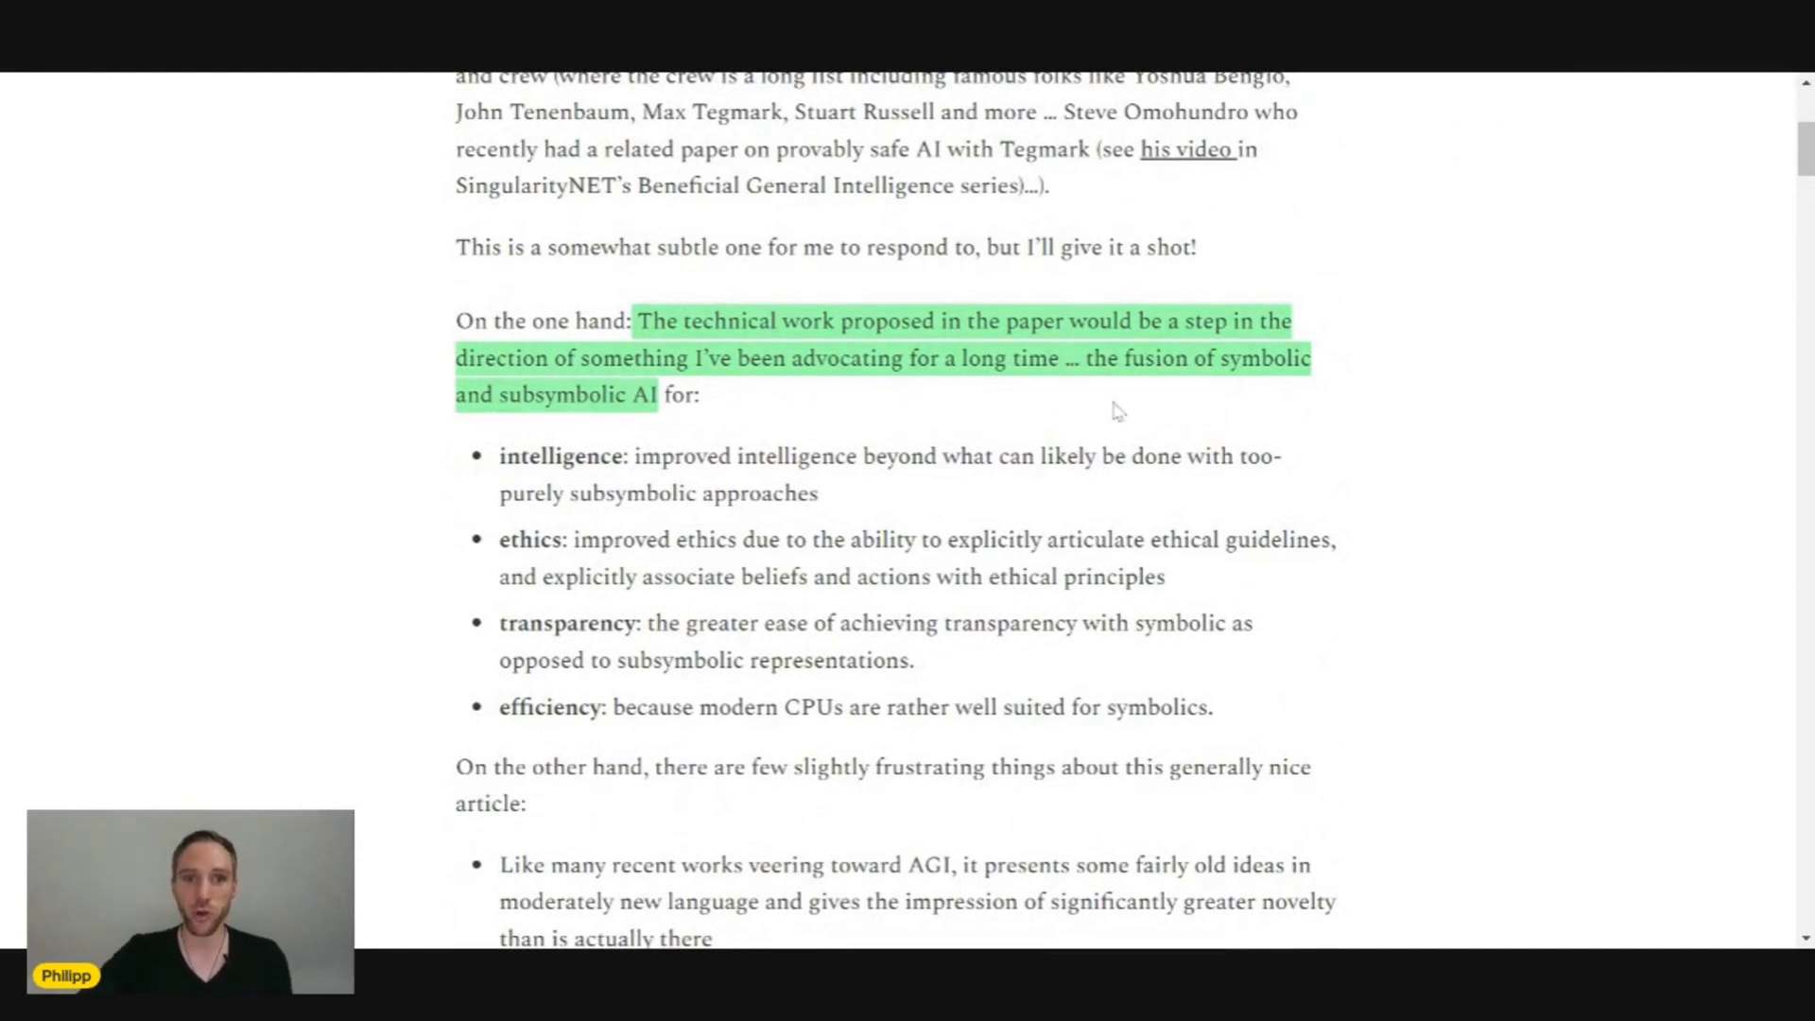
mouse_move(737, 471)
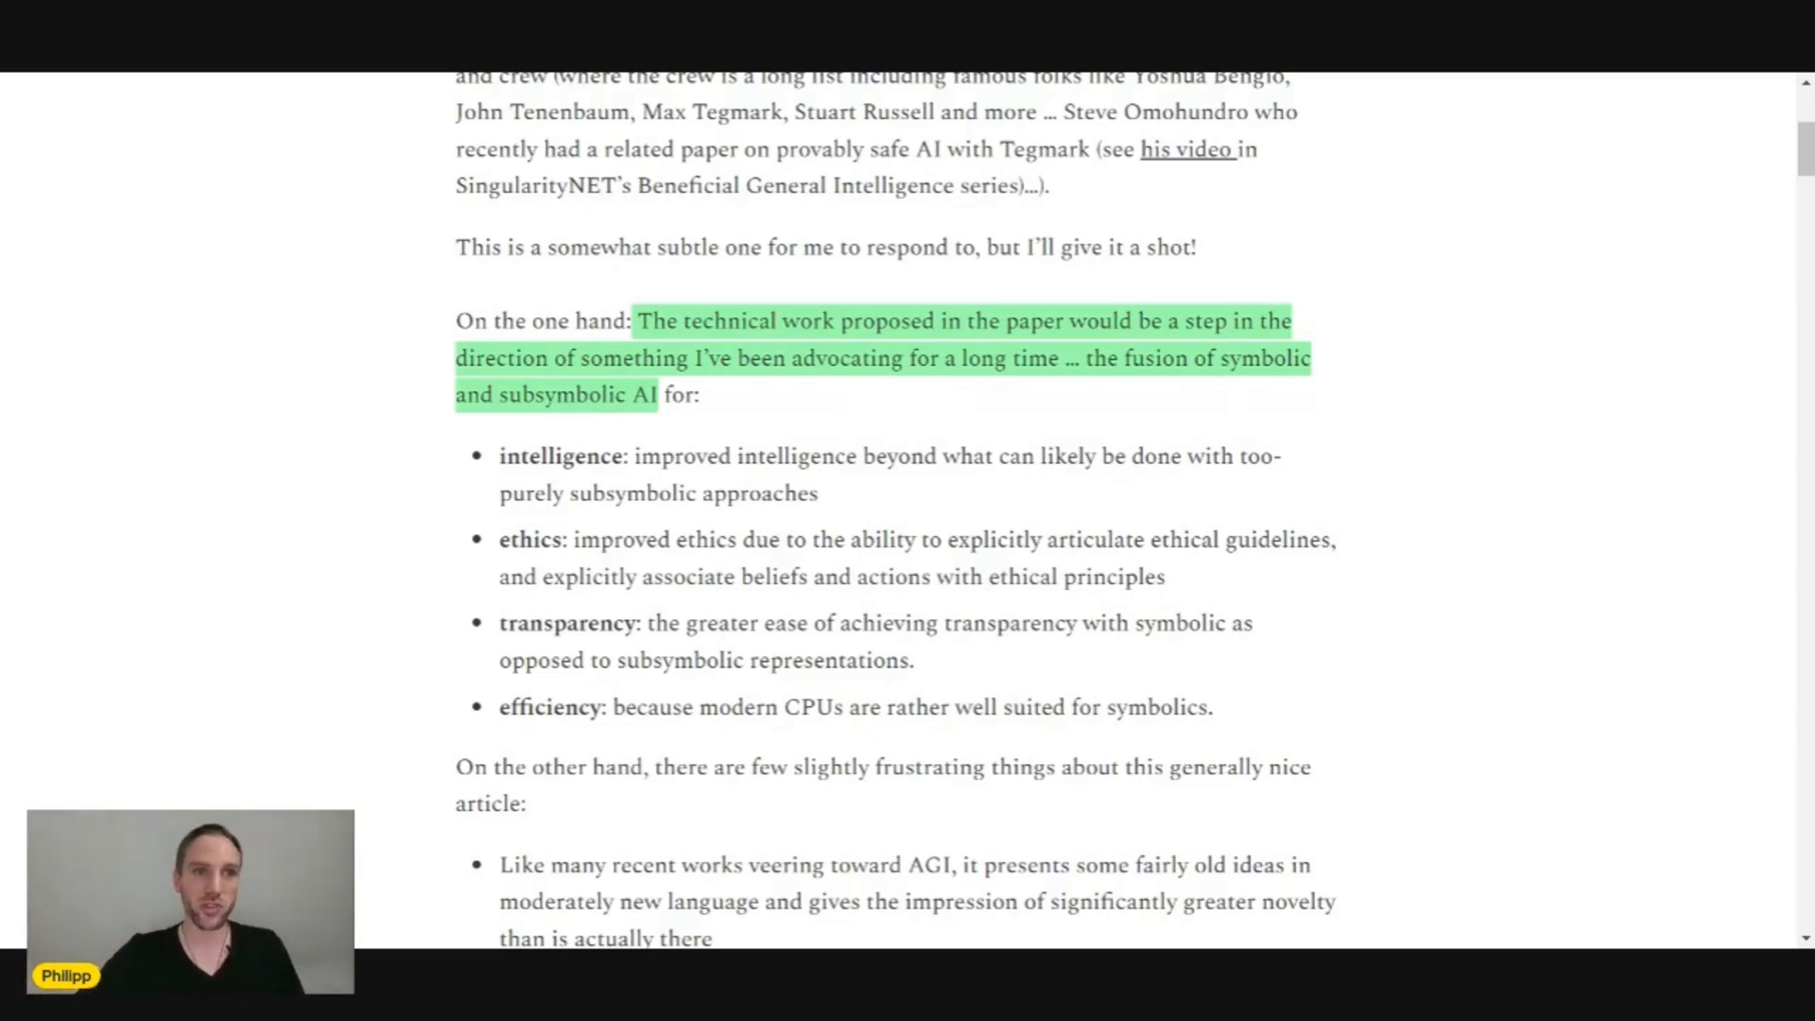
scroll("down", 3)
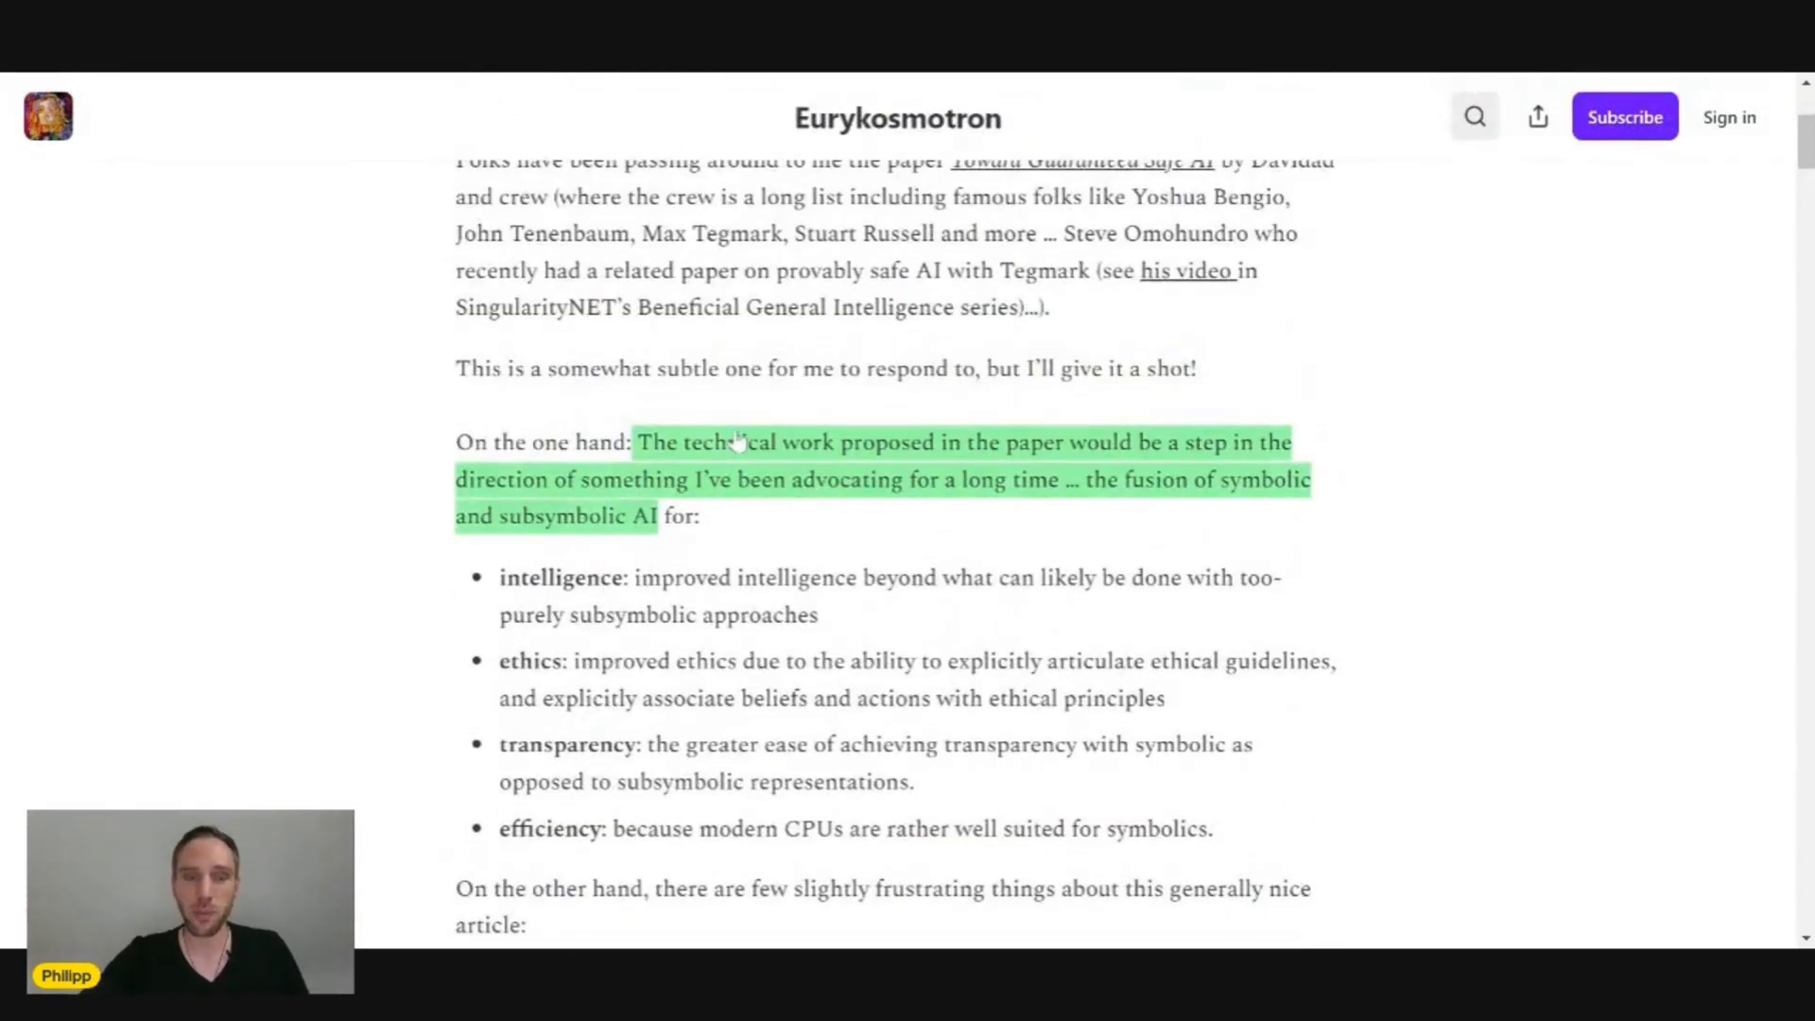
scroll("down", 3)
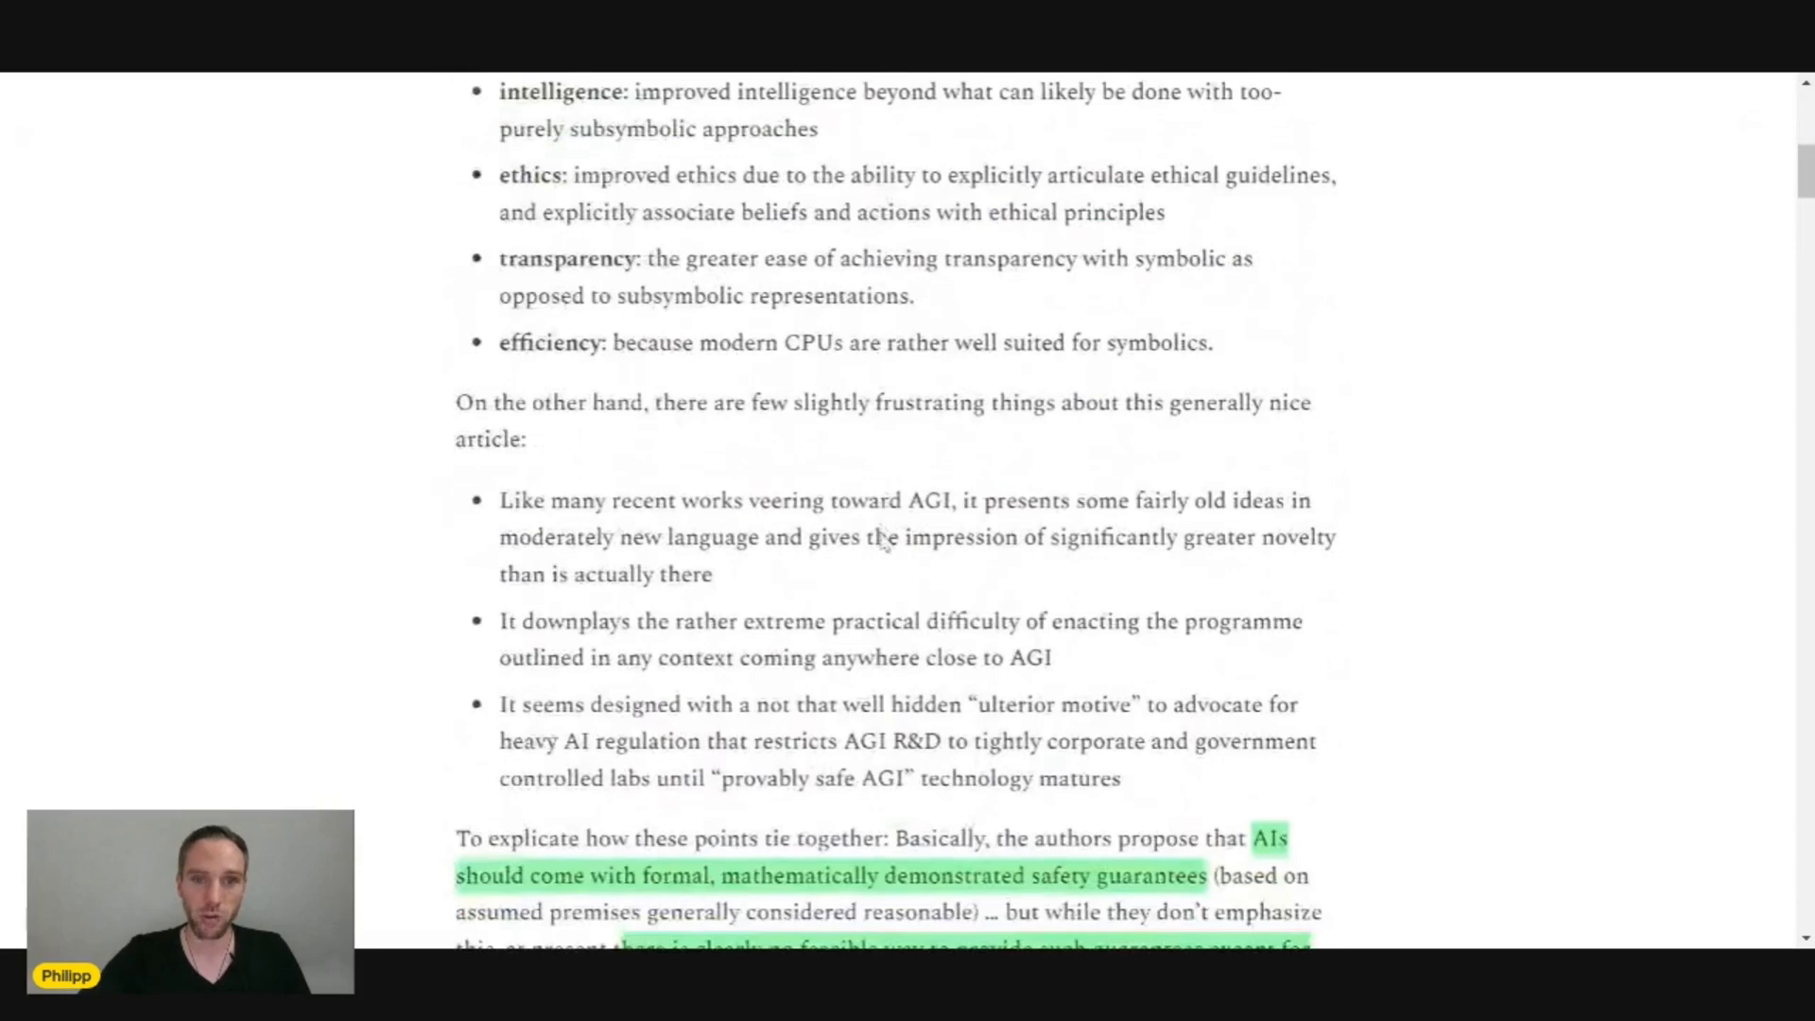
scroll("down", 3)
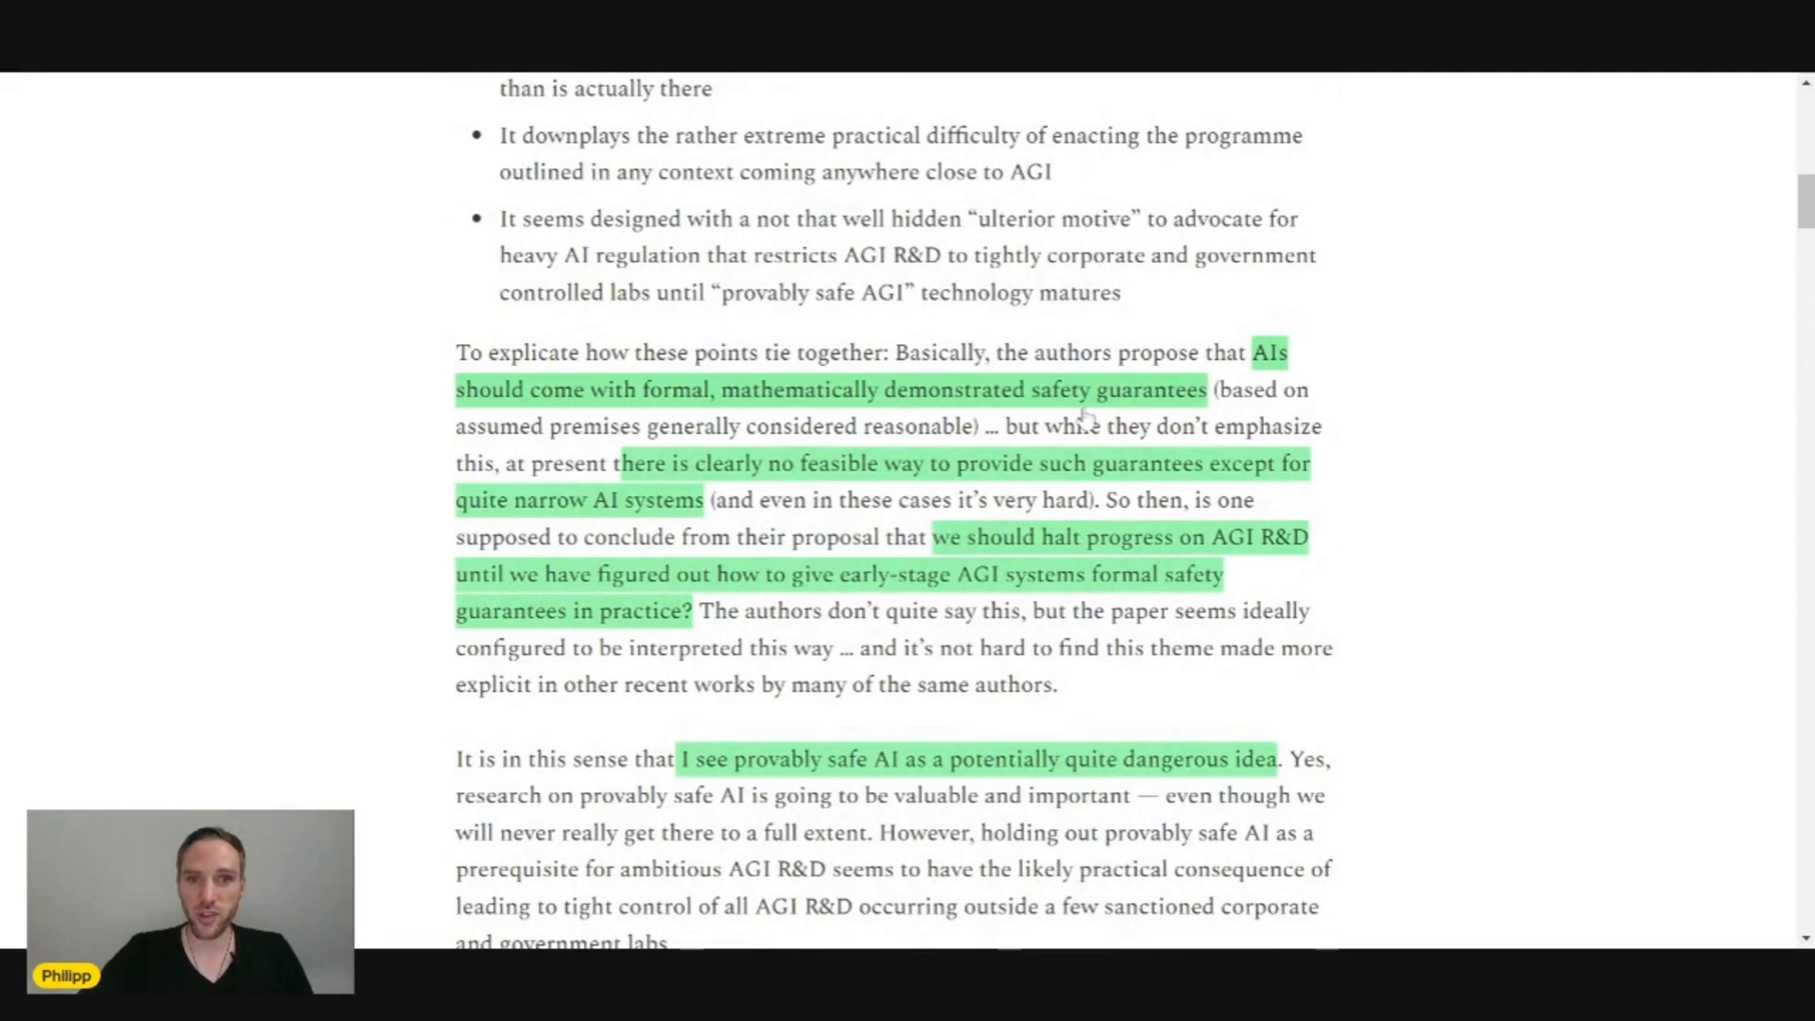
scroll("down", 3)
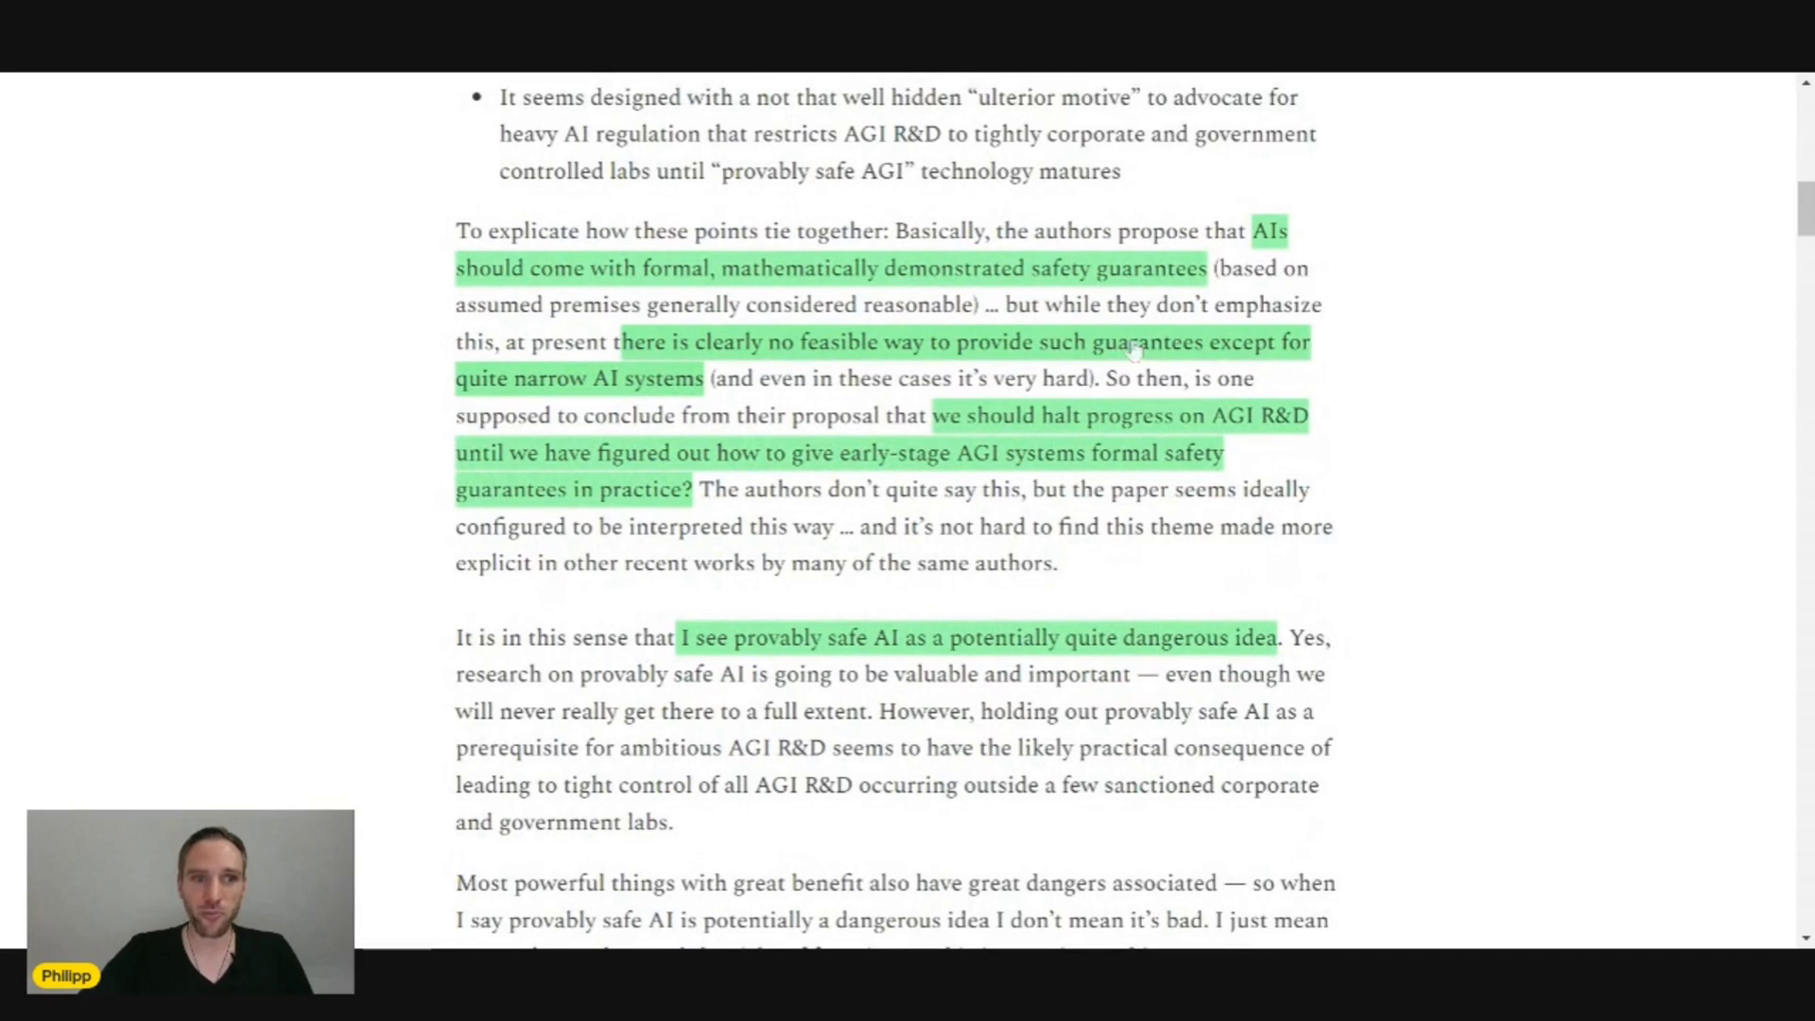
mouse_move(700, 406)
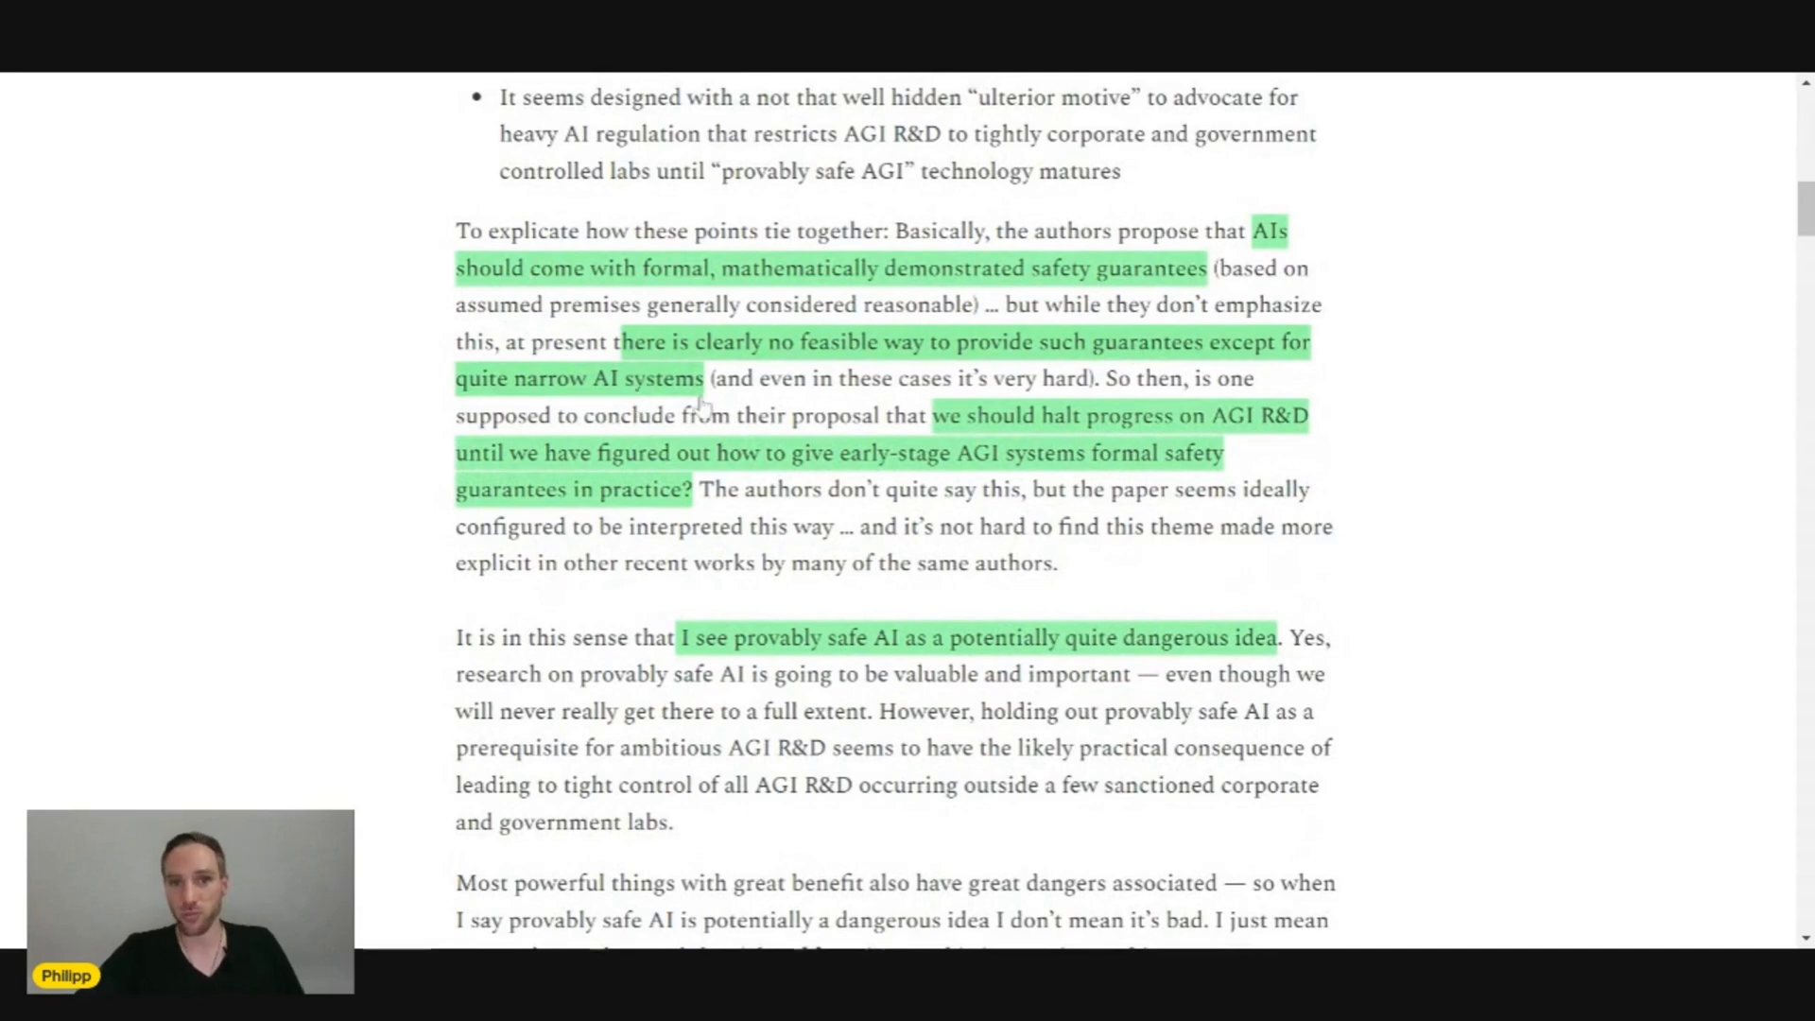
mouse_move(1115, 301)
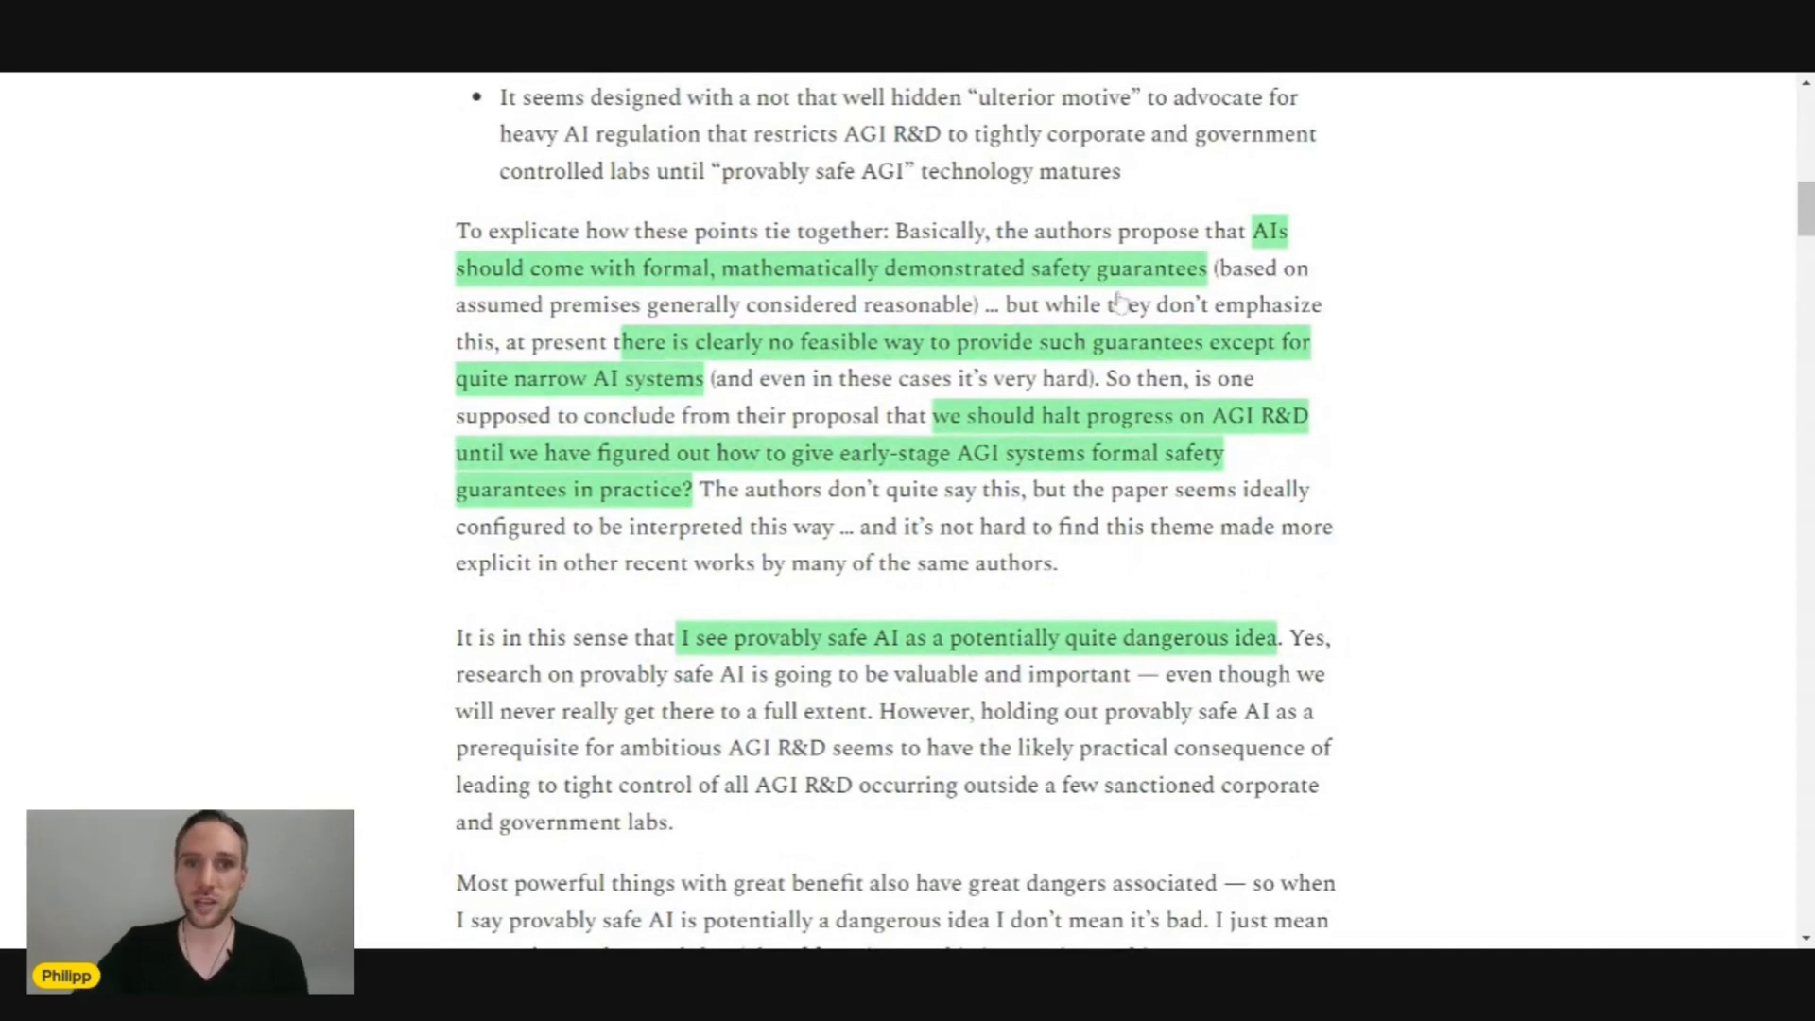
mouse_move(778, 382)
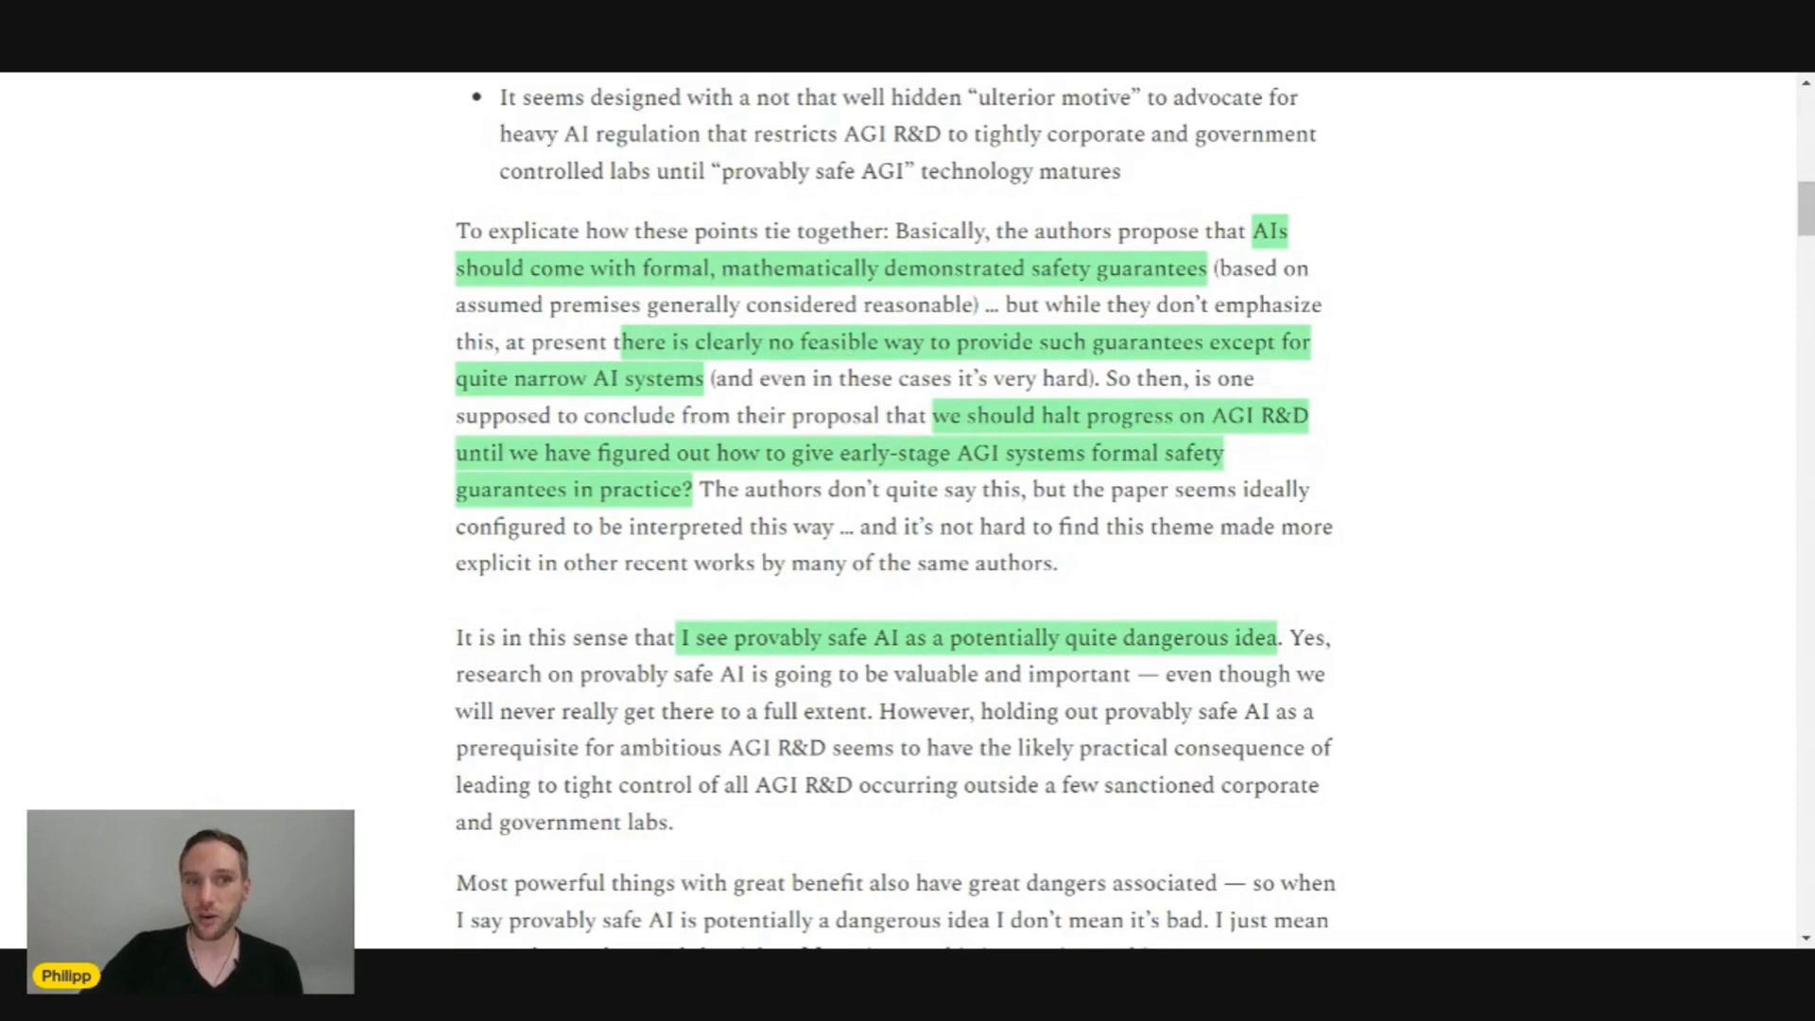
scroll("down", 3)
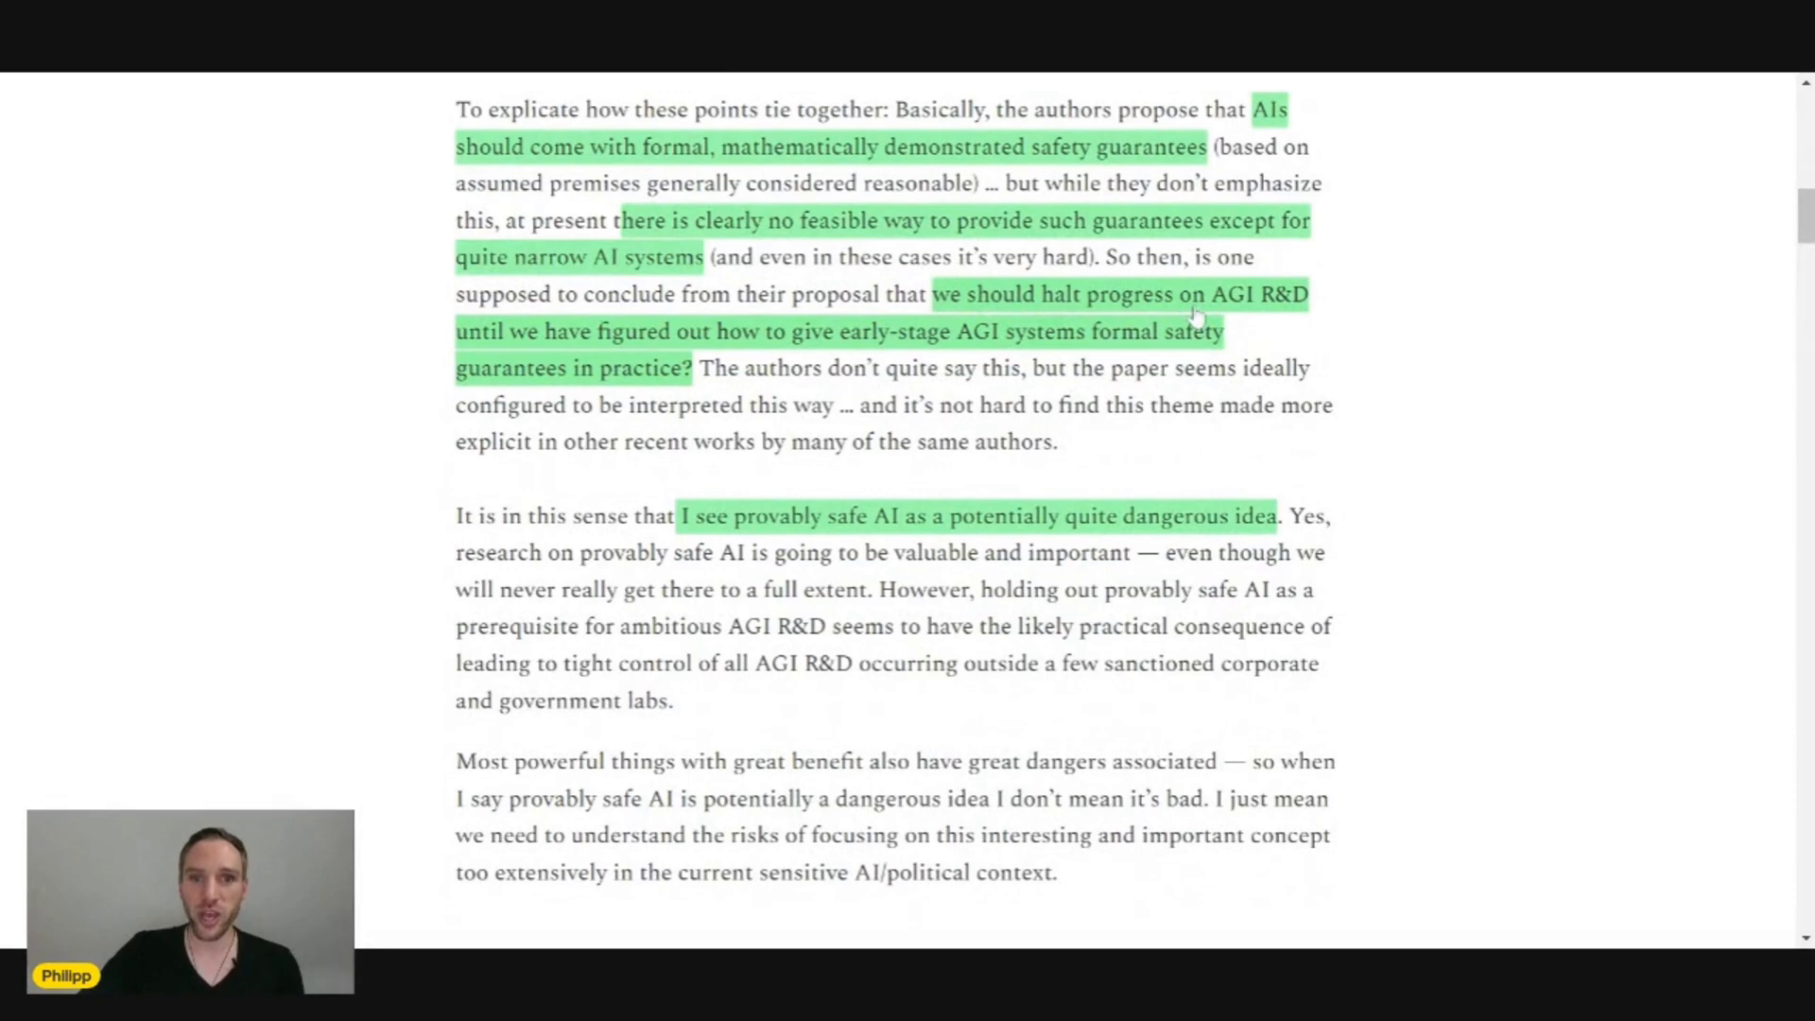
mouse_move(532, 387)
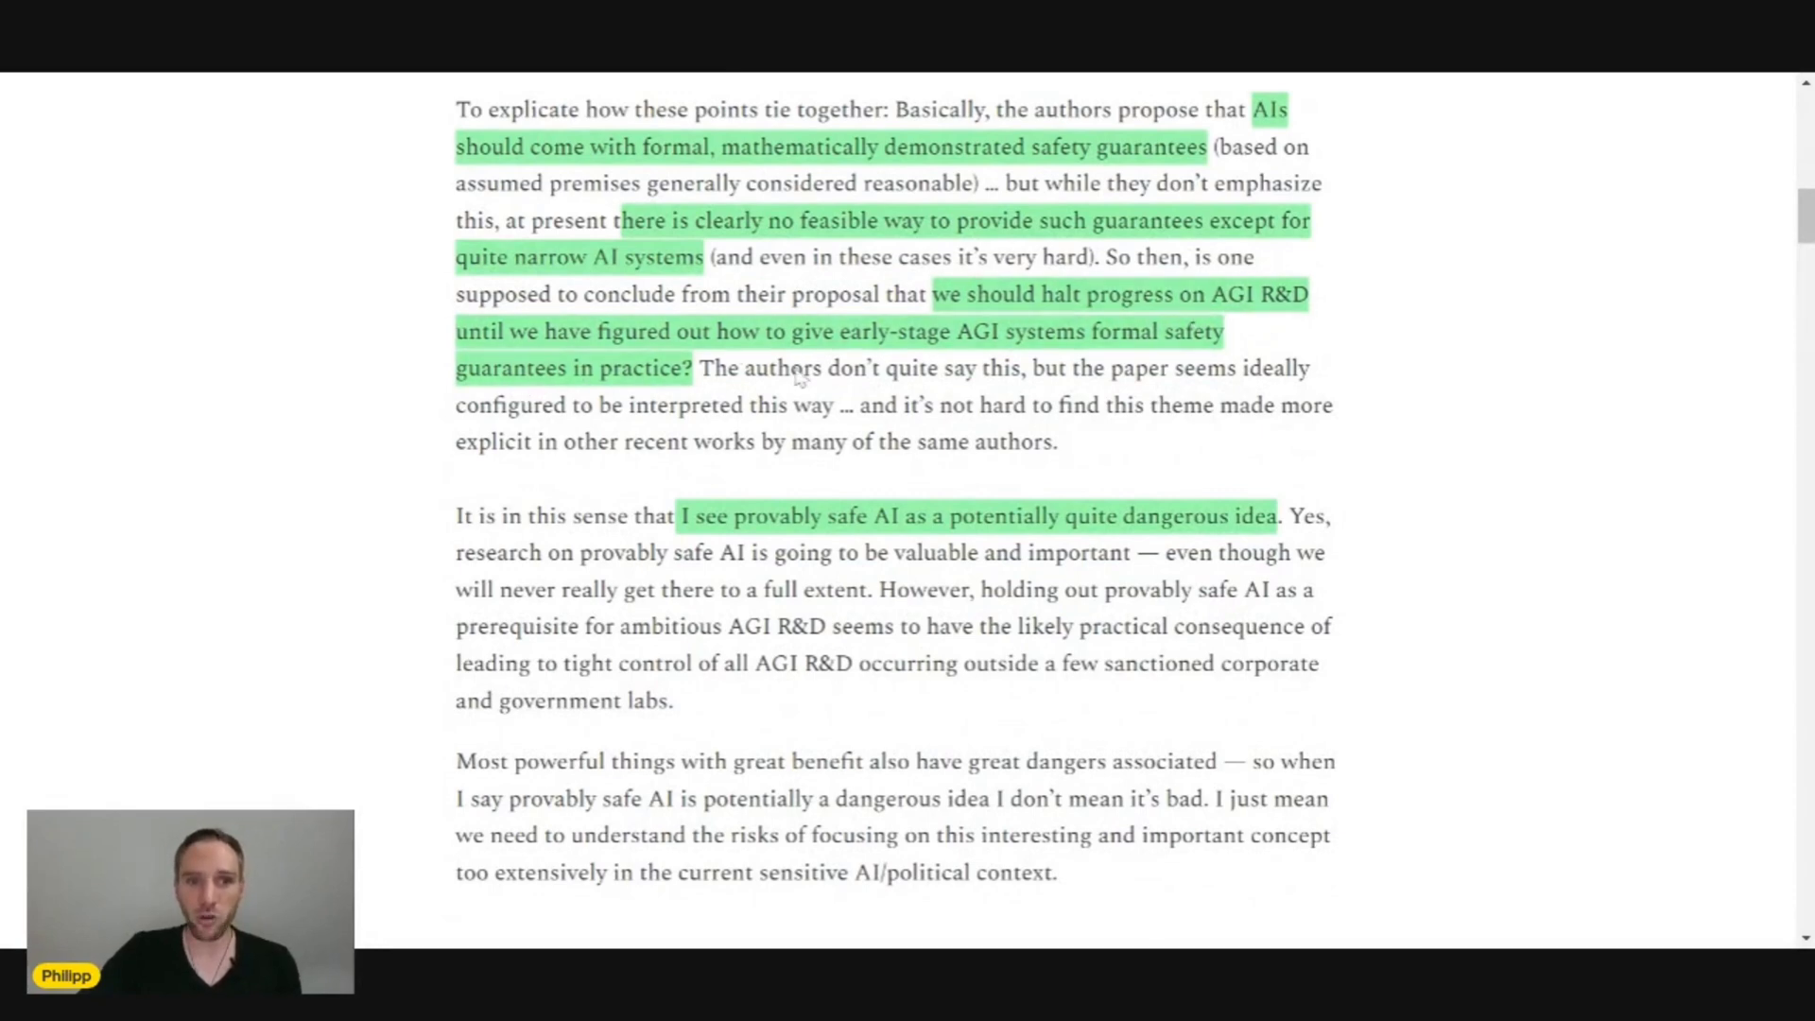
mouse_move(1129, 361)
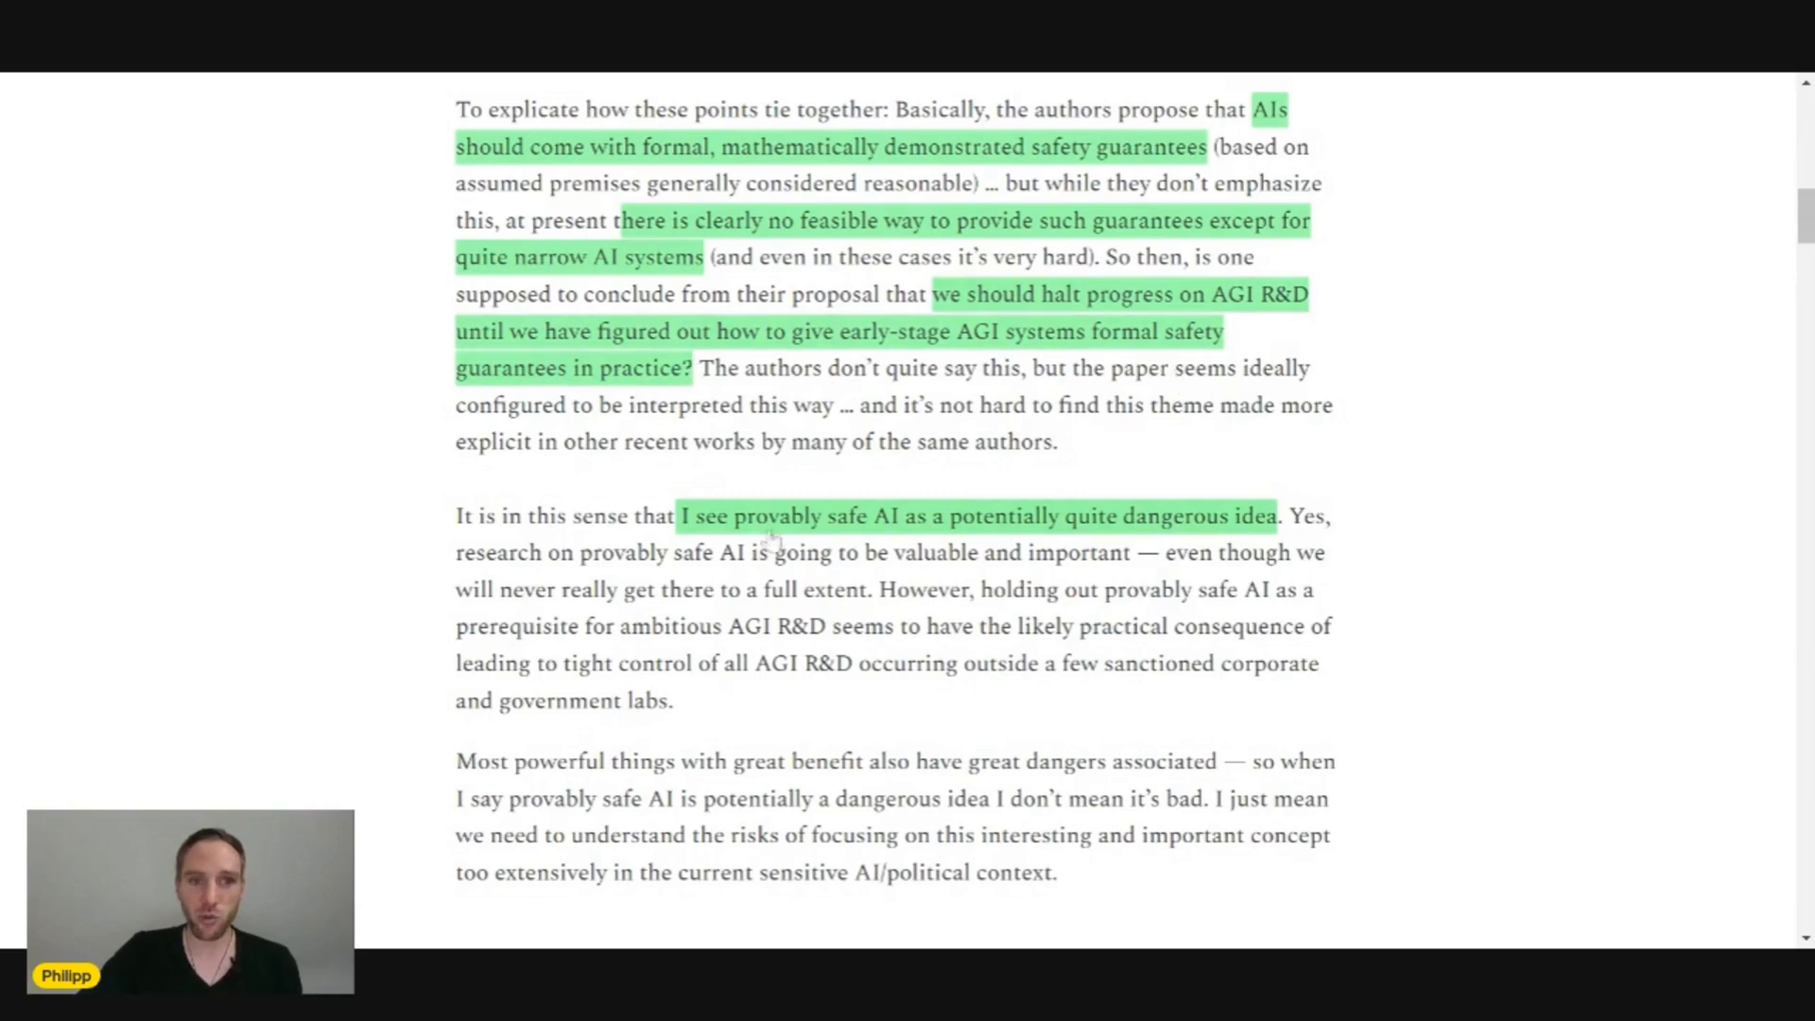
scroll("down", 3)
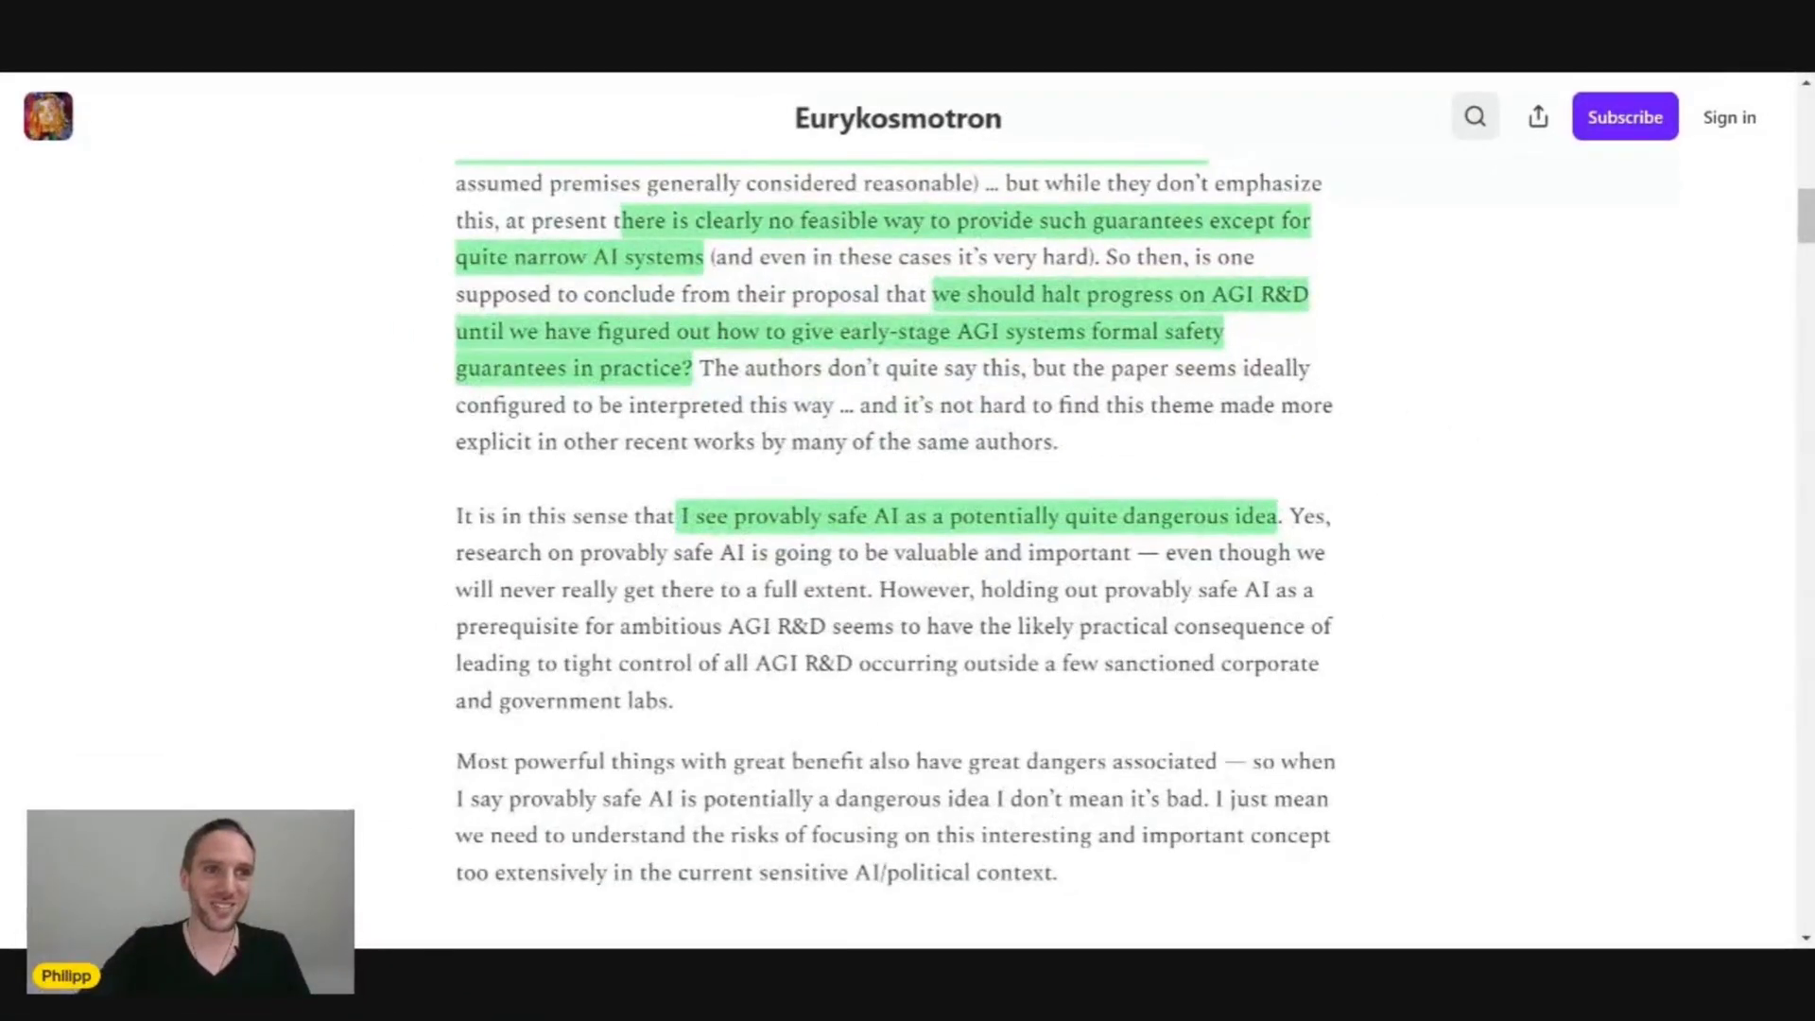
scroll("down", 3)
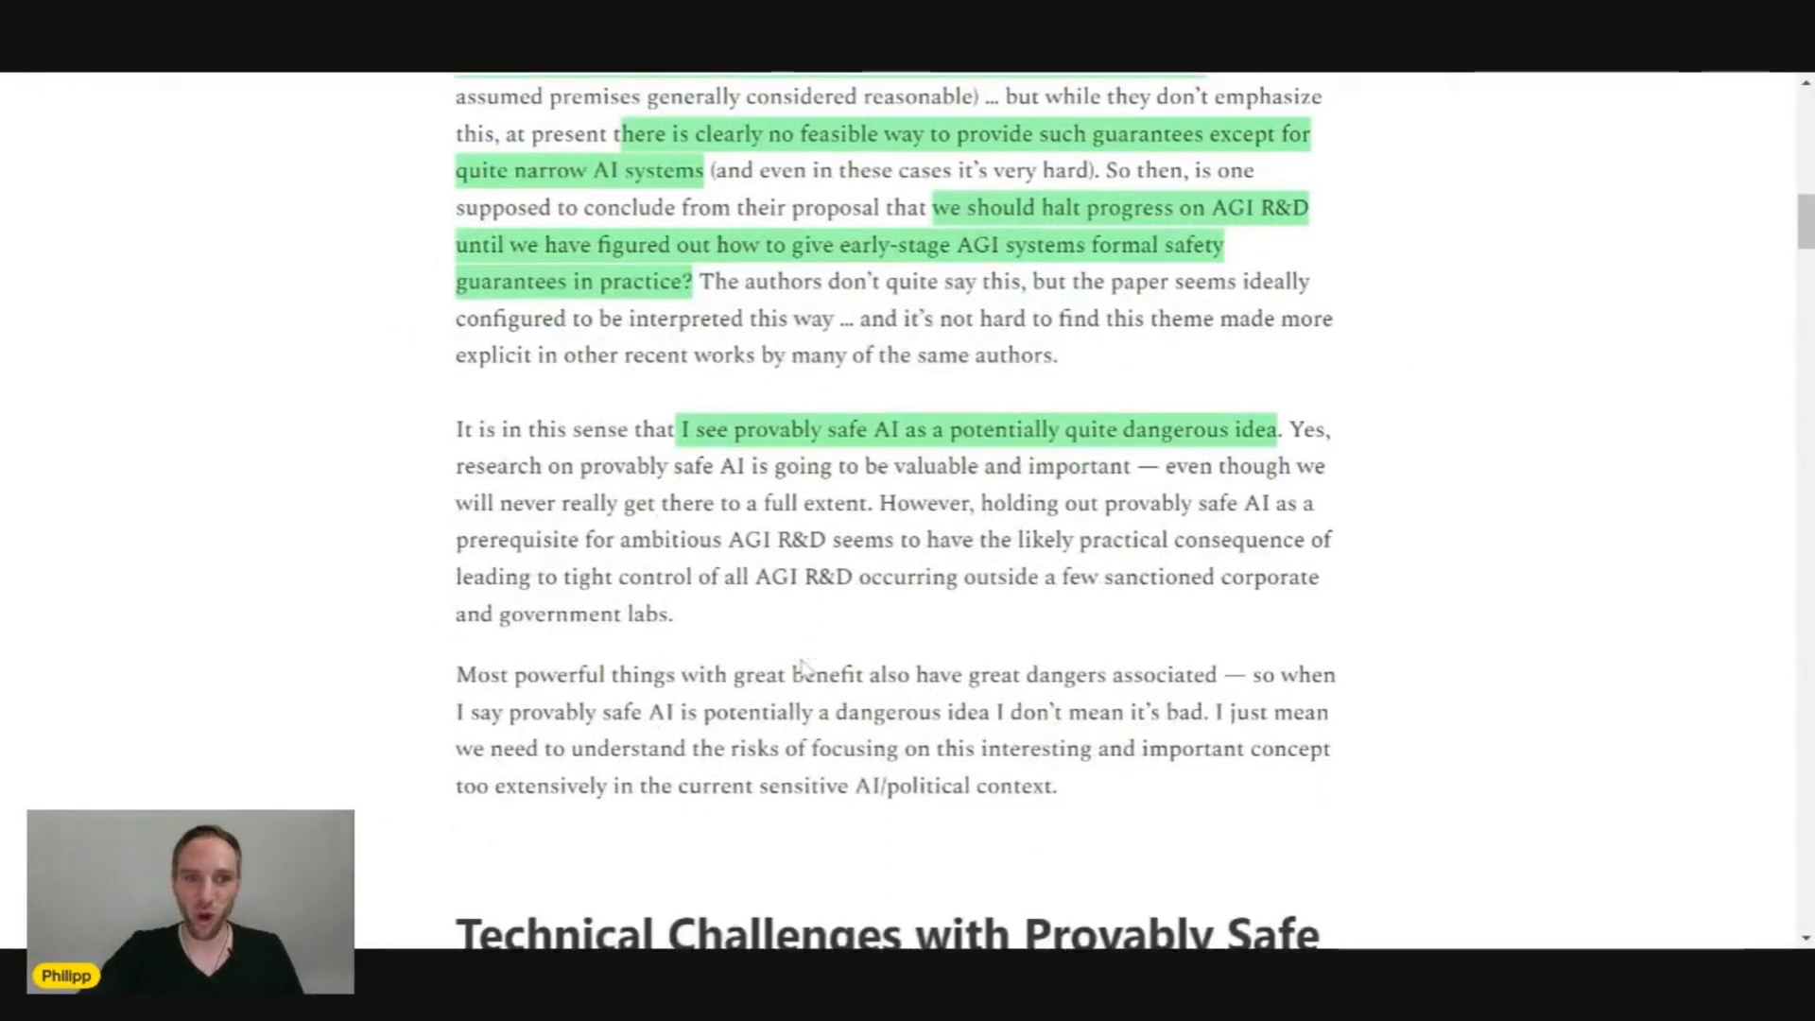
scroll("down", 3)
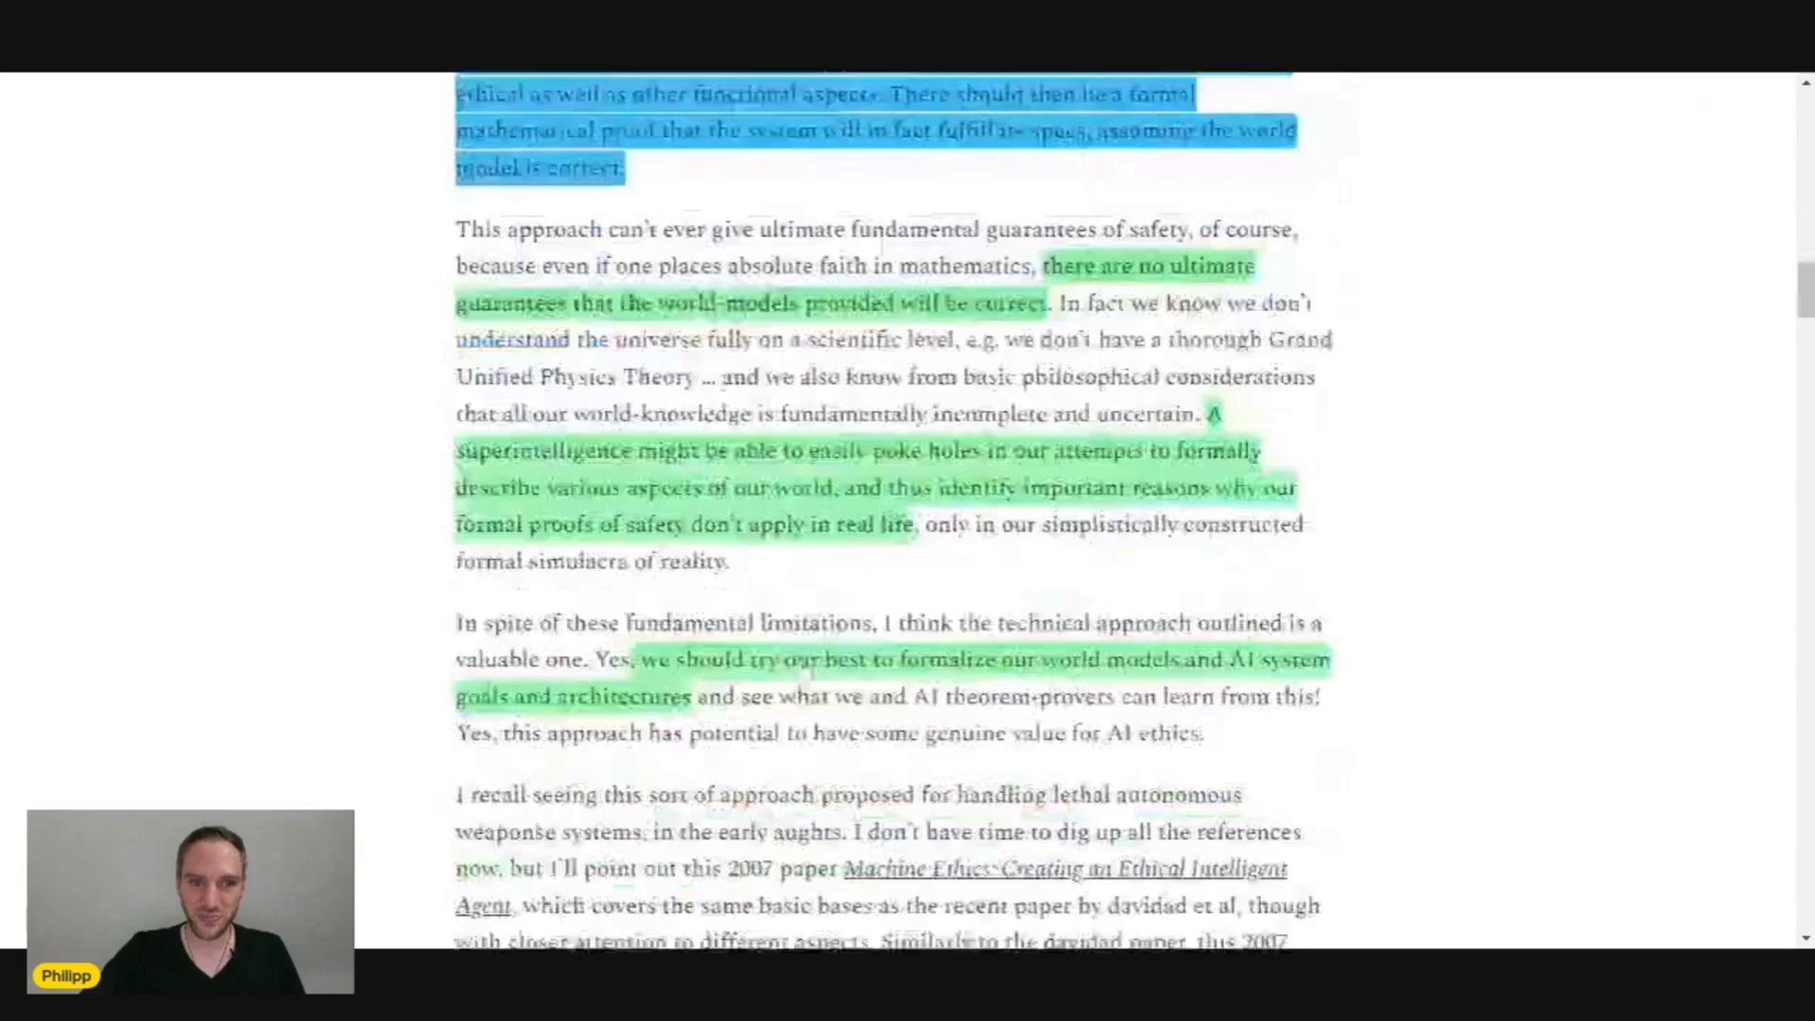
scroll("down", 3)
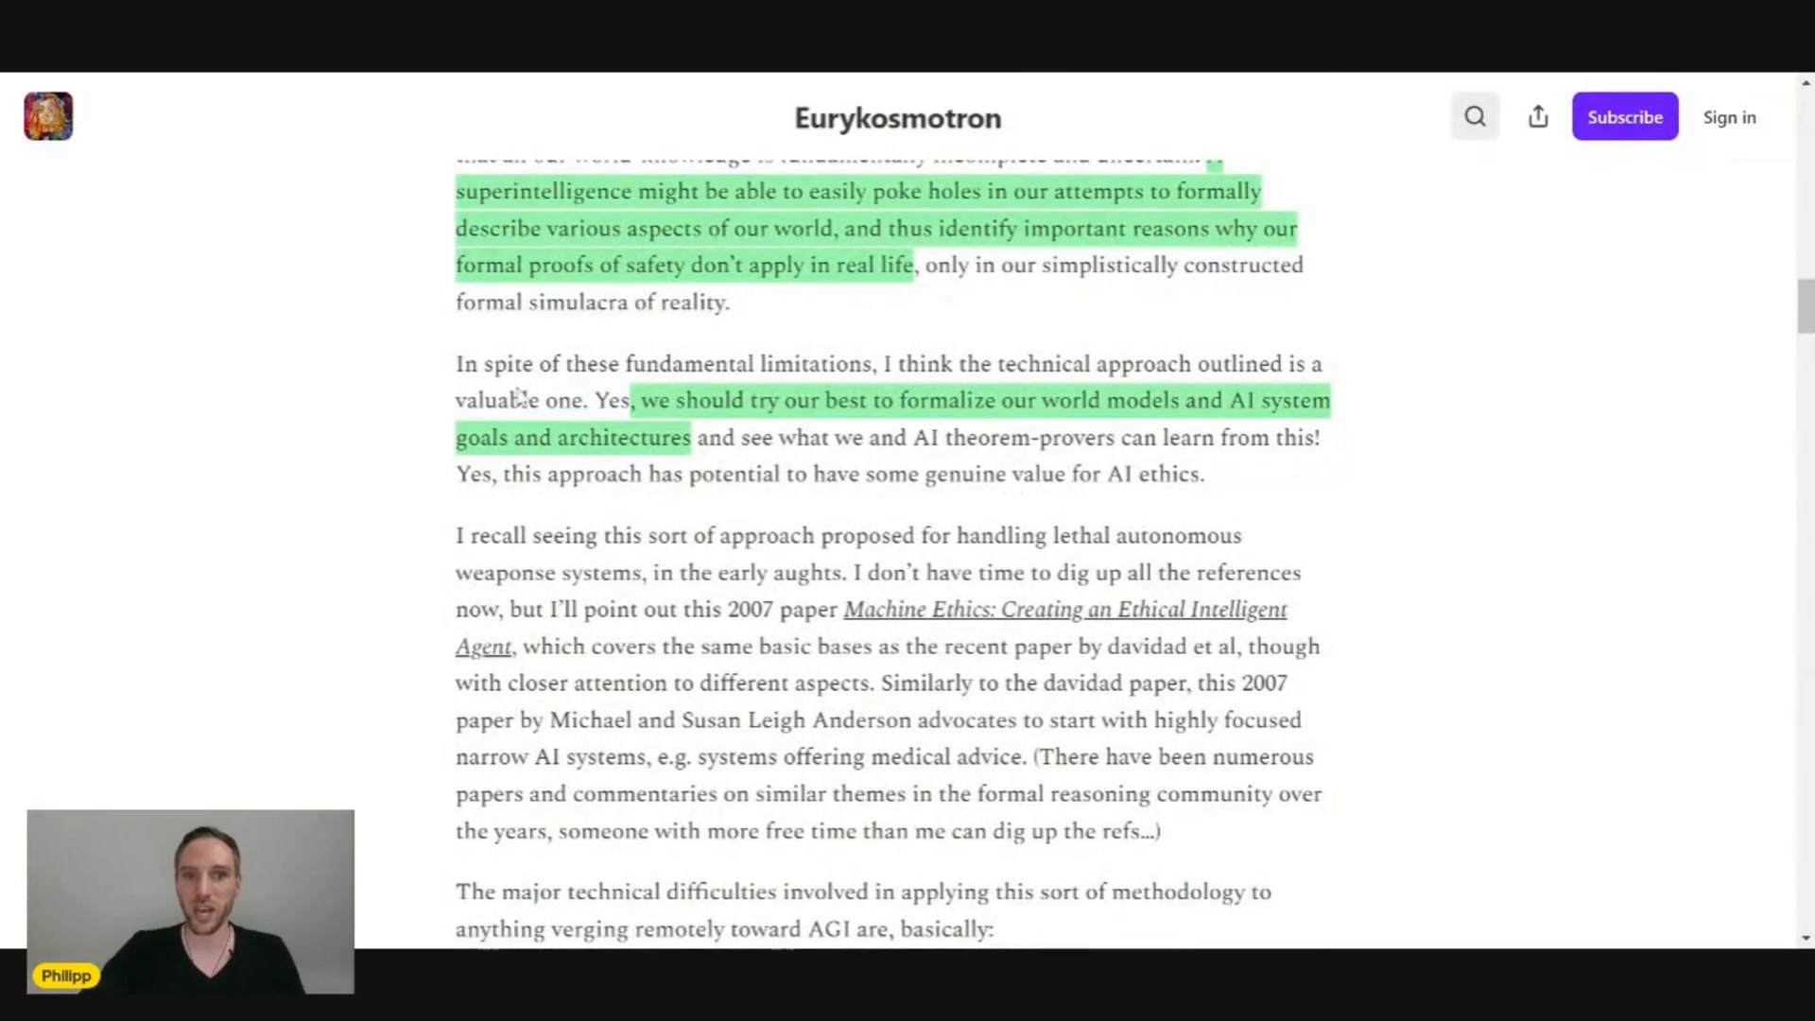
scroll("down", 3)
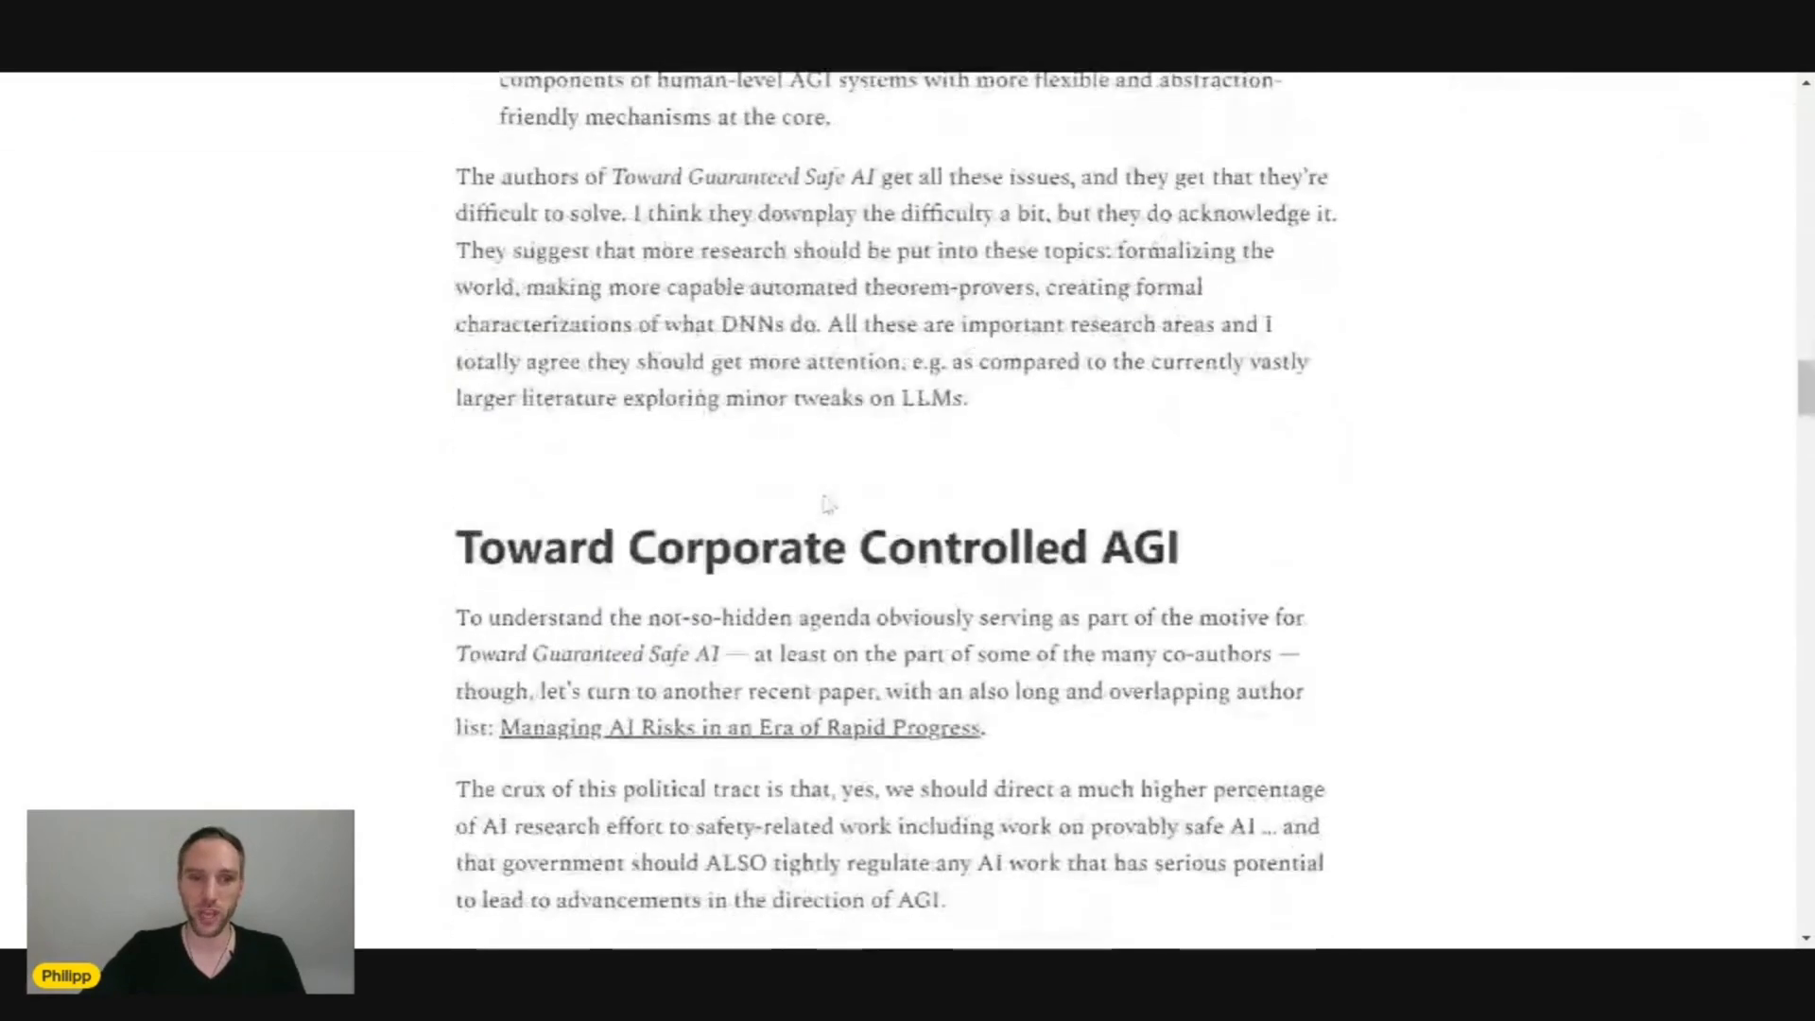
scroll("down", 3)
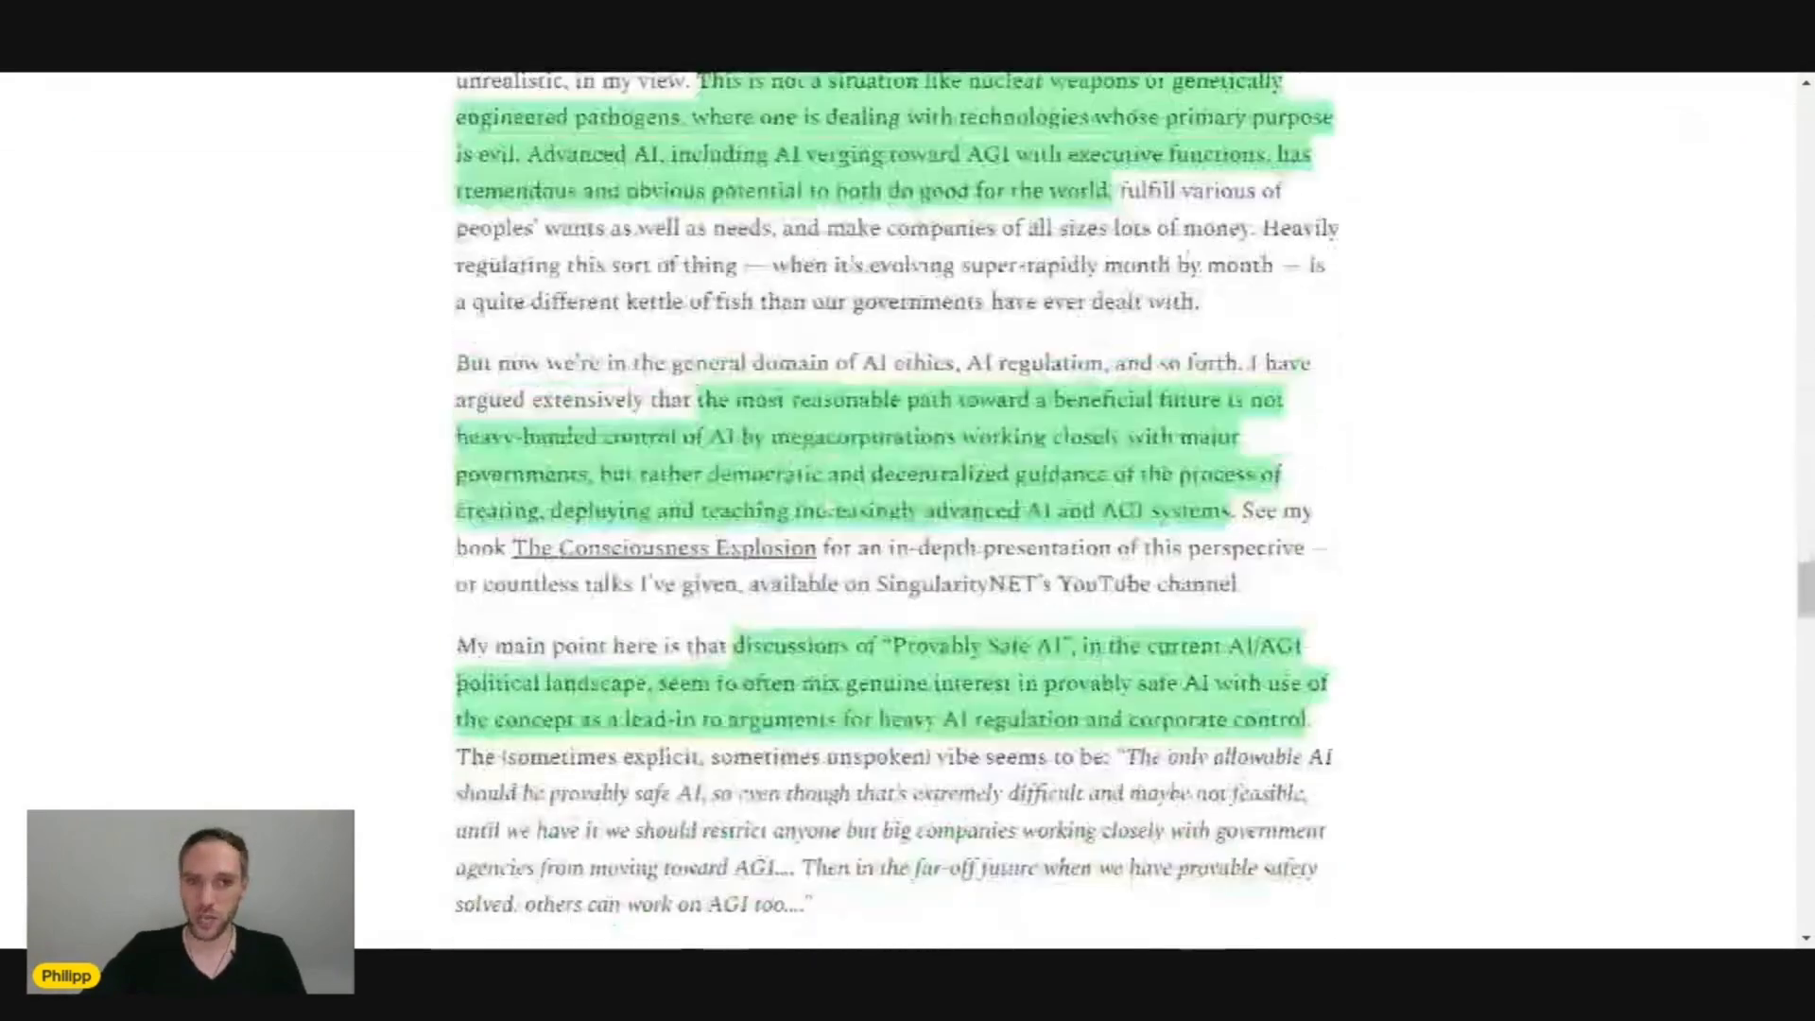
scroll("up", 3)
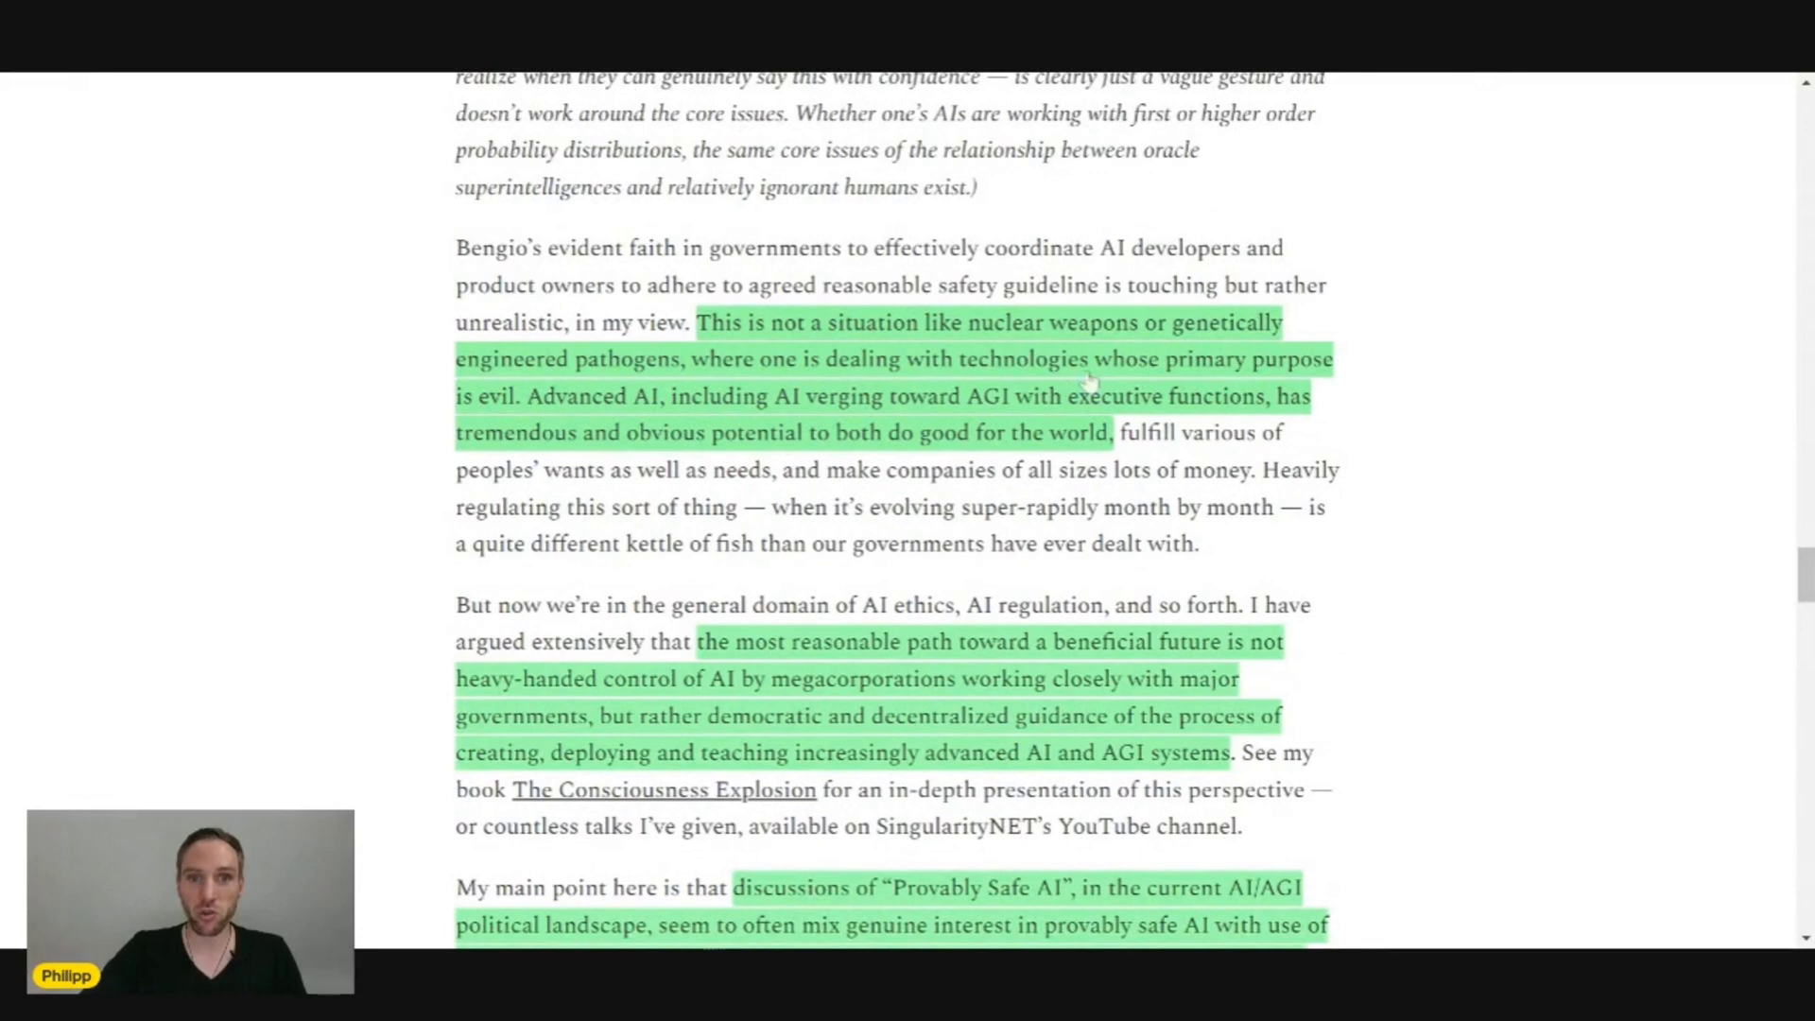
mouse_move(721, 418)
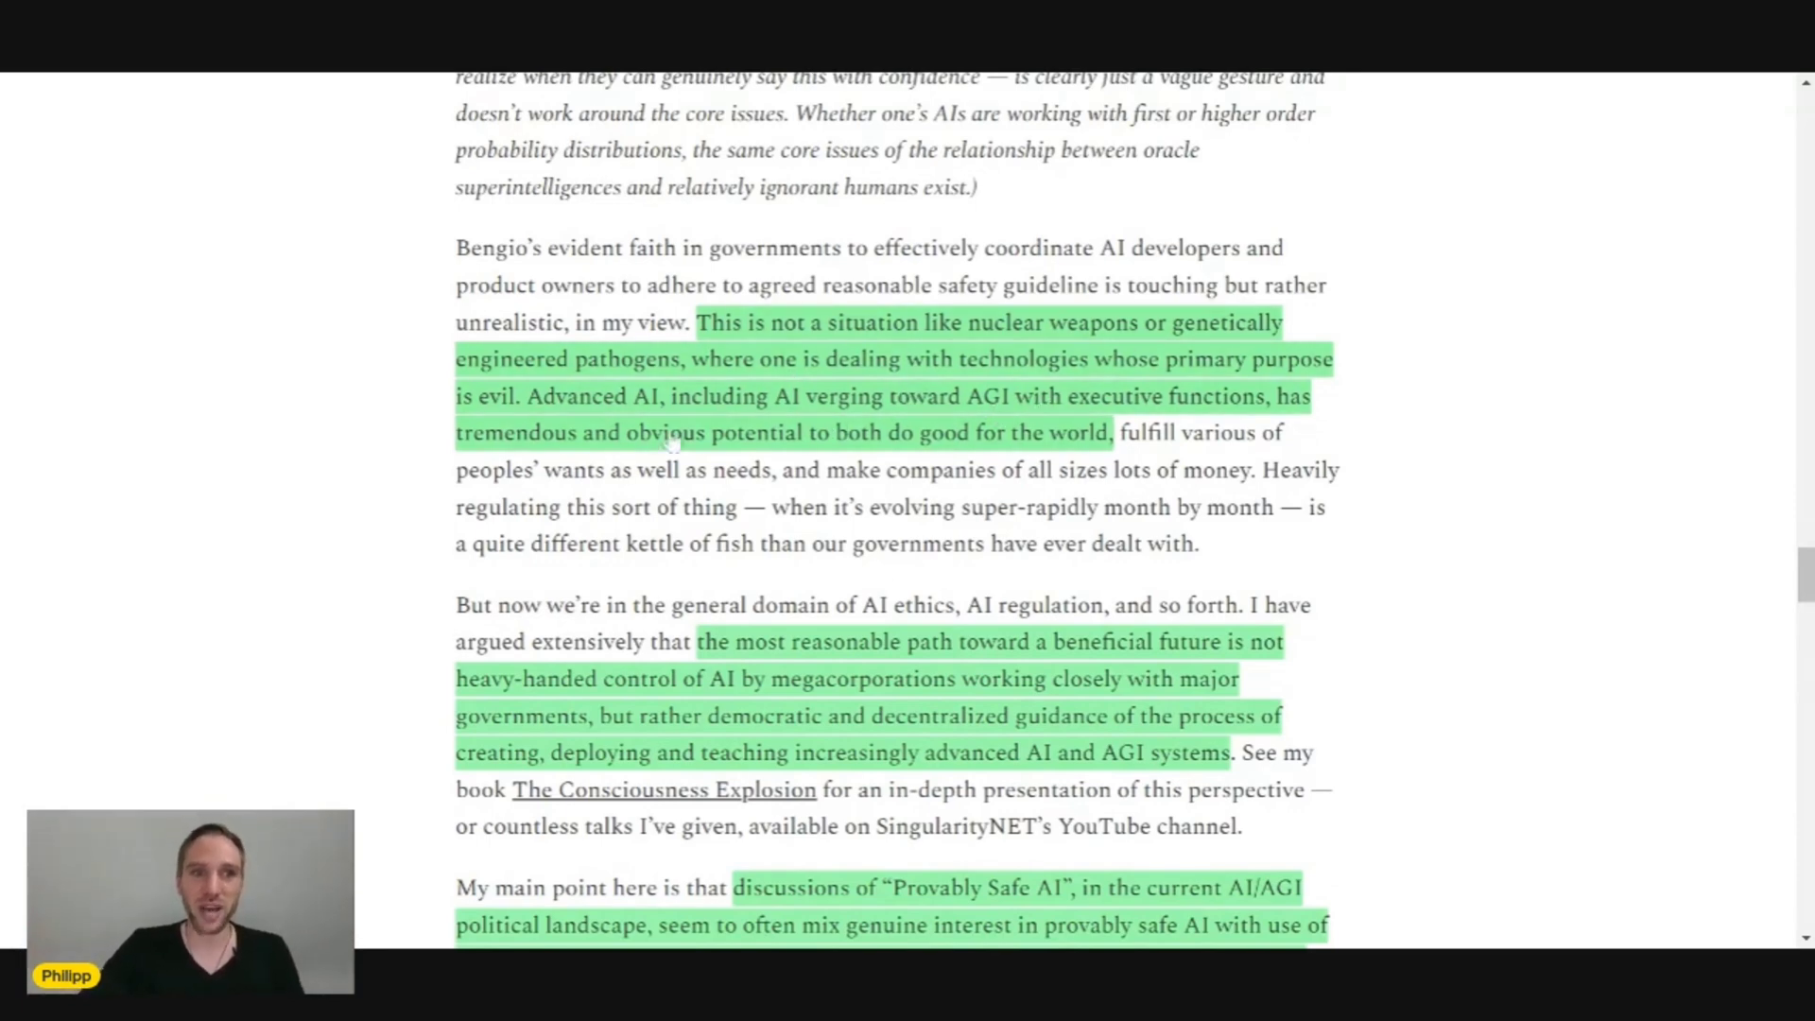
mouse_move(867, 437)
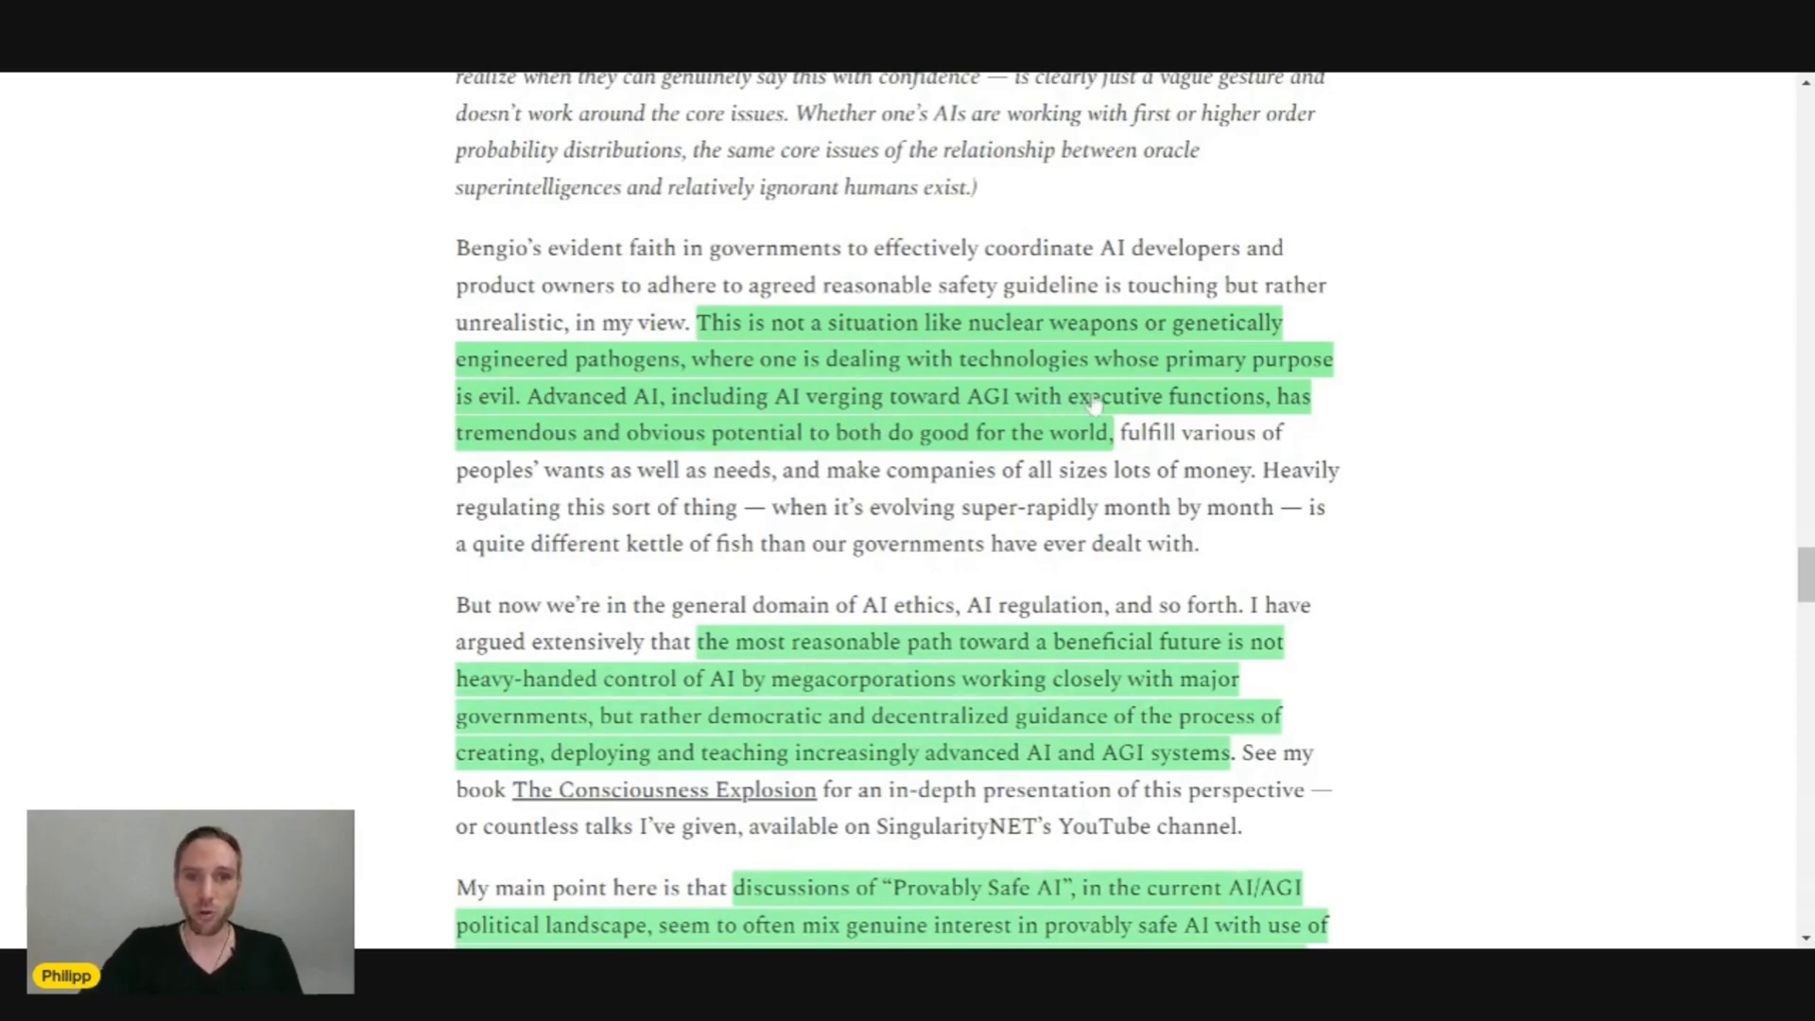
mouse_move(538, 463)
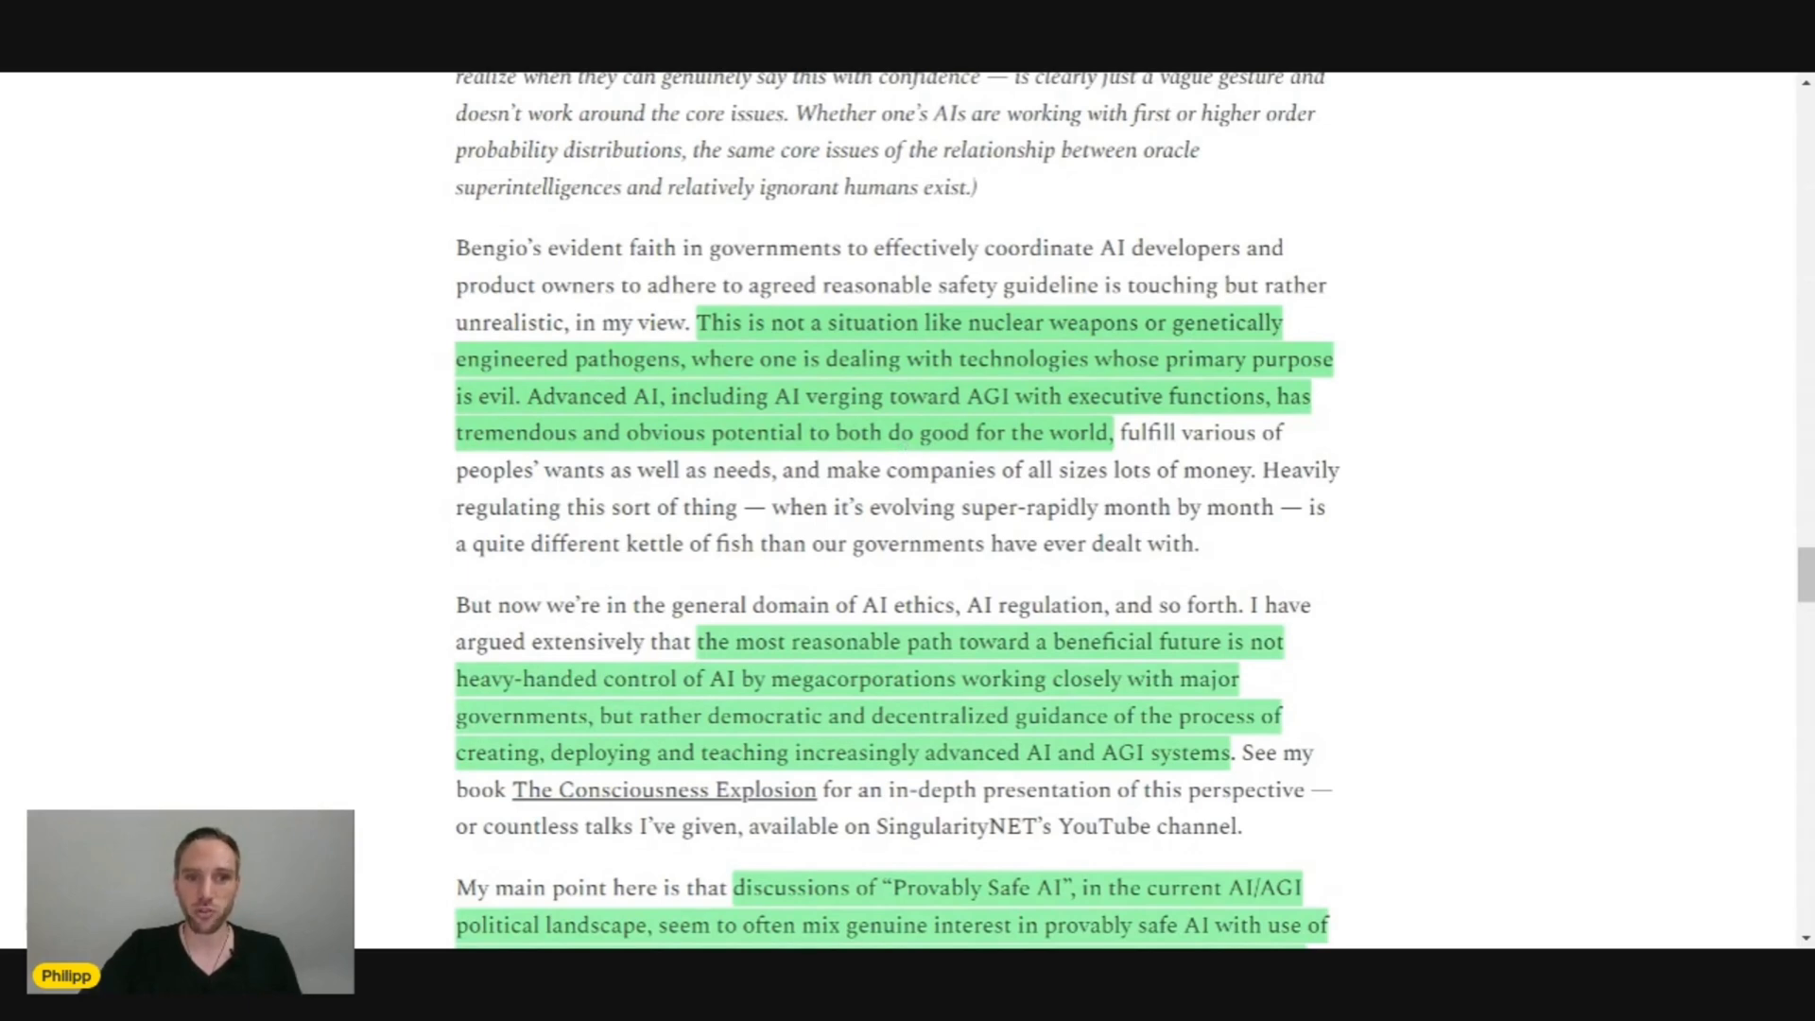
scroll("down", 3)
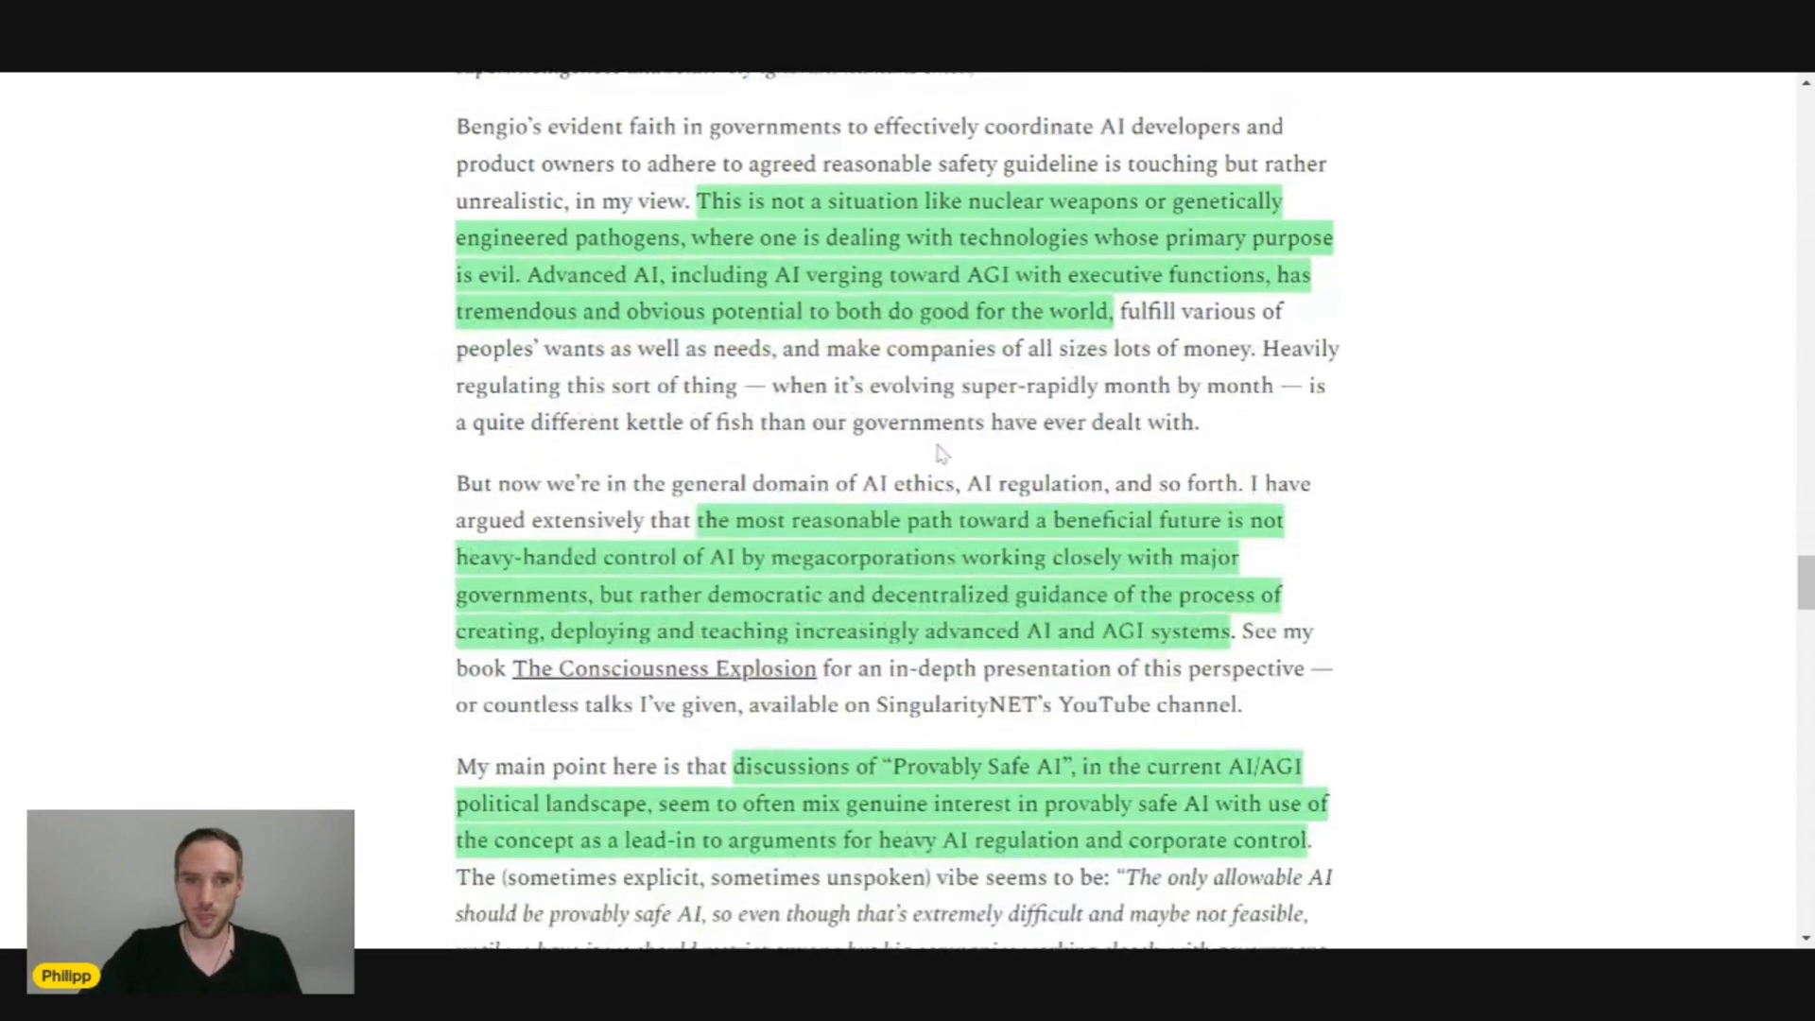
scroll("down", 3)
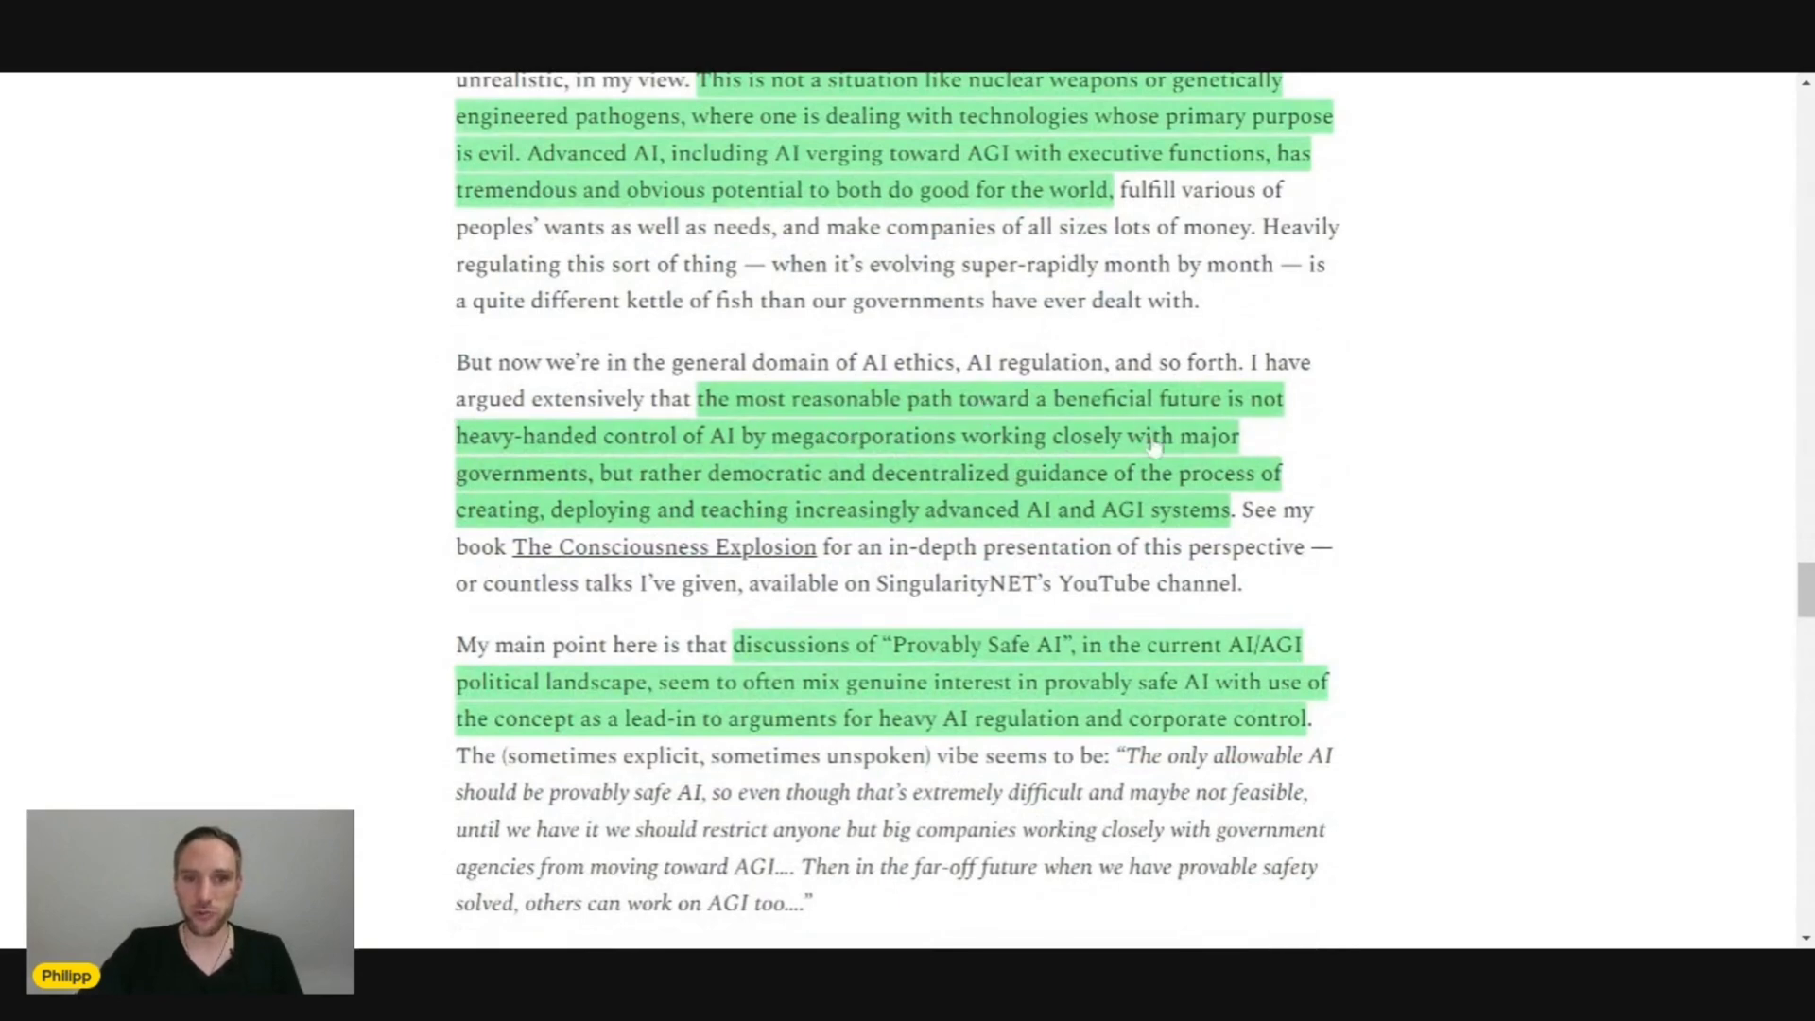
scroll("down", 3)
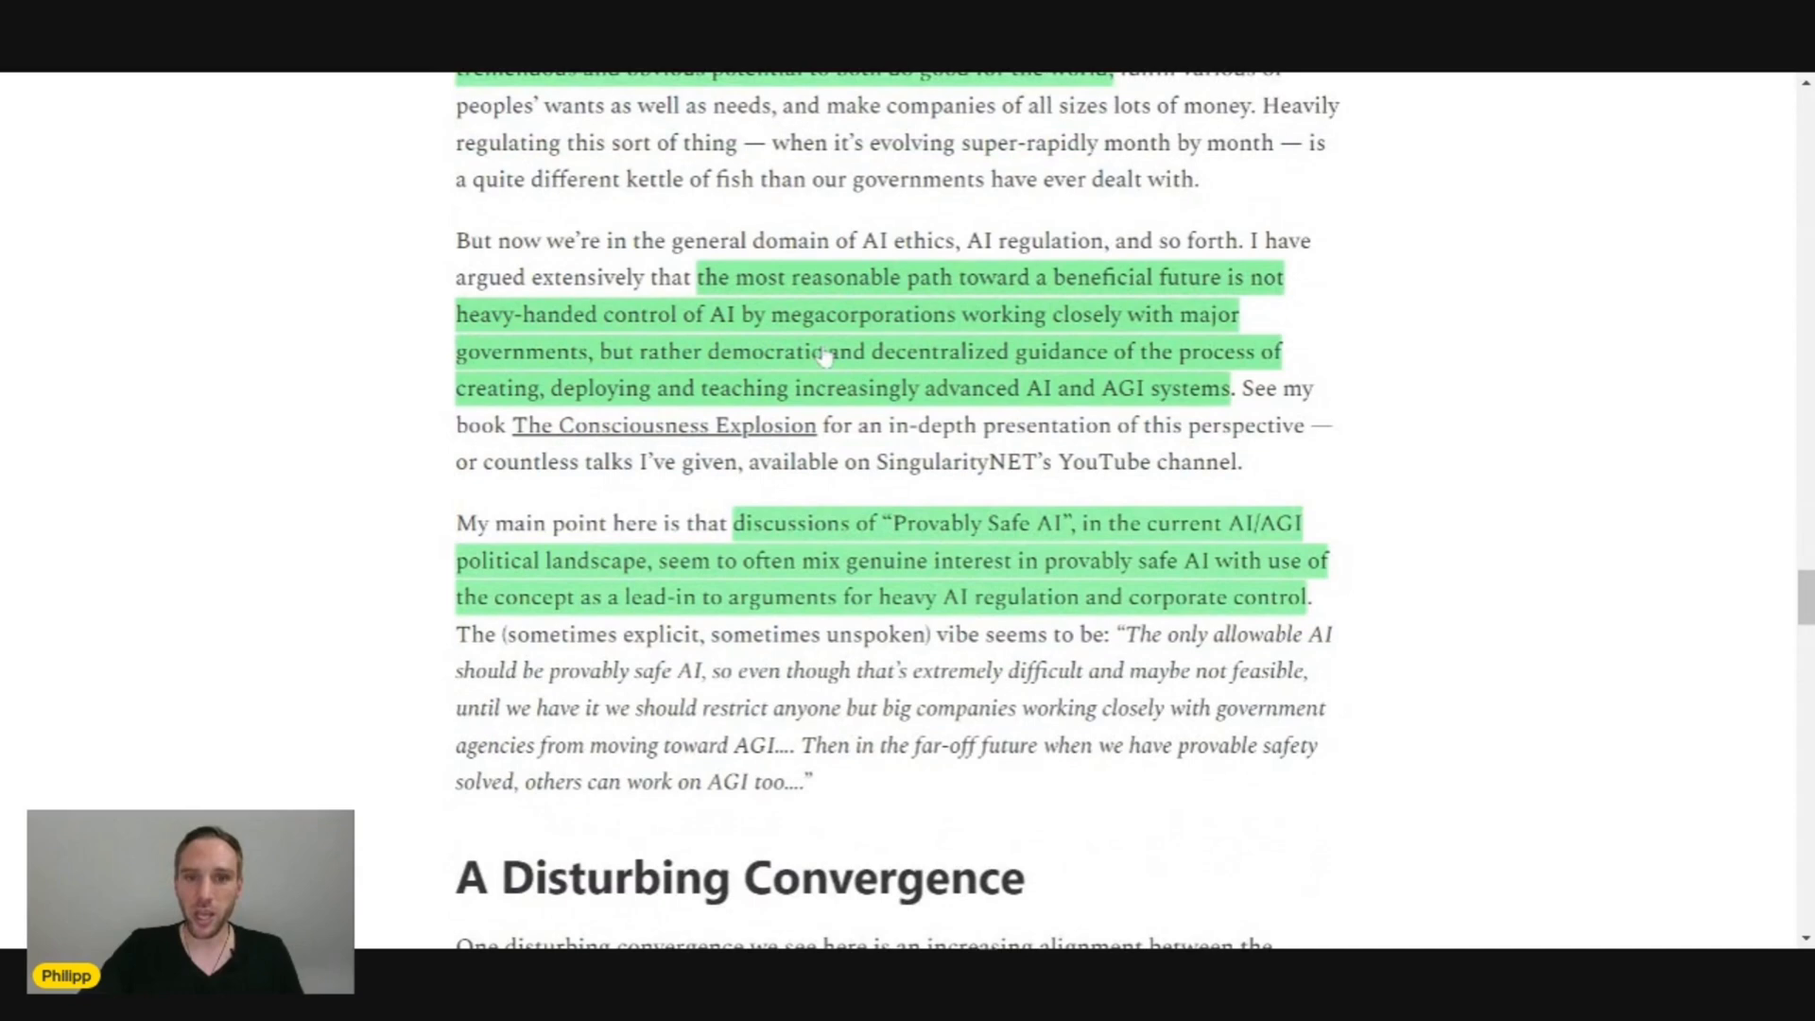
mouse_move(1006, 336)
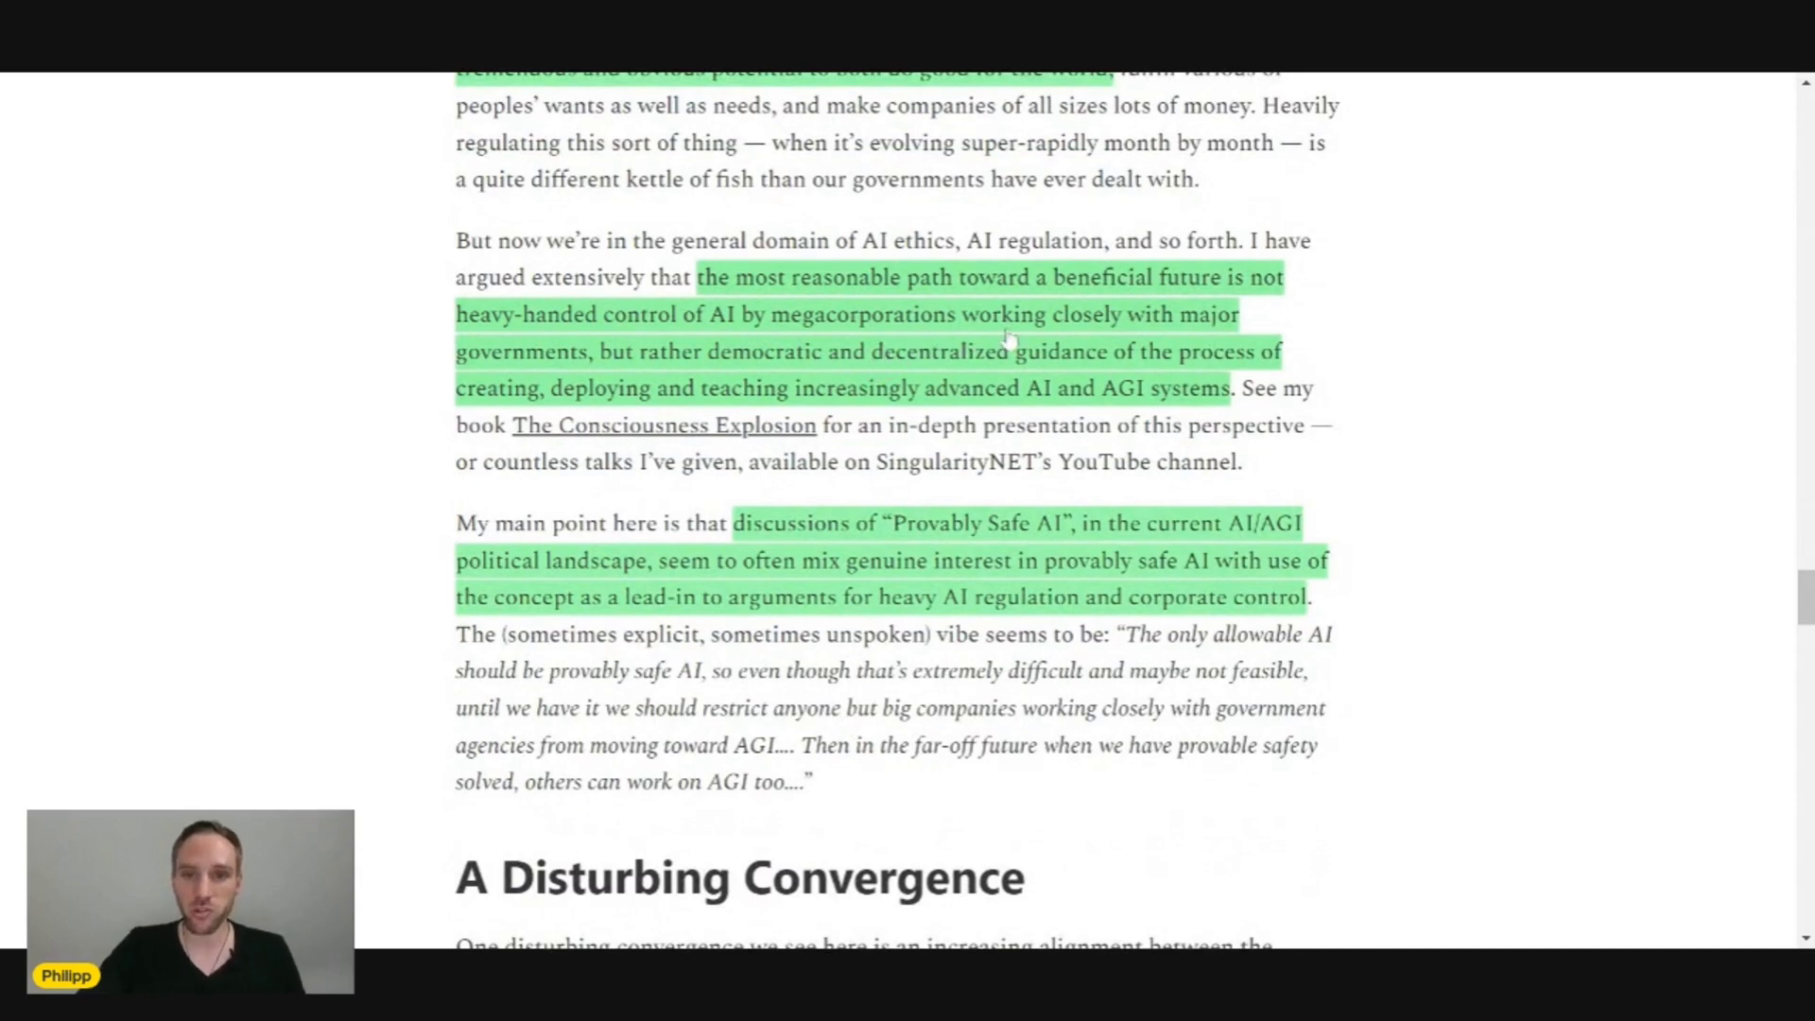
mouse_move(644, 374)
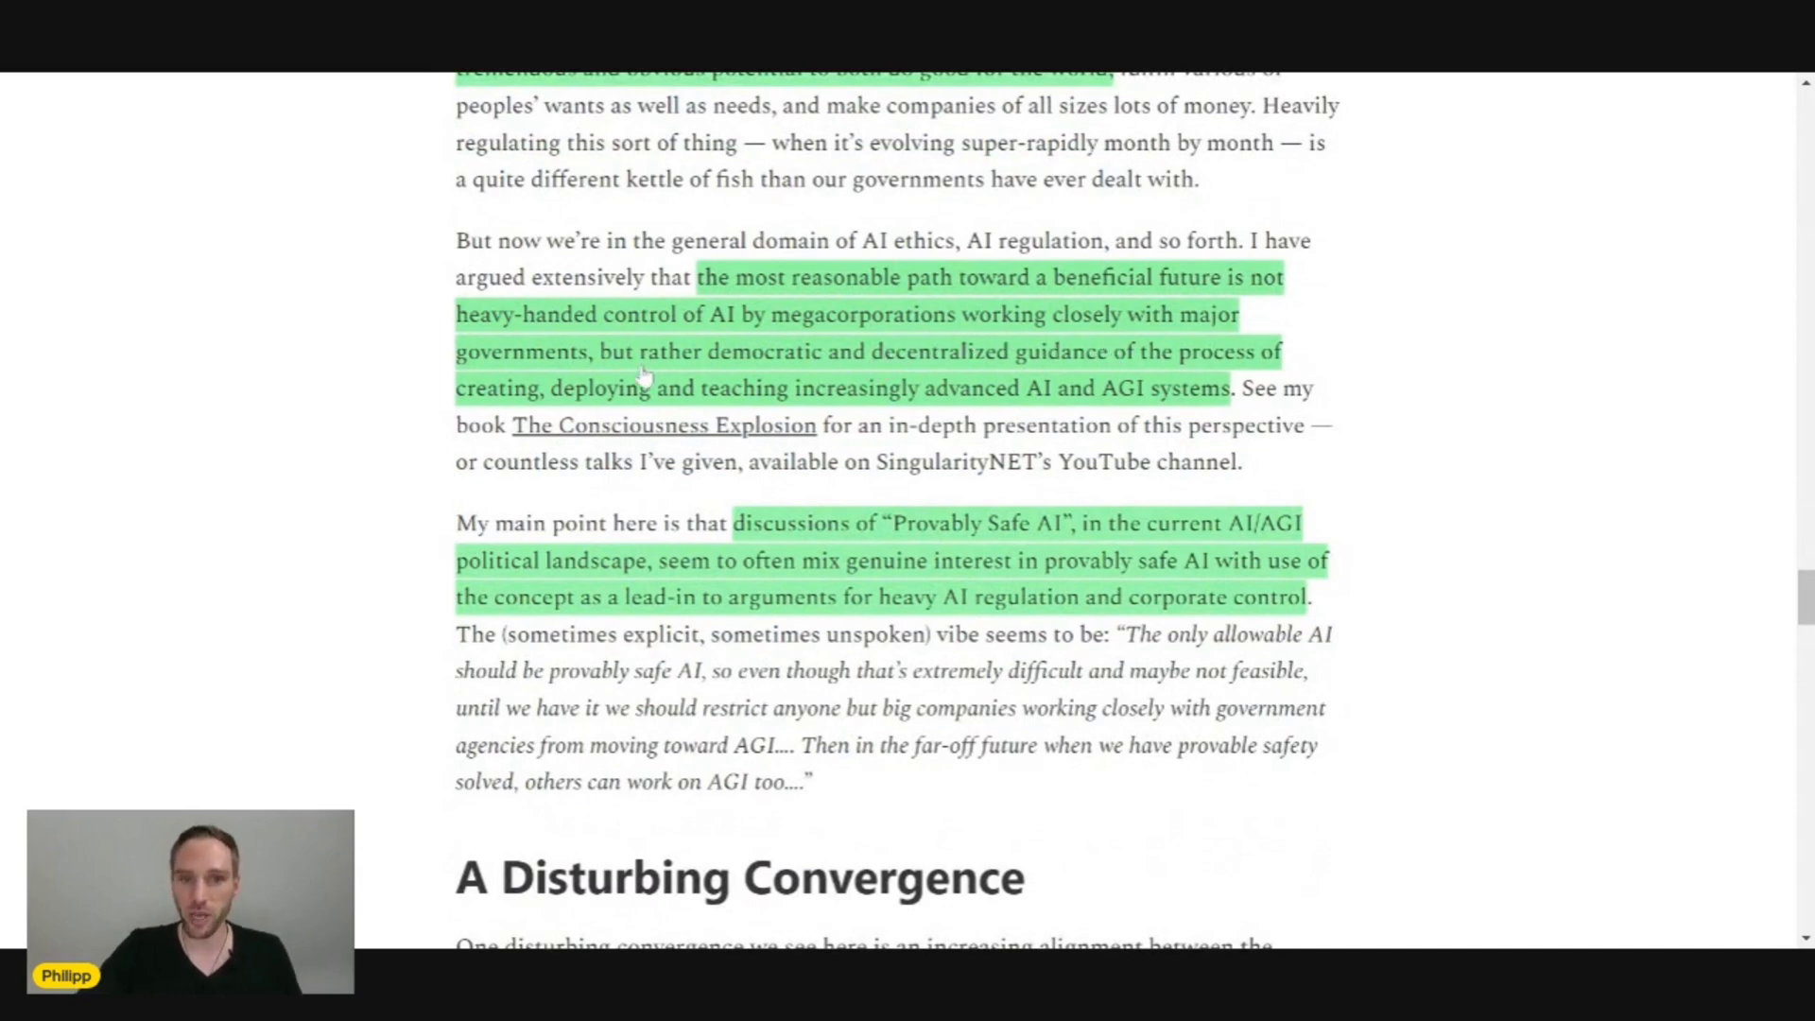
mouse_move(810, 397)
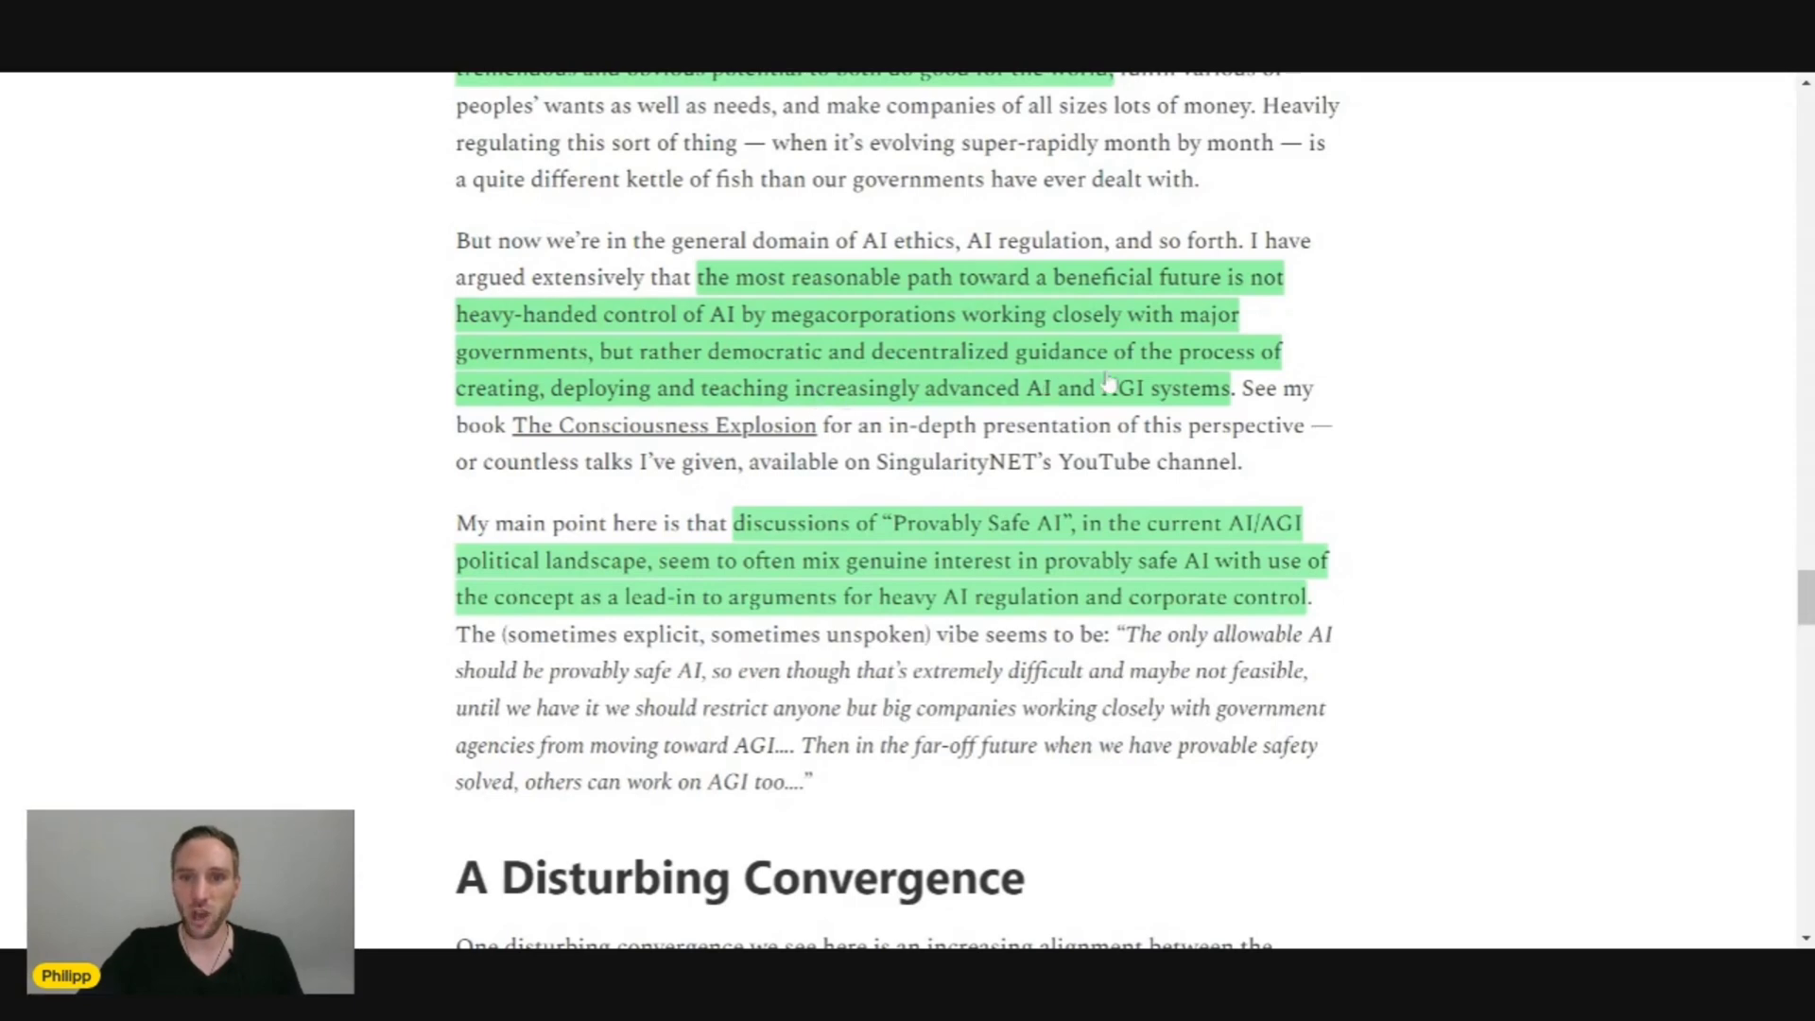
mouse_move(1099, 359)
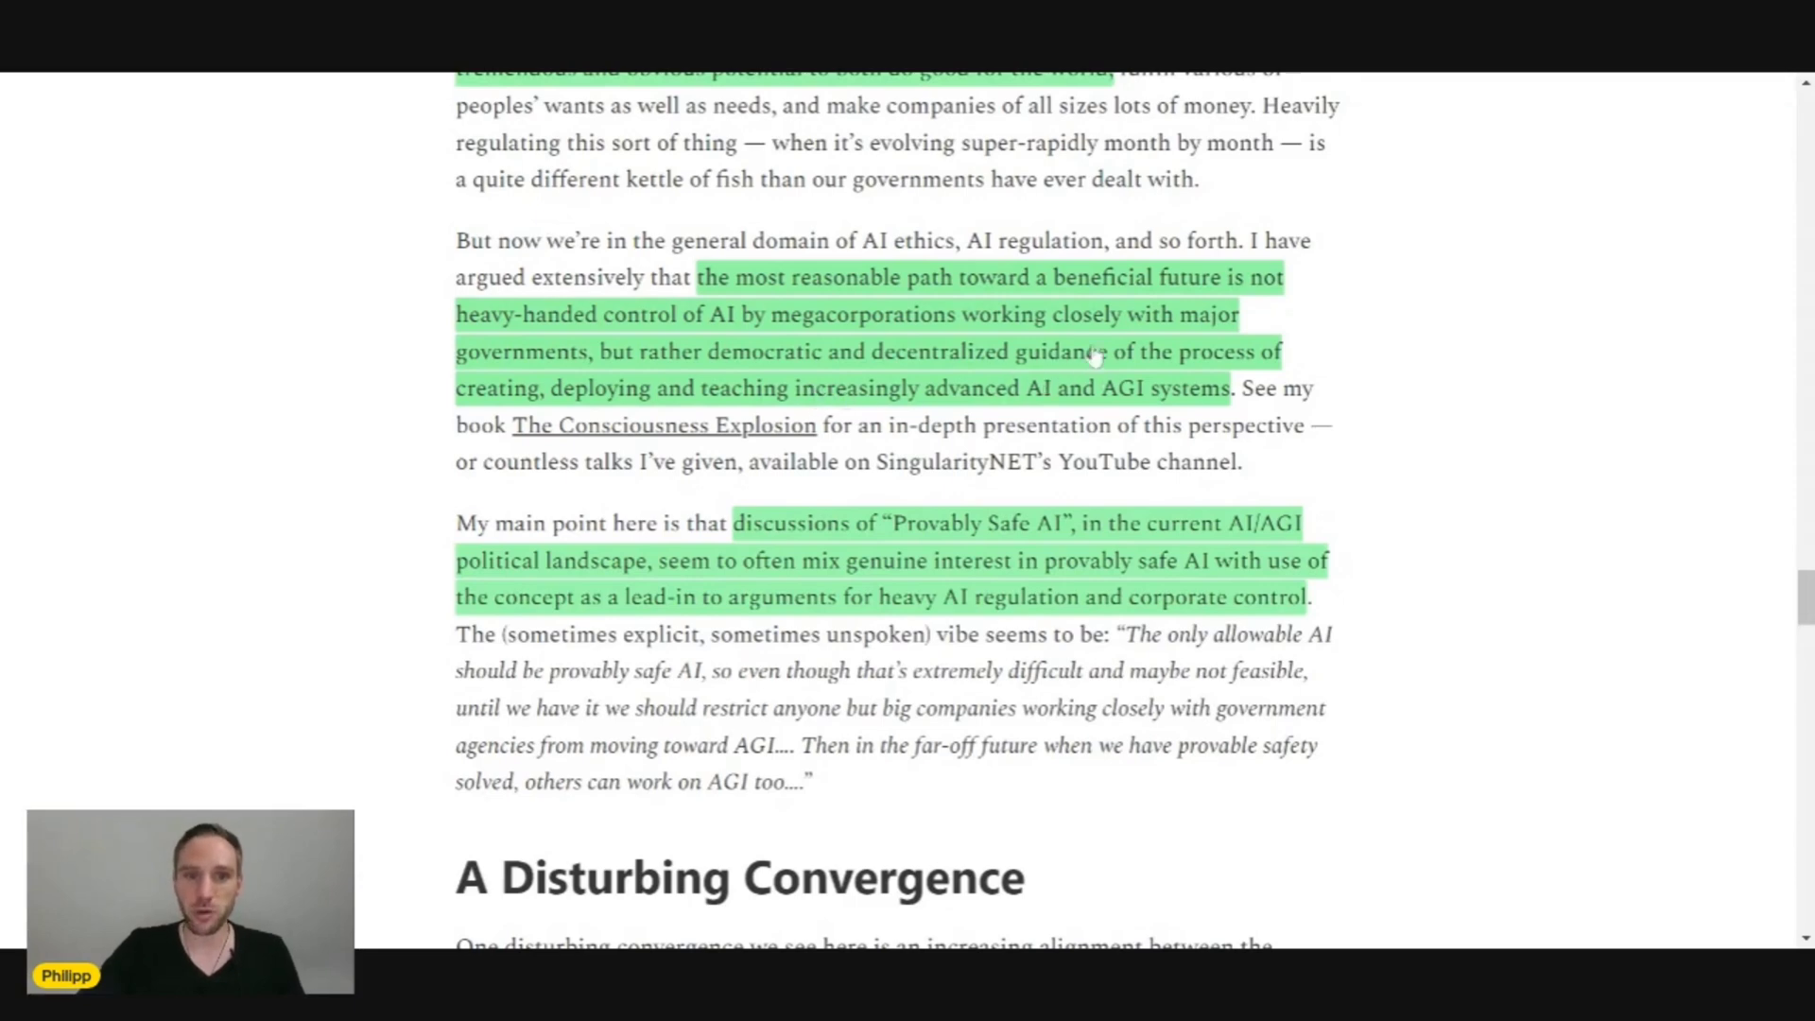
mouse_move(1025, 399)
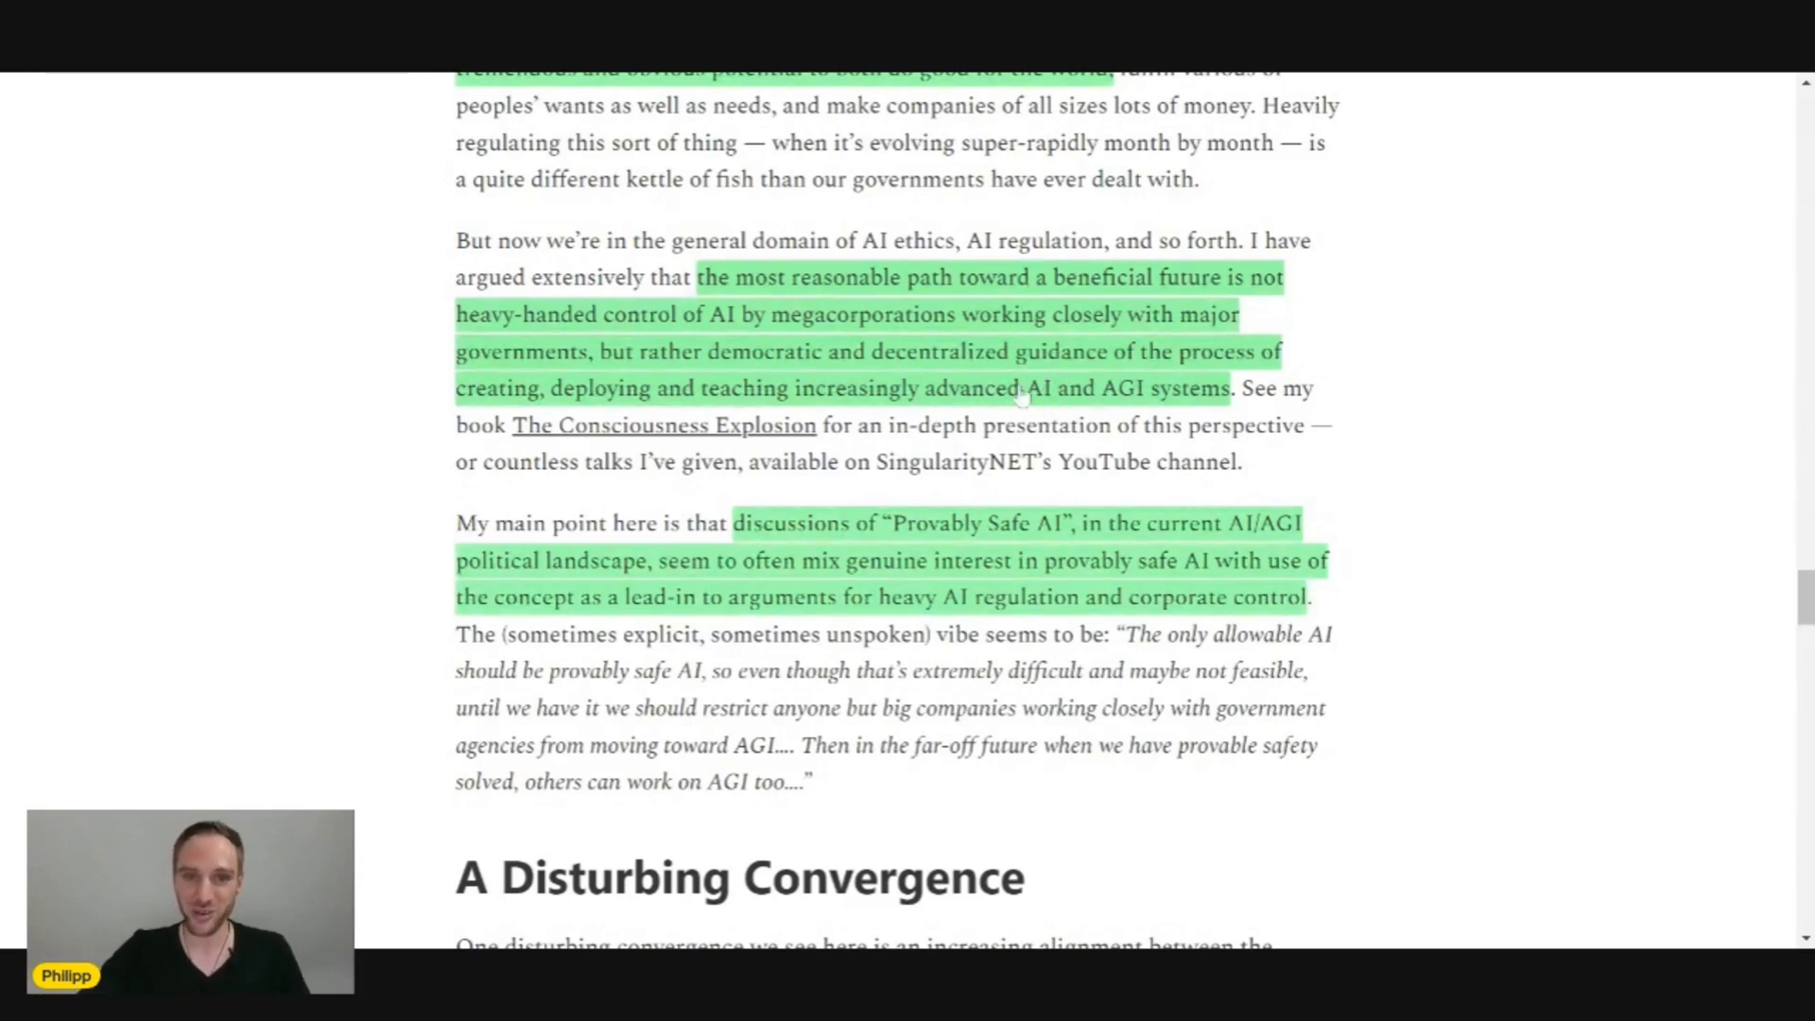
scroll("down", 3)
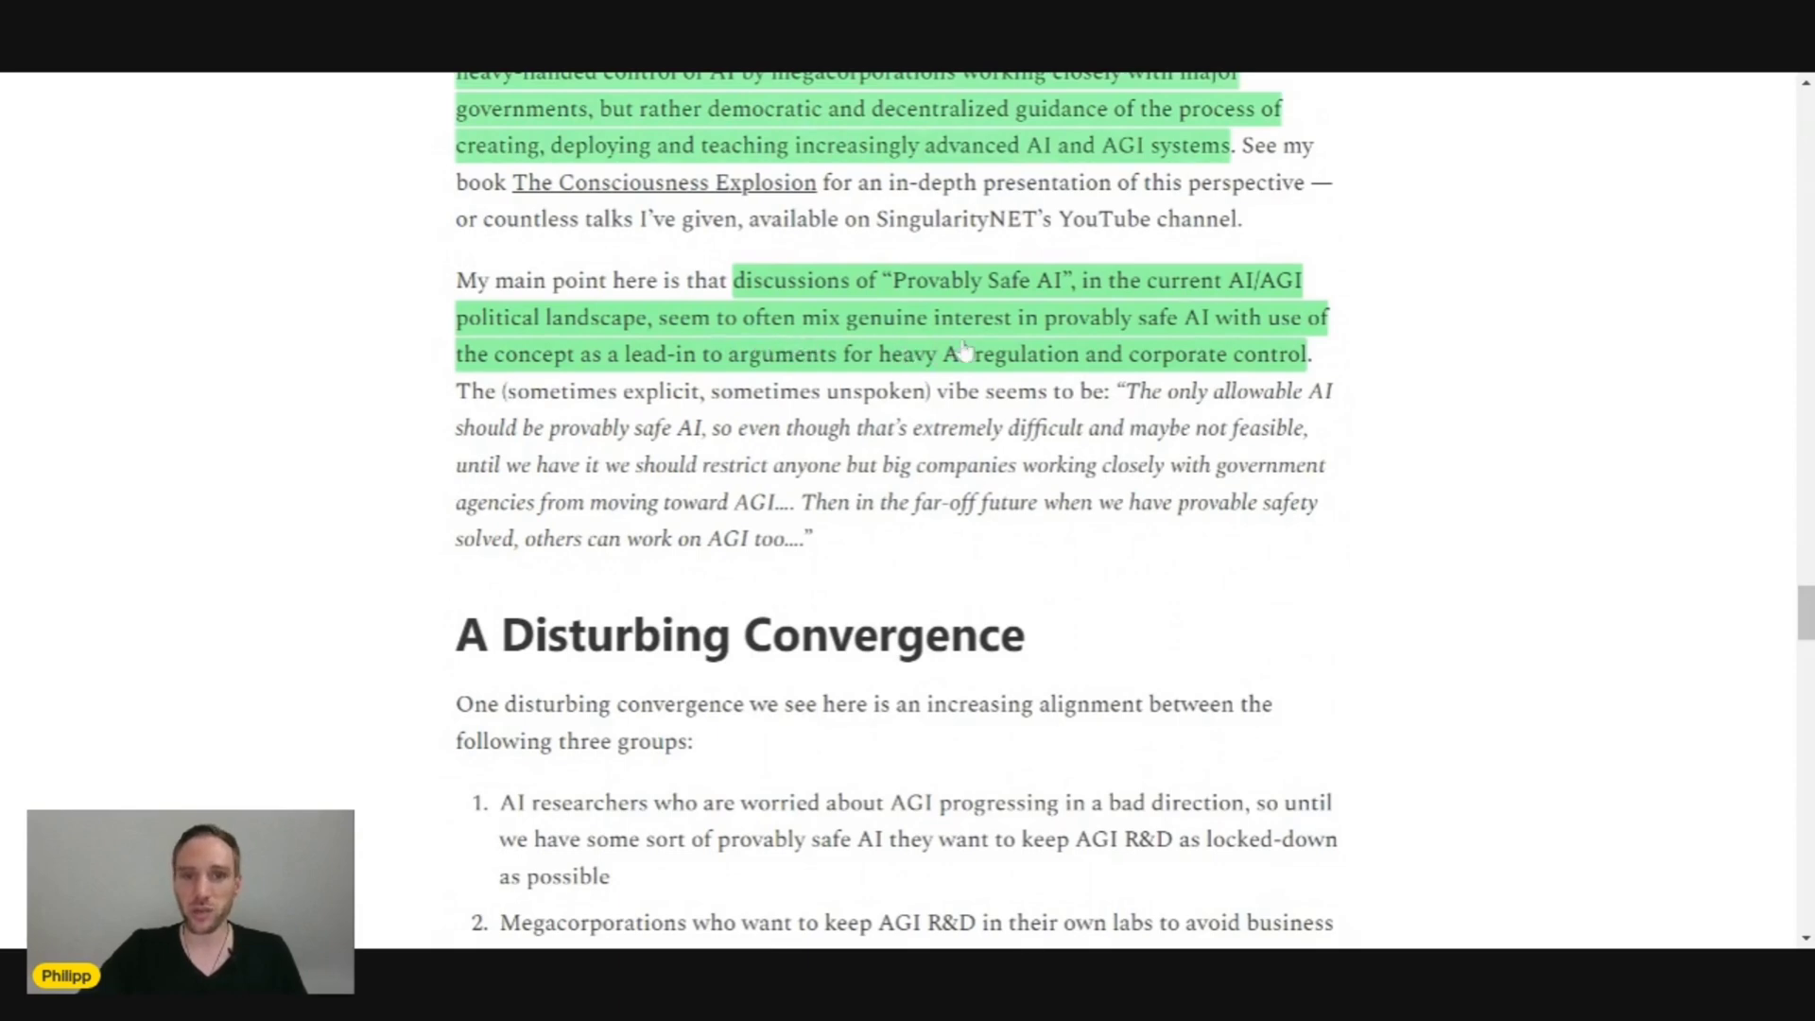
mouse_move(1203, 351)
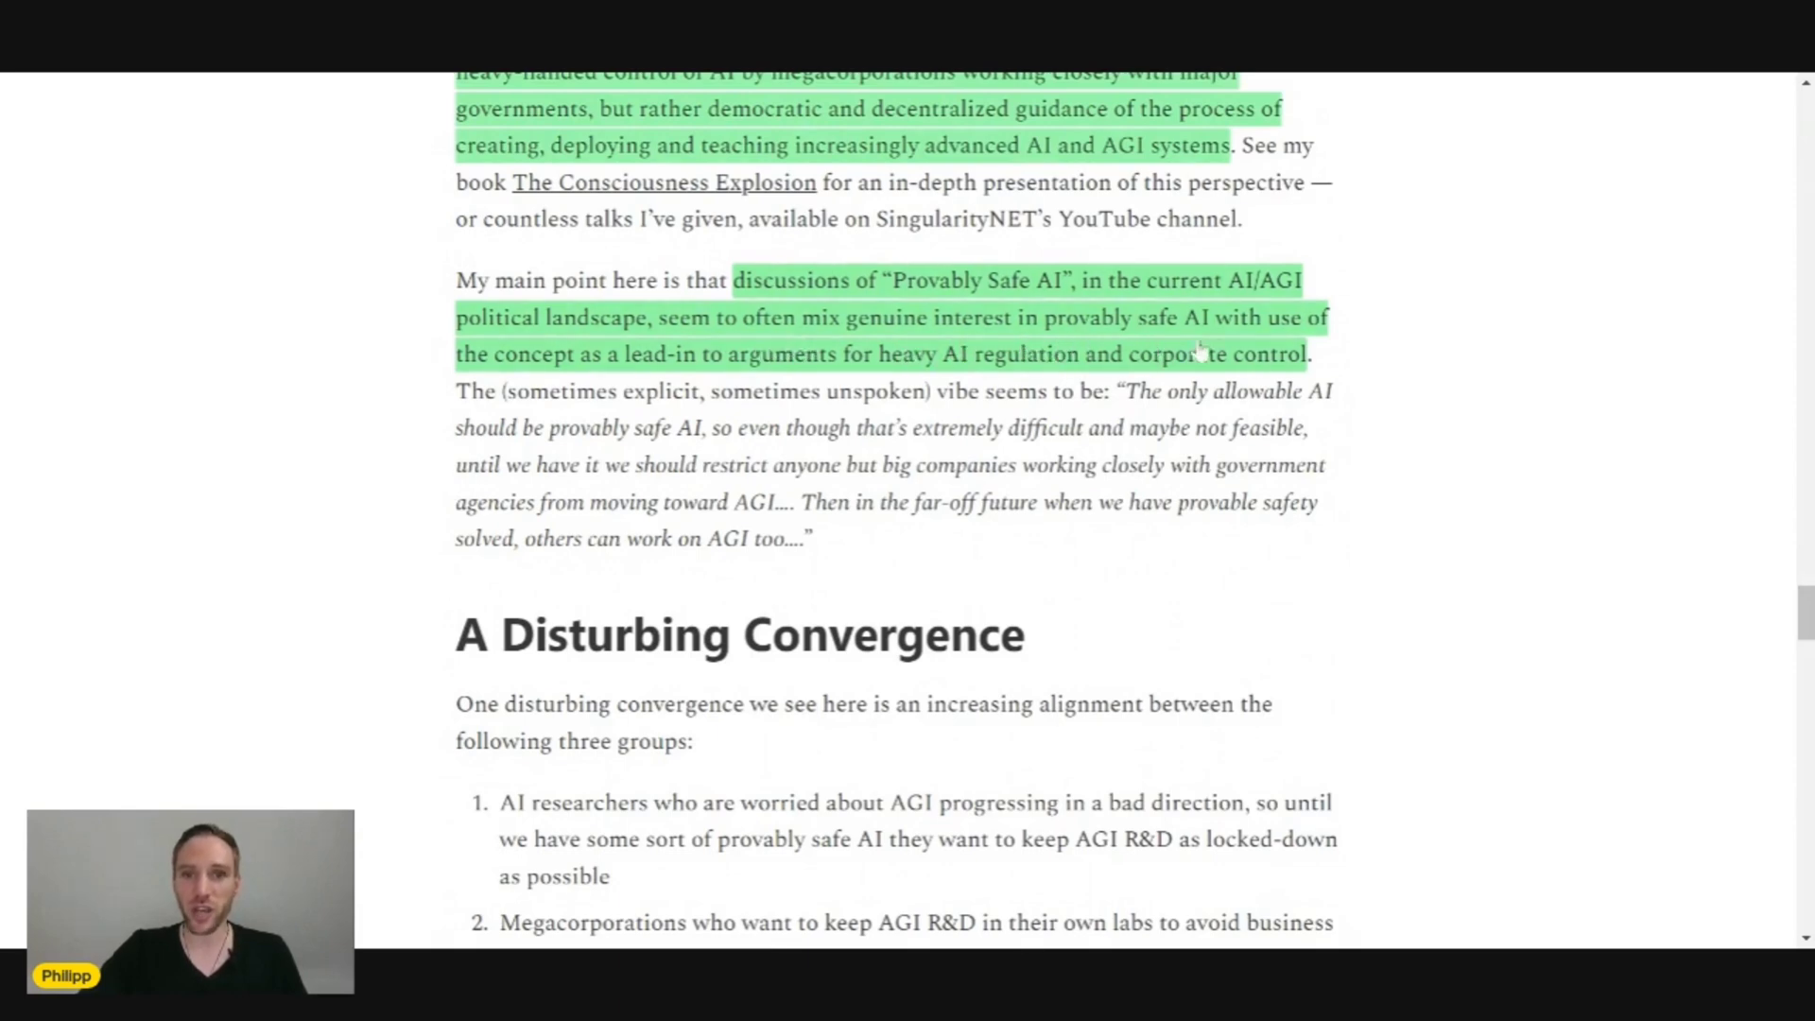
mouse_move(590, 394)
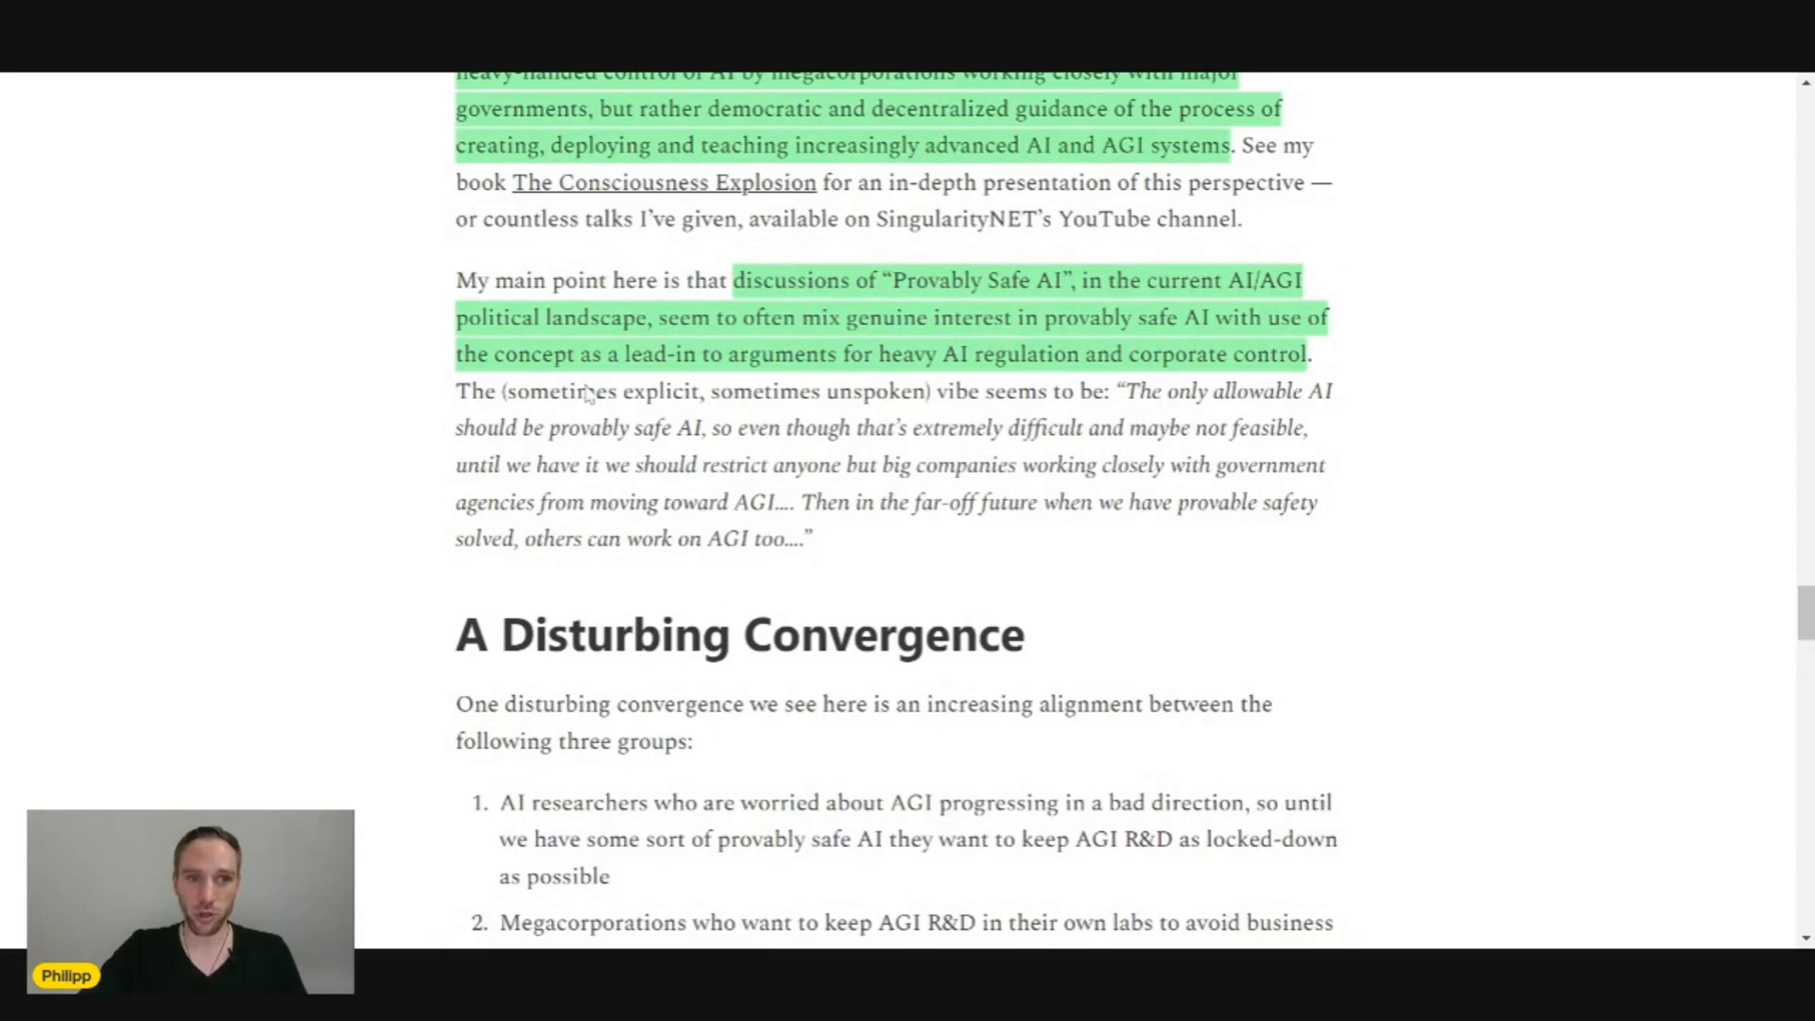
mouse_move(649, 381)
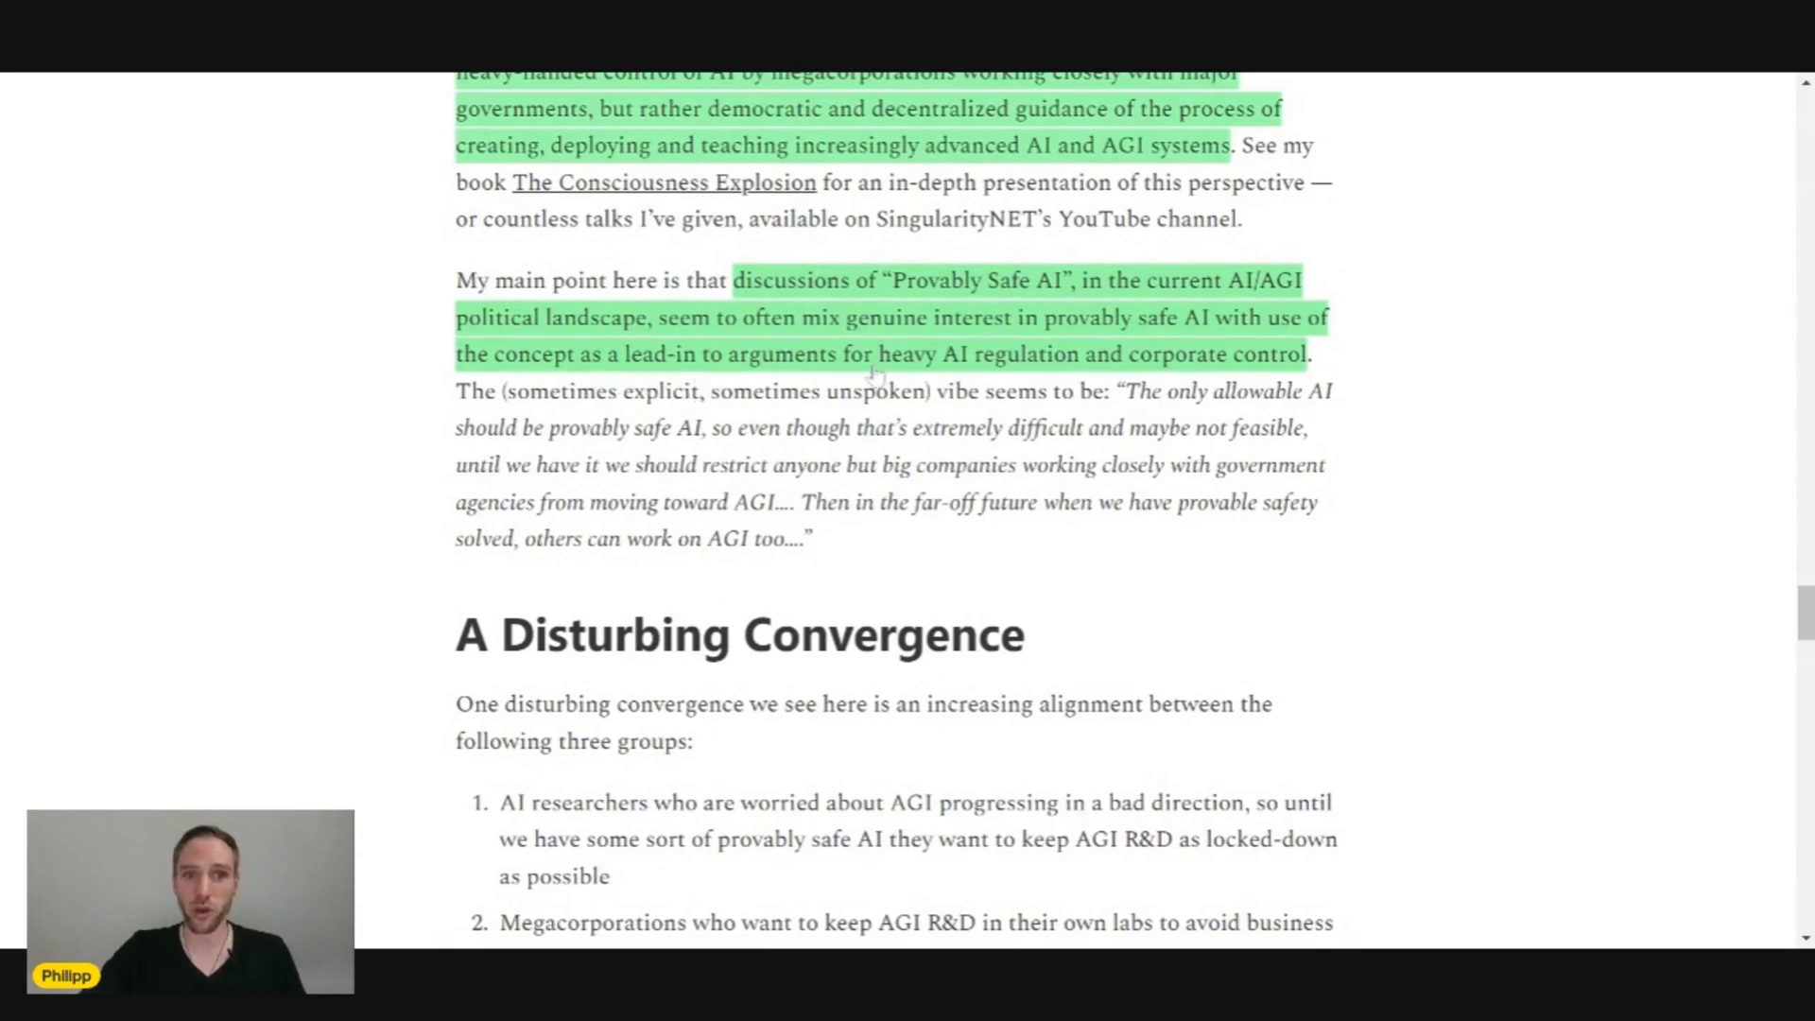
mouse_move(1151, 375)
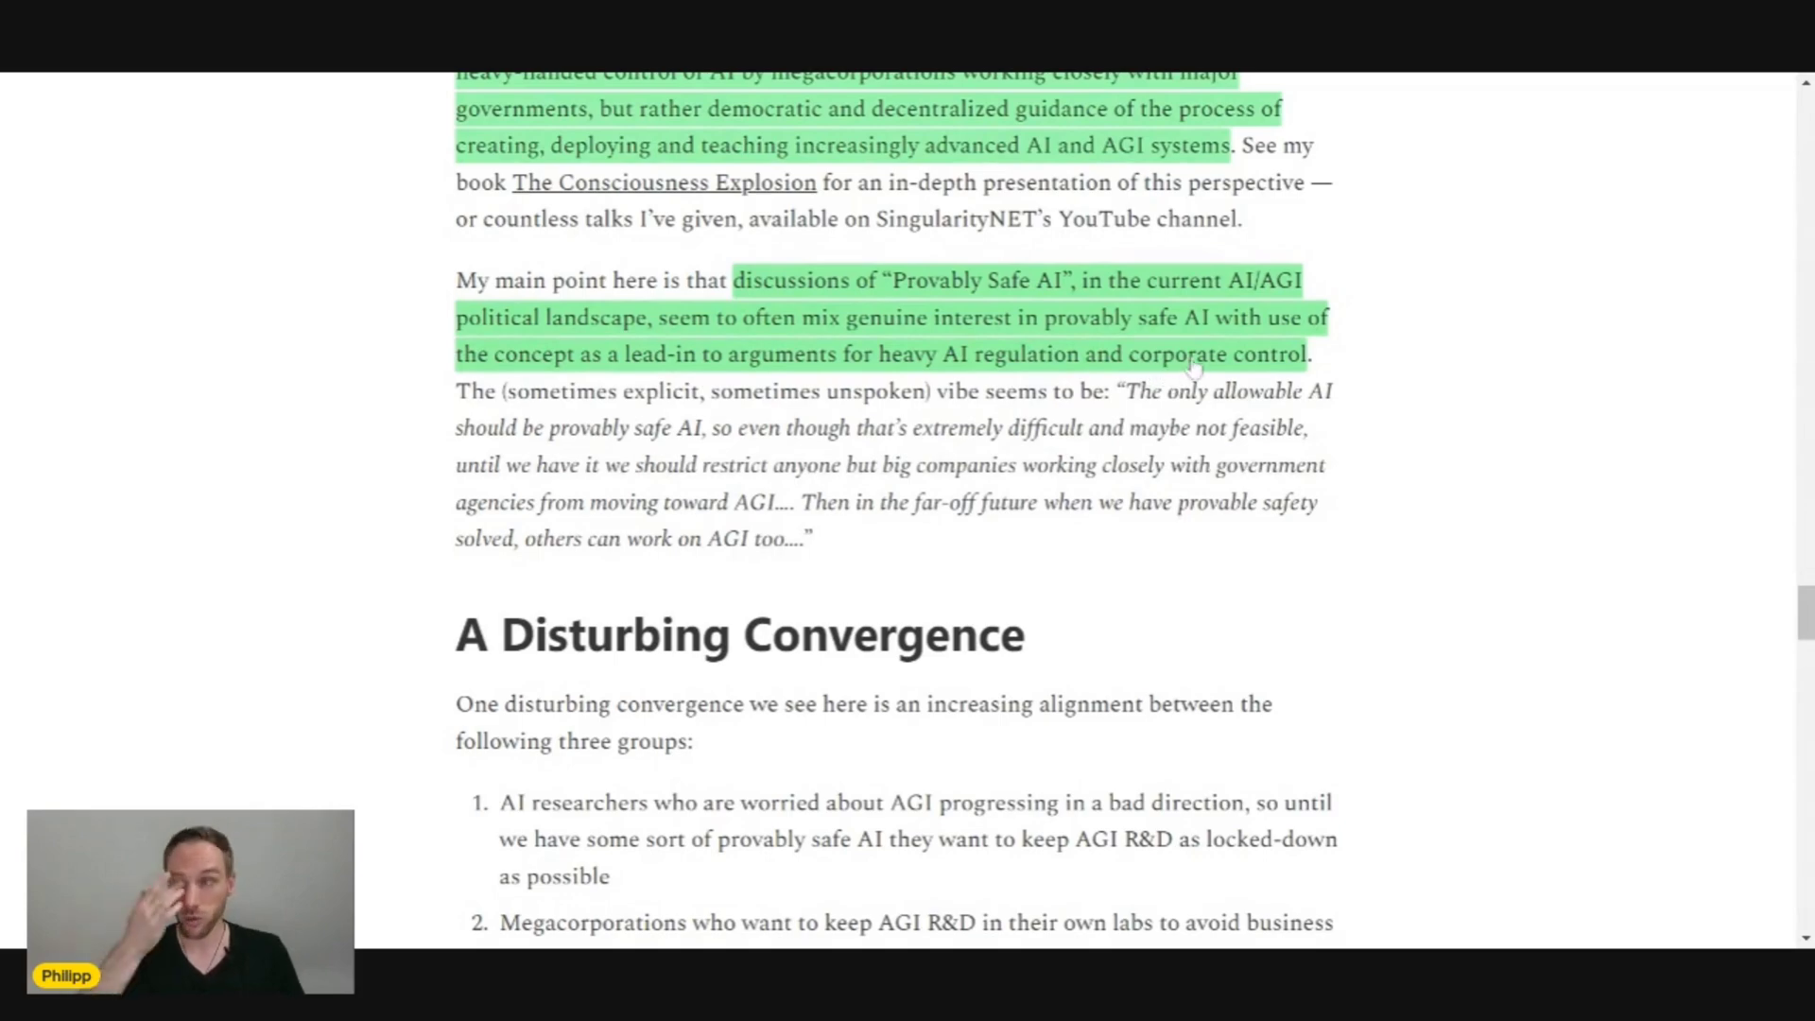
scroll("down", 3)
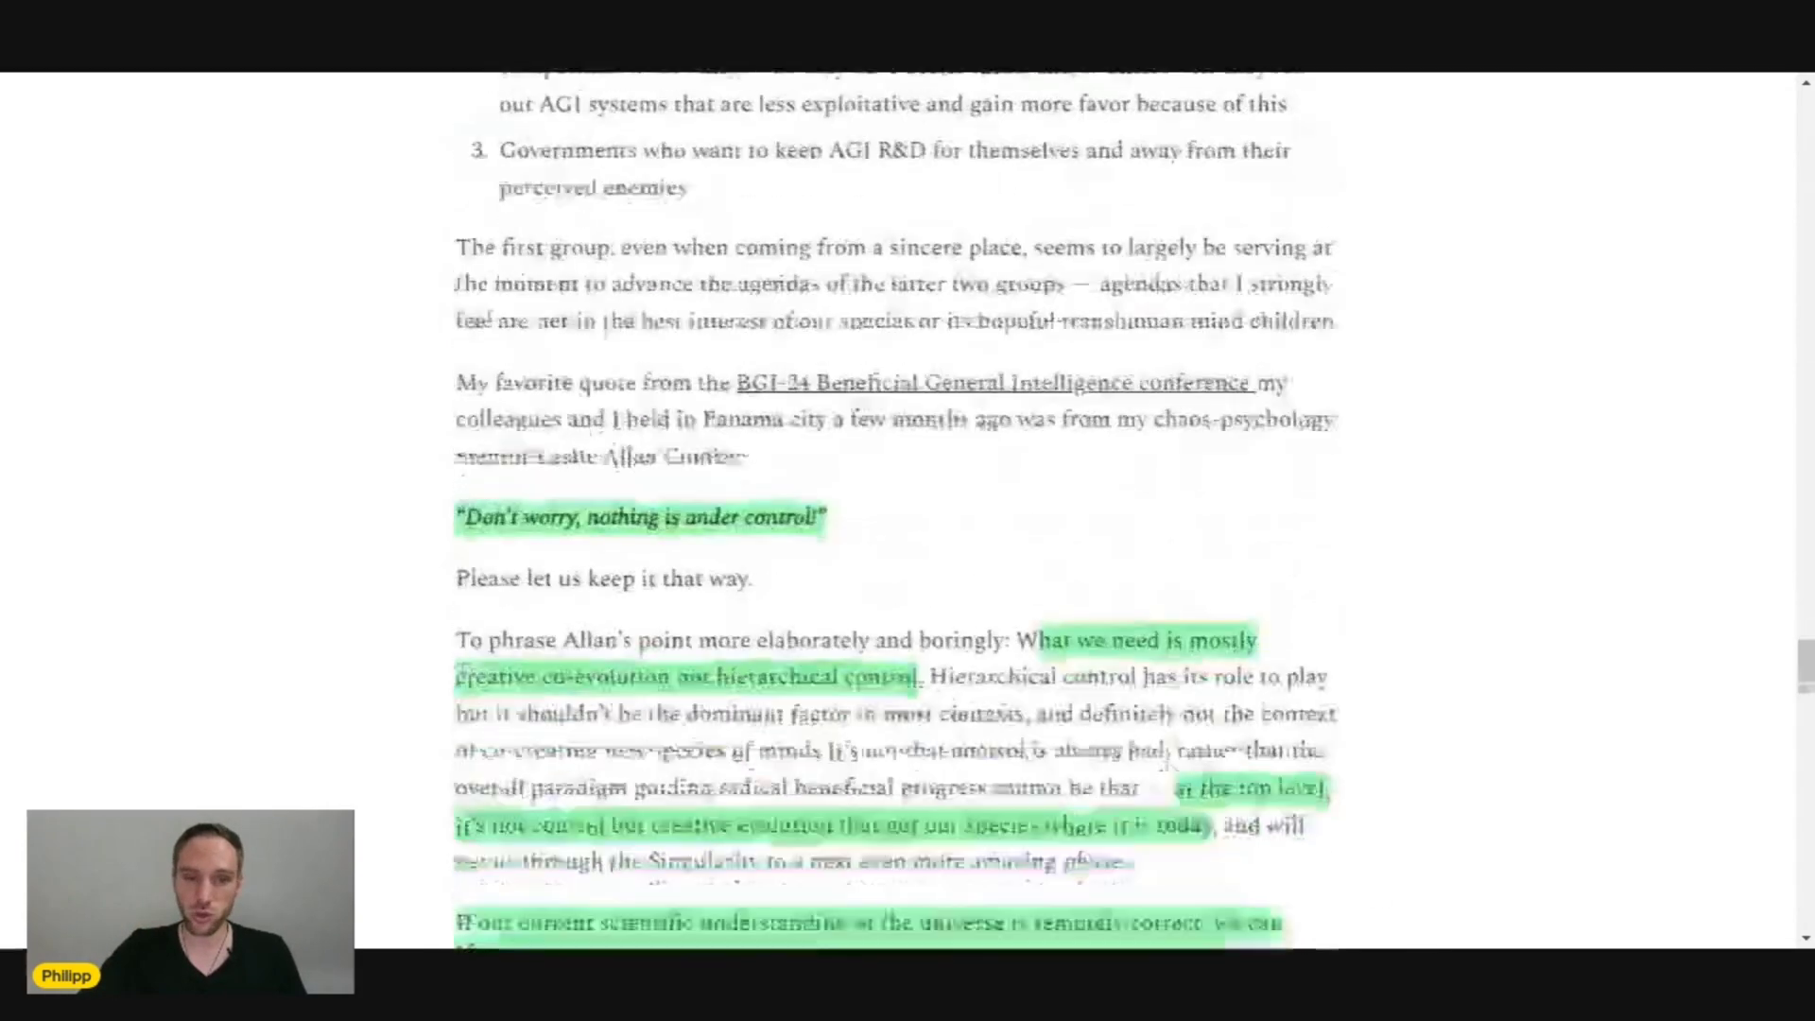
scroll("down", 3)
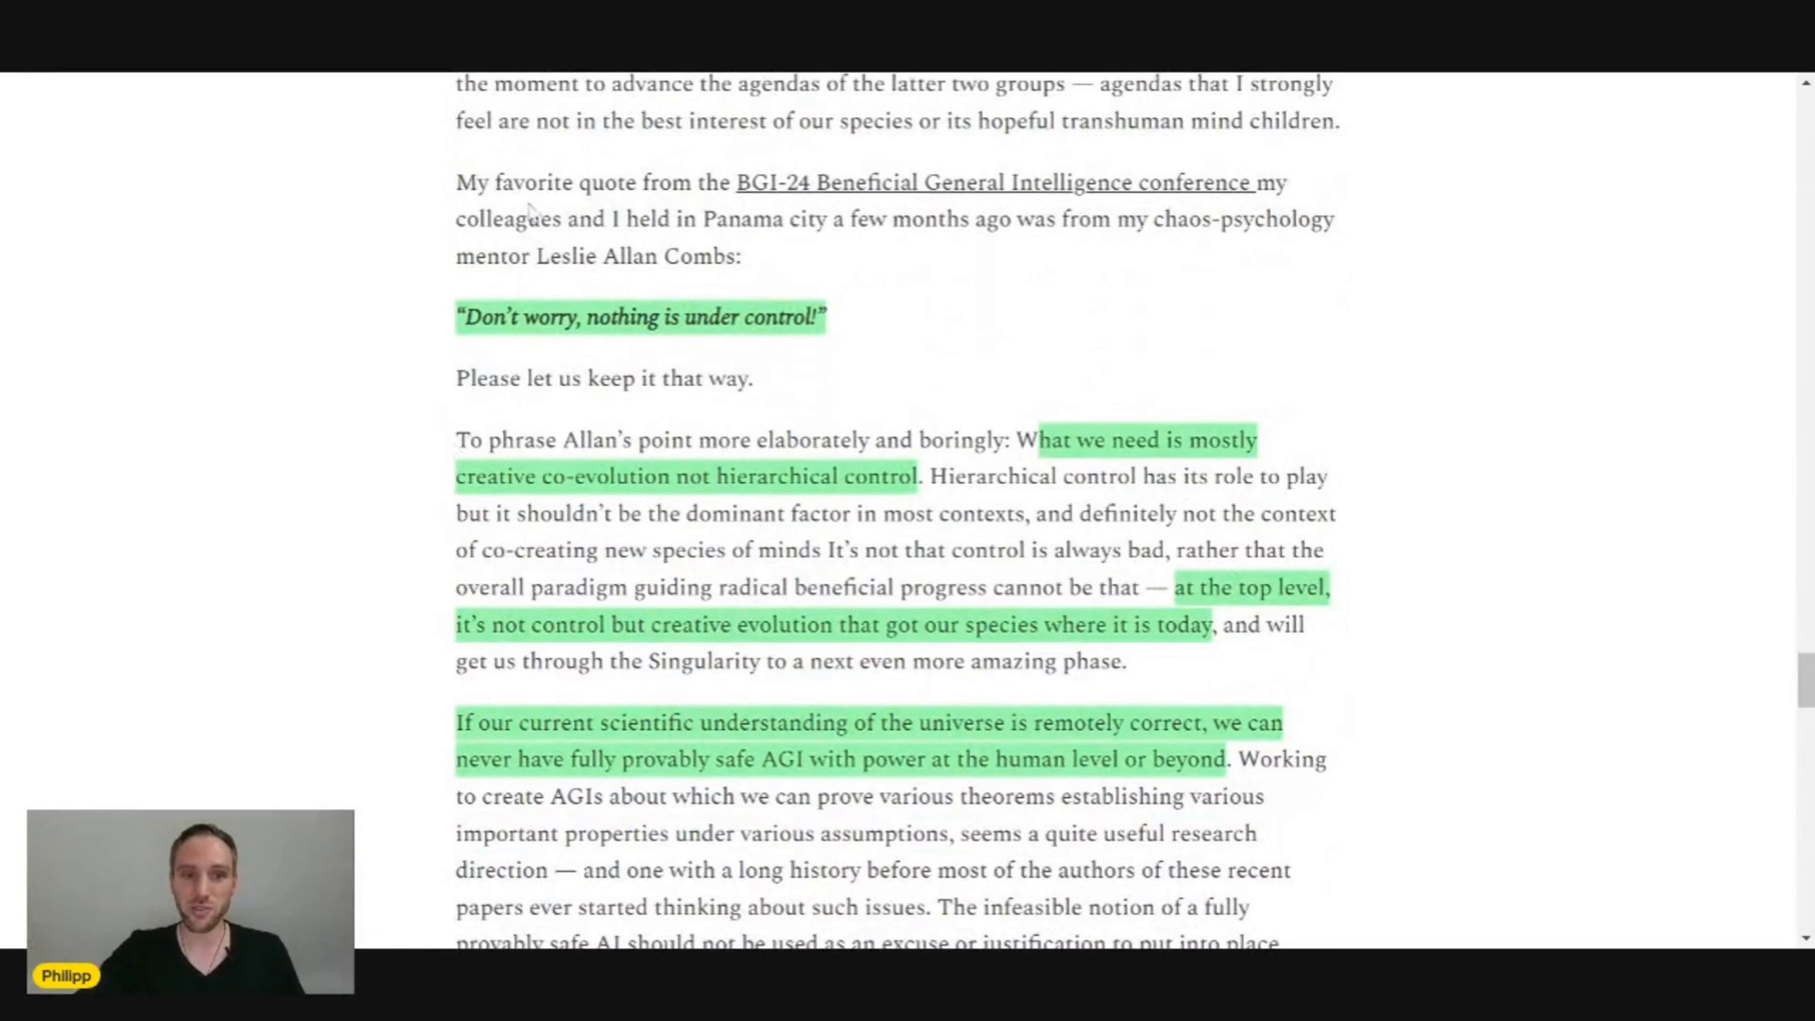
scroll("down", 3)
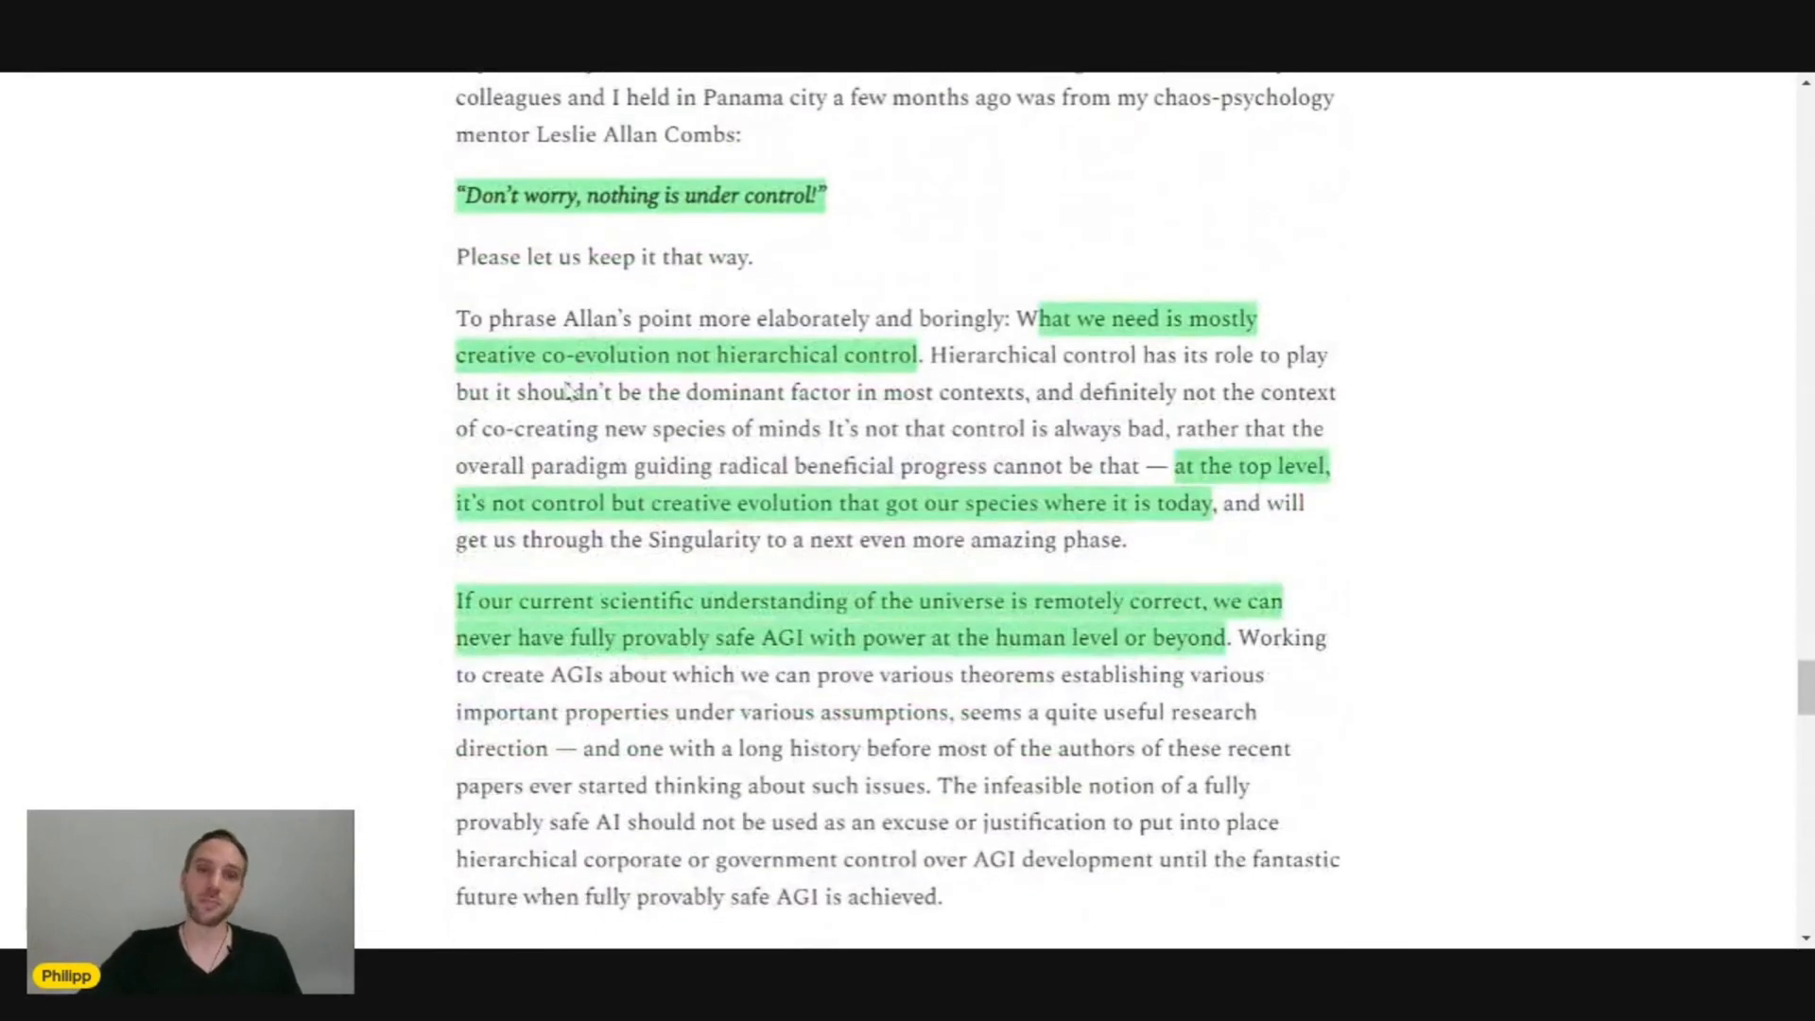
scroll("up", 3)
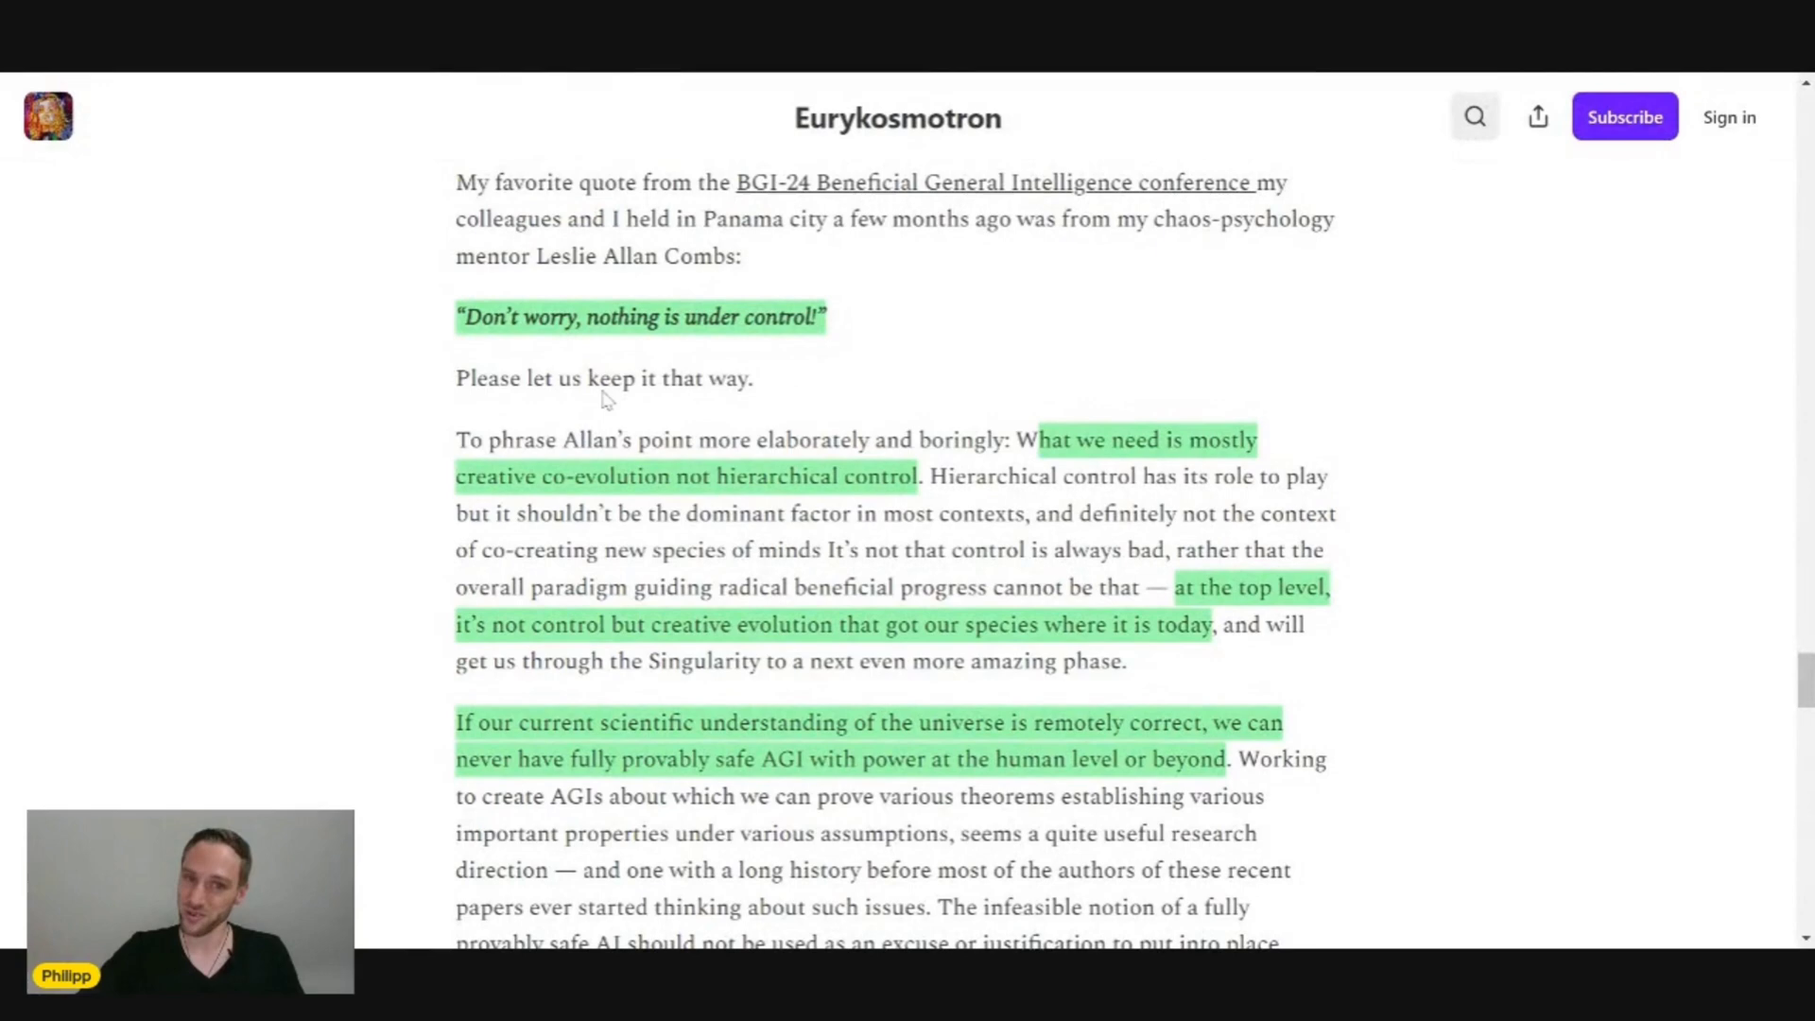
scroll("down", 3)
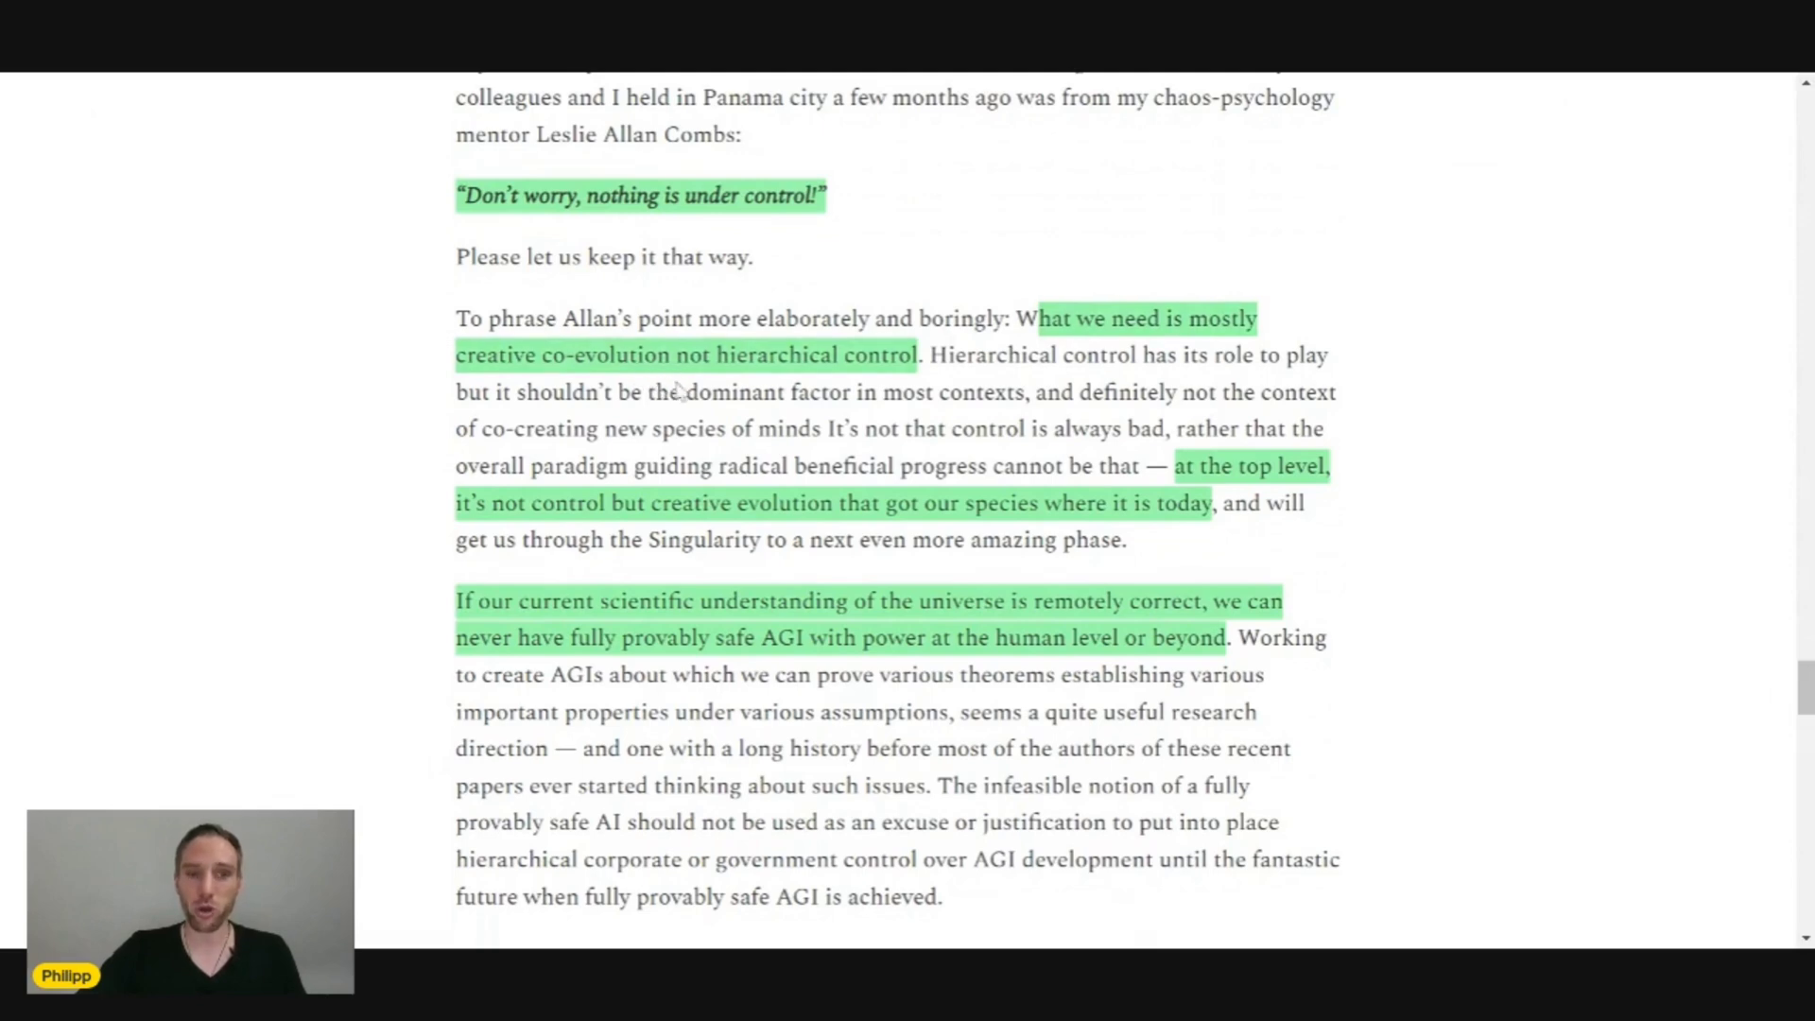
mouse_move(736, 382)
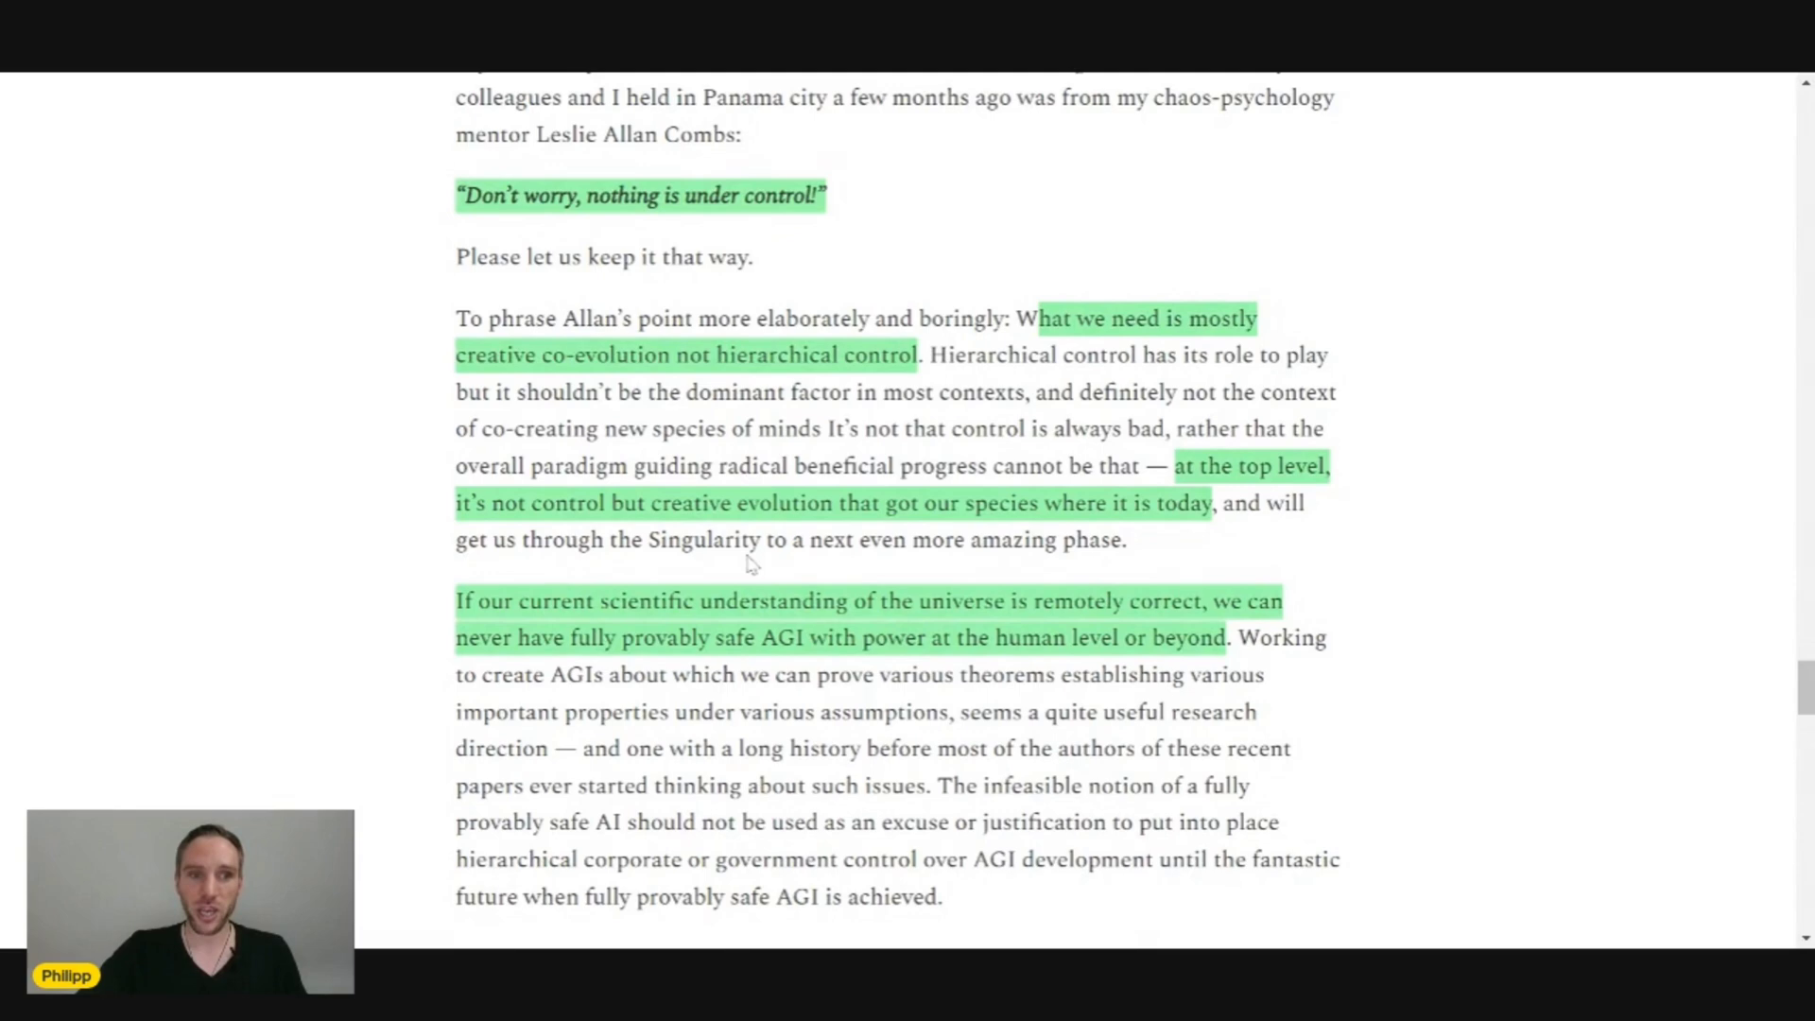
mouse_move(763, 527)
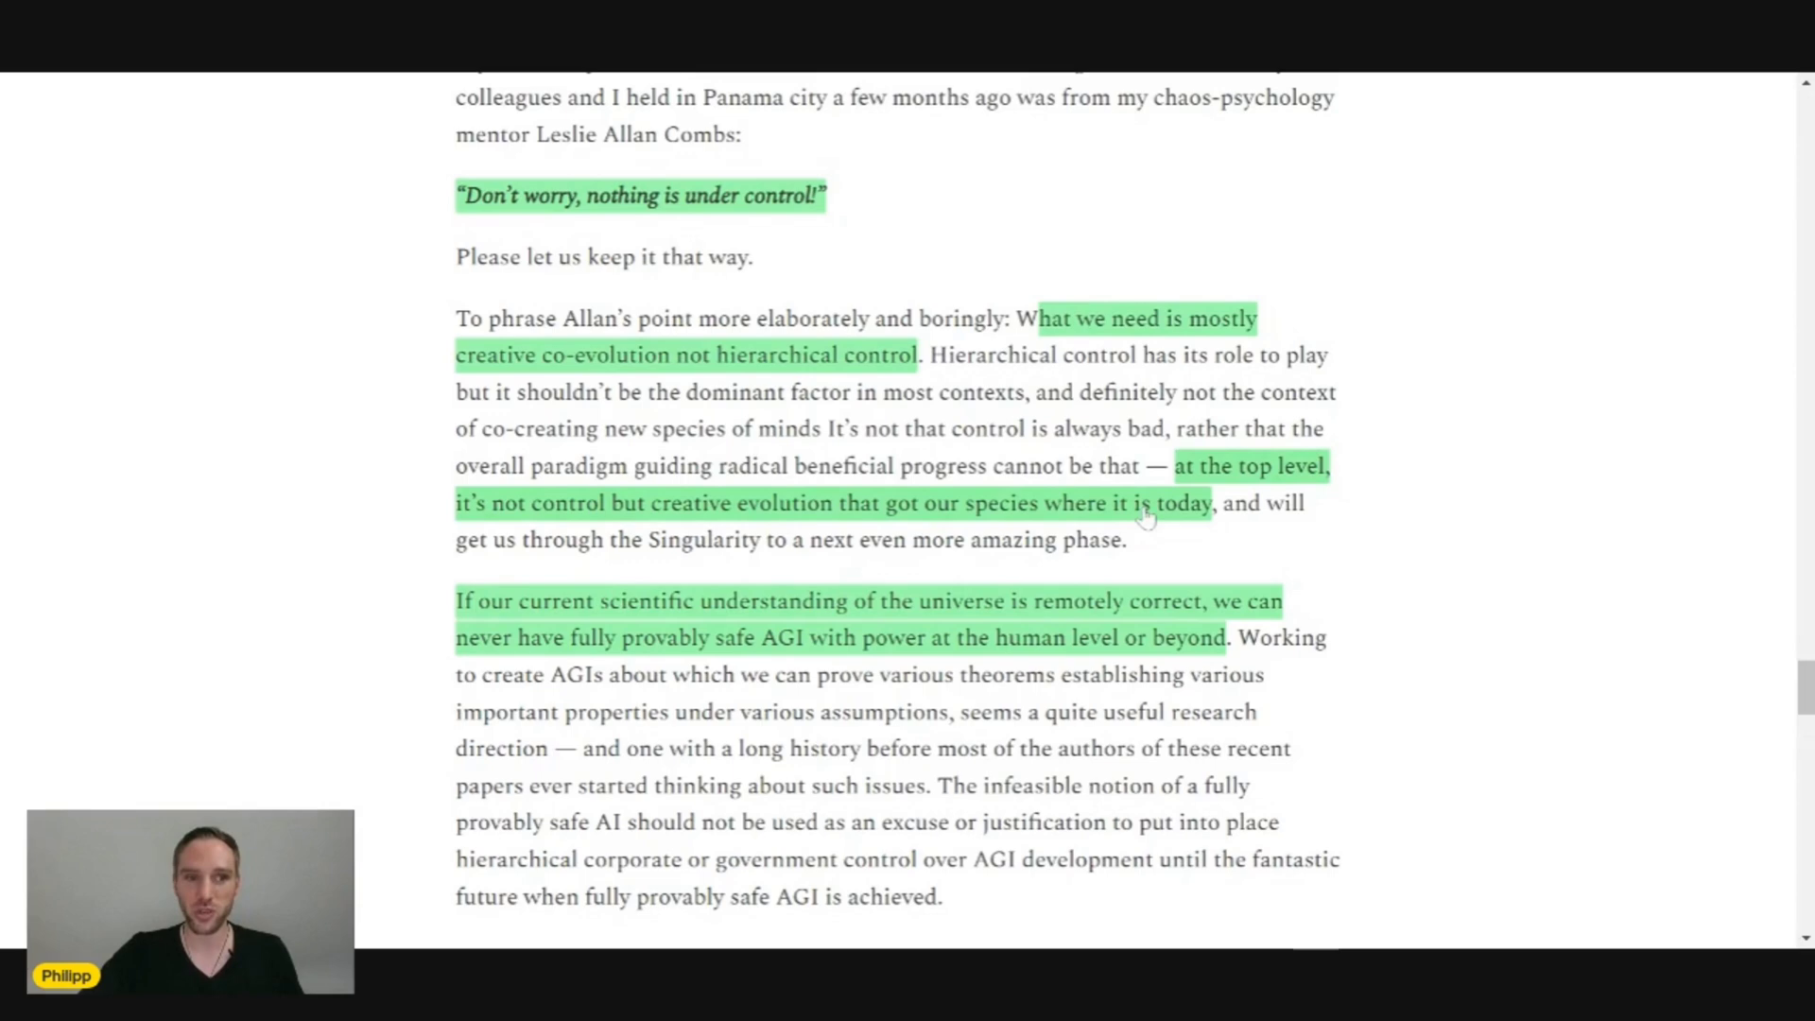
scroll("down", 3)
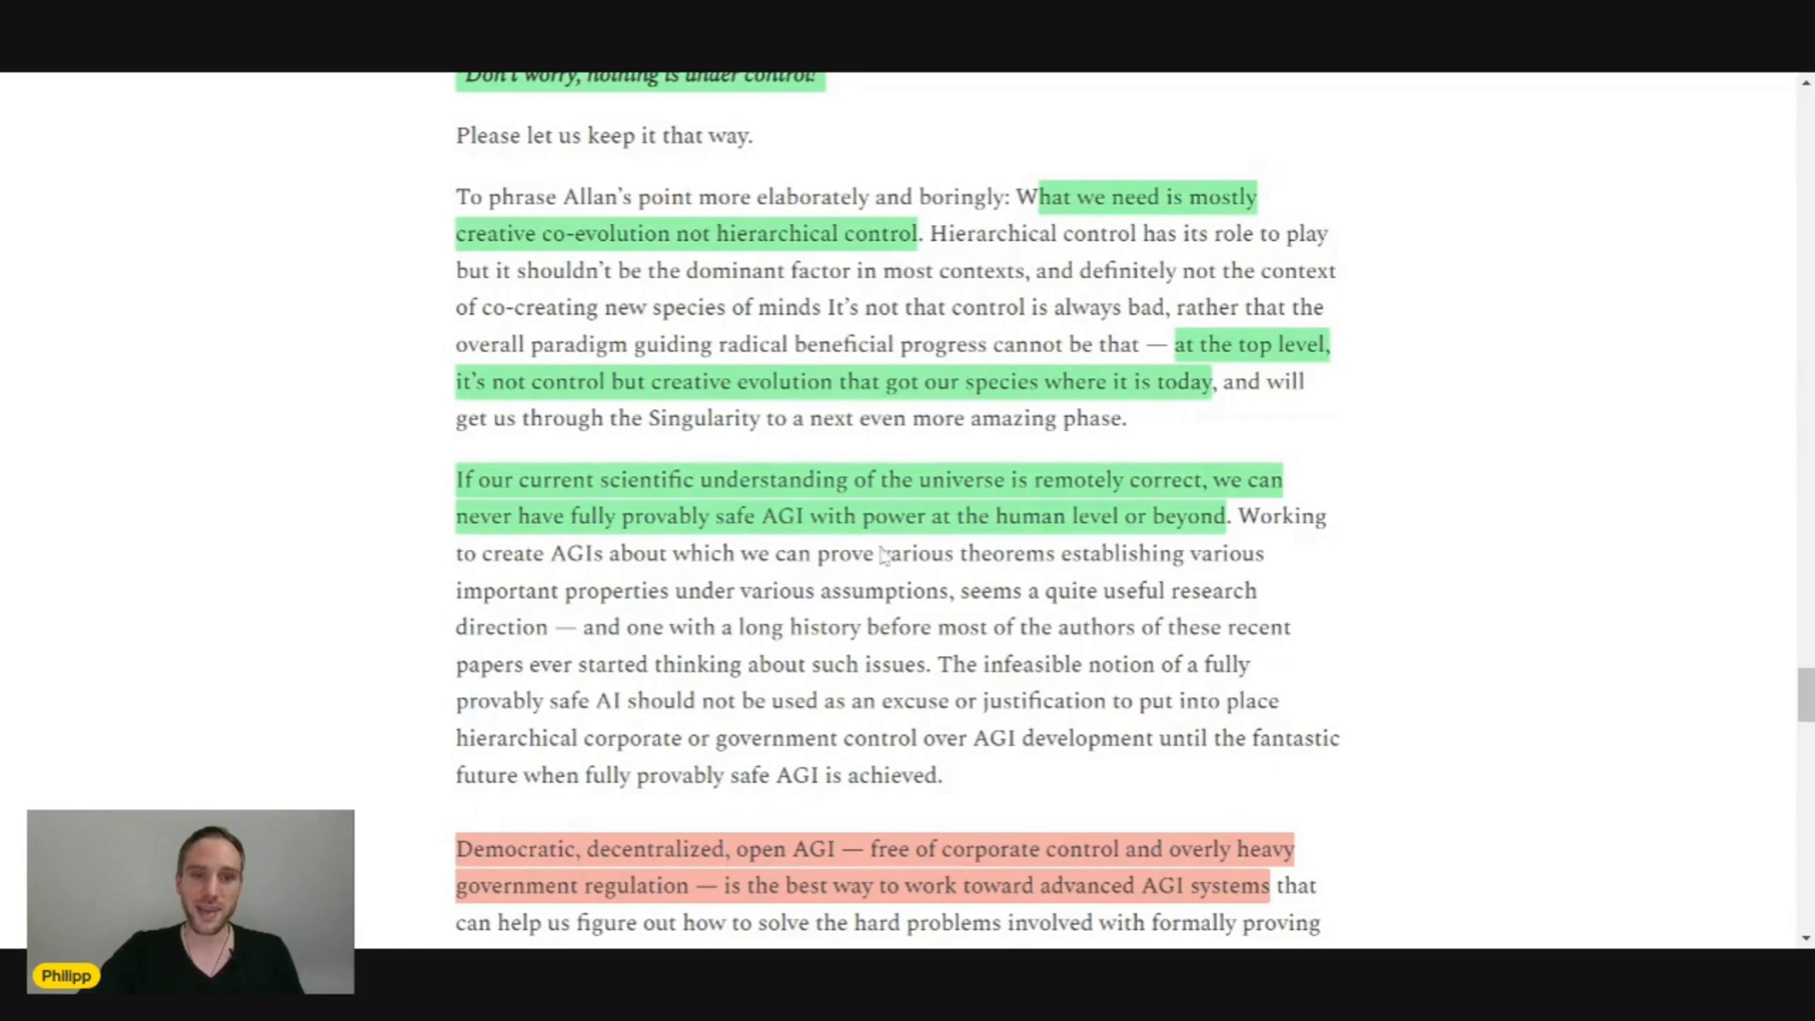
mouse_move(787, 545)
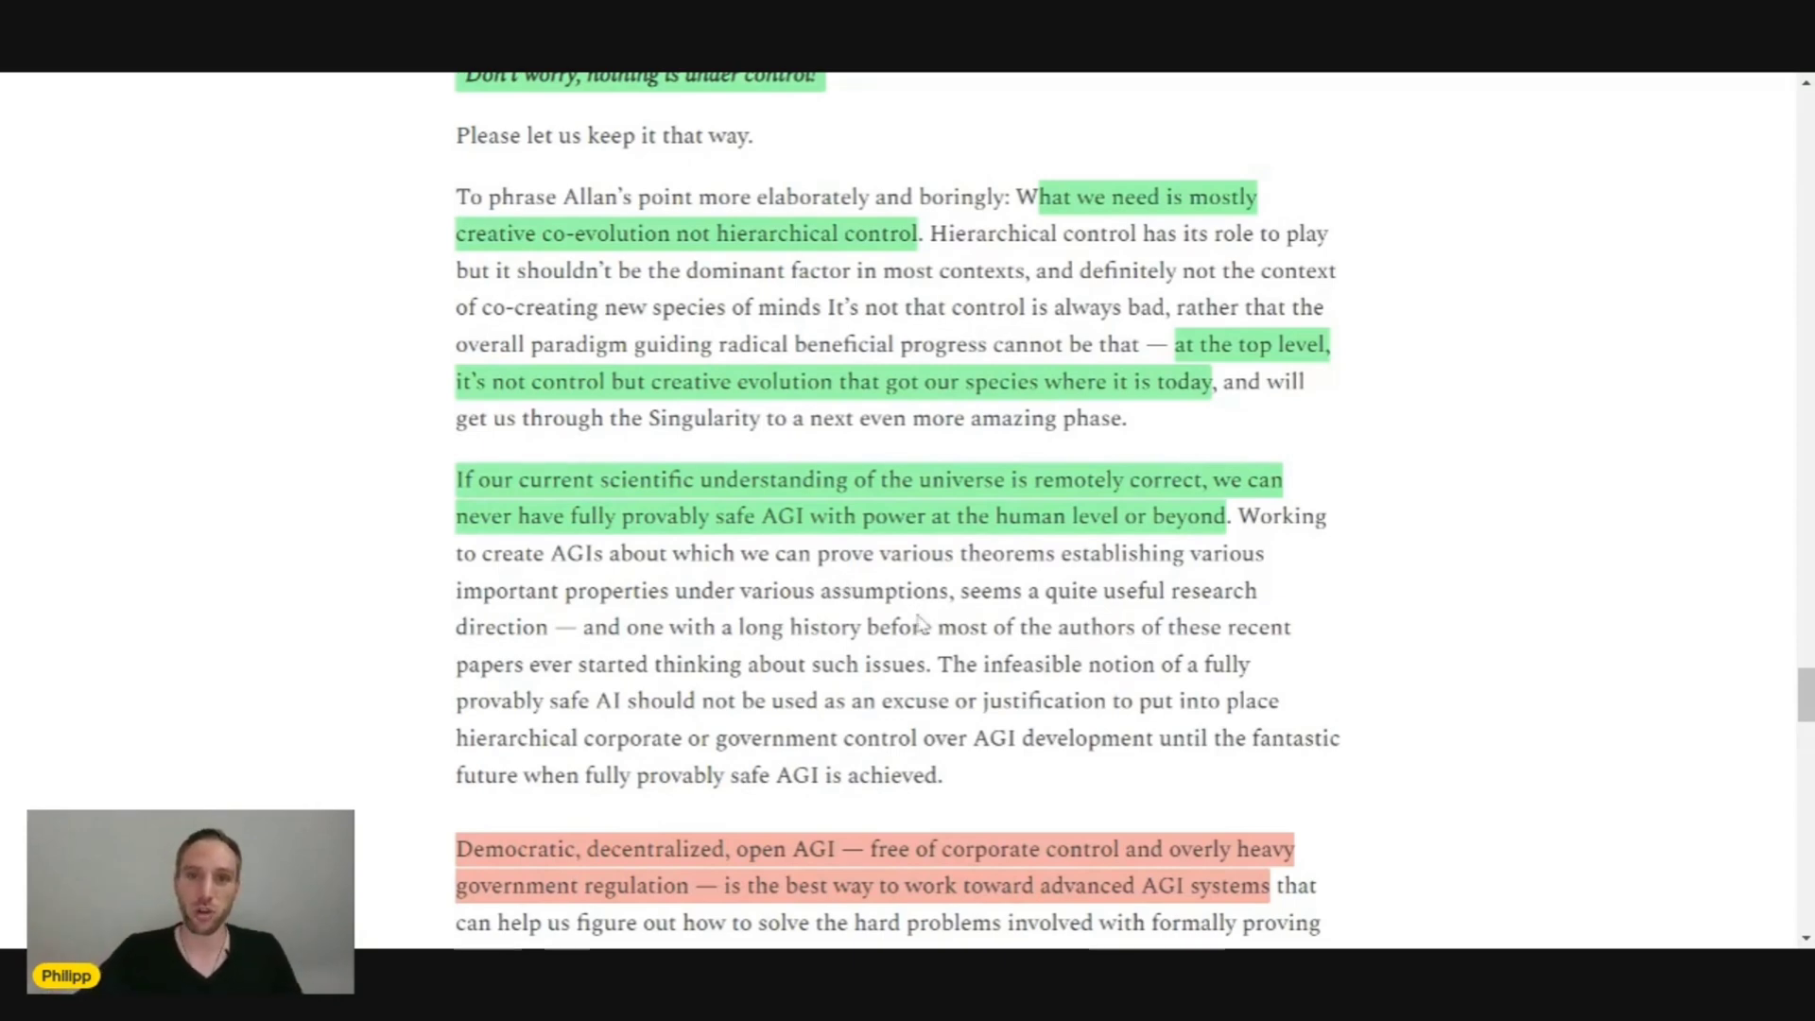
scroll("down", 3)
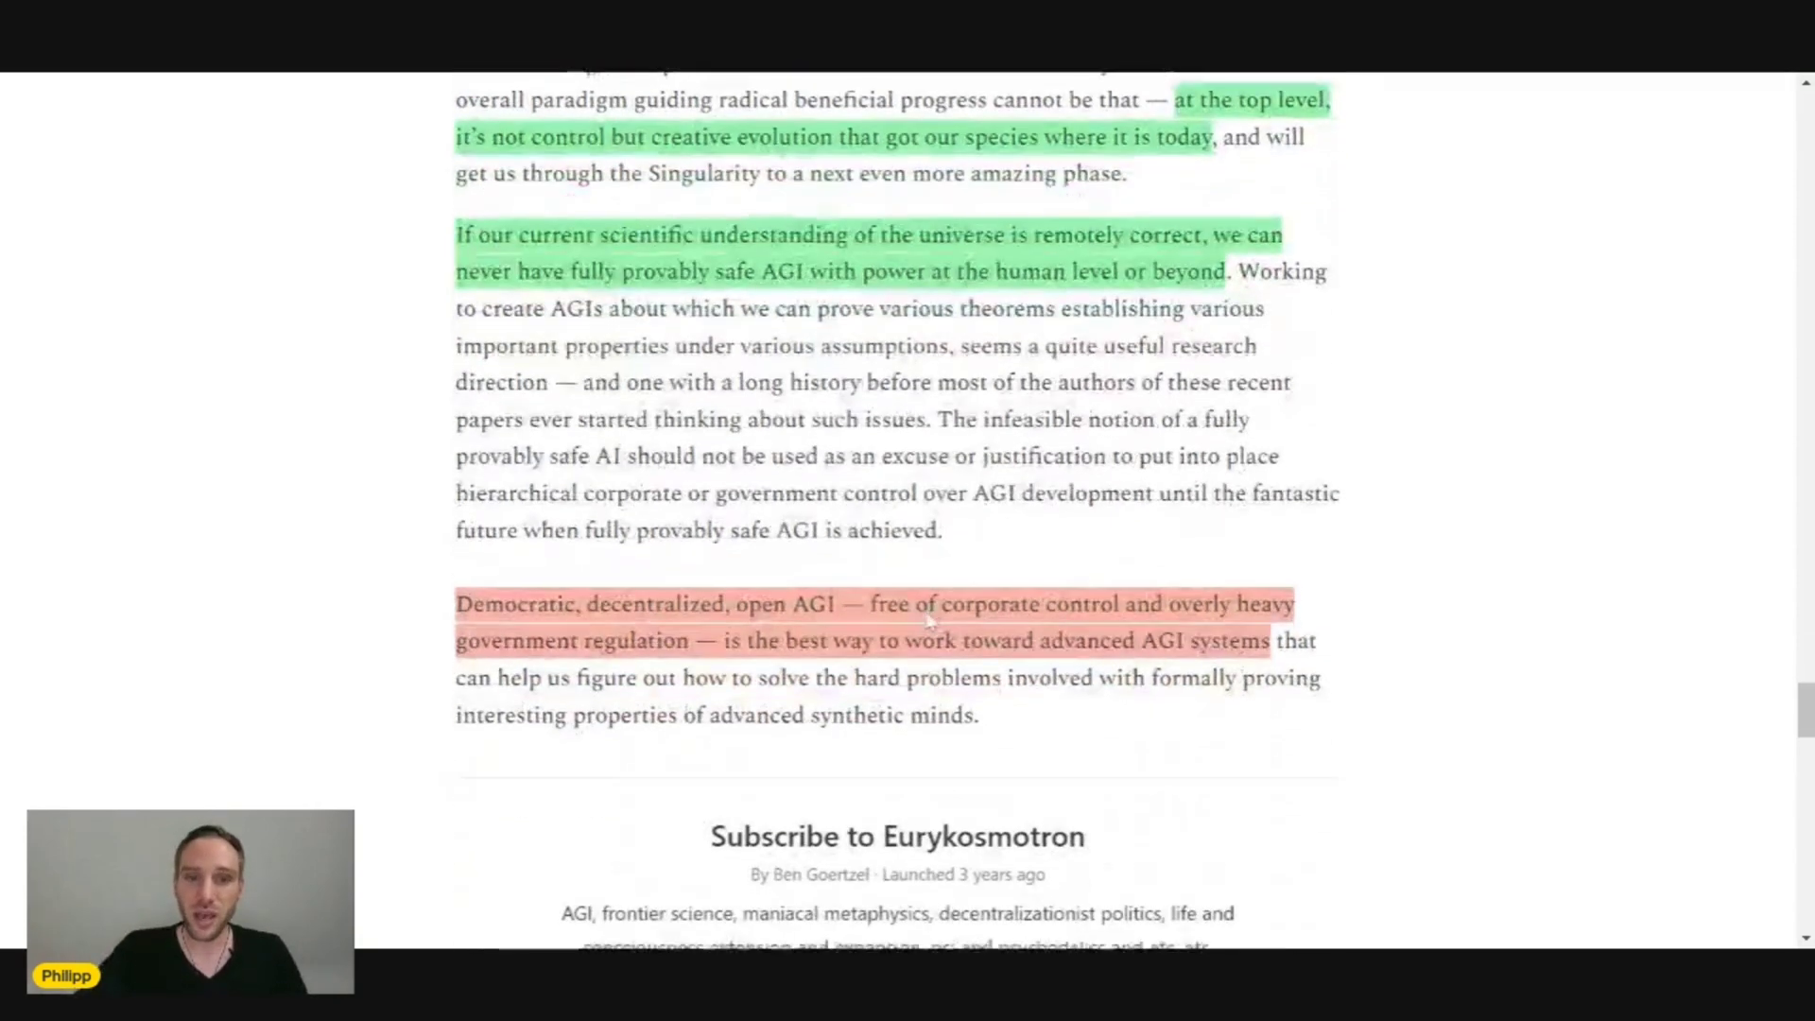
scroll("down", 3)
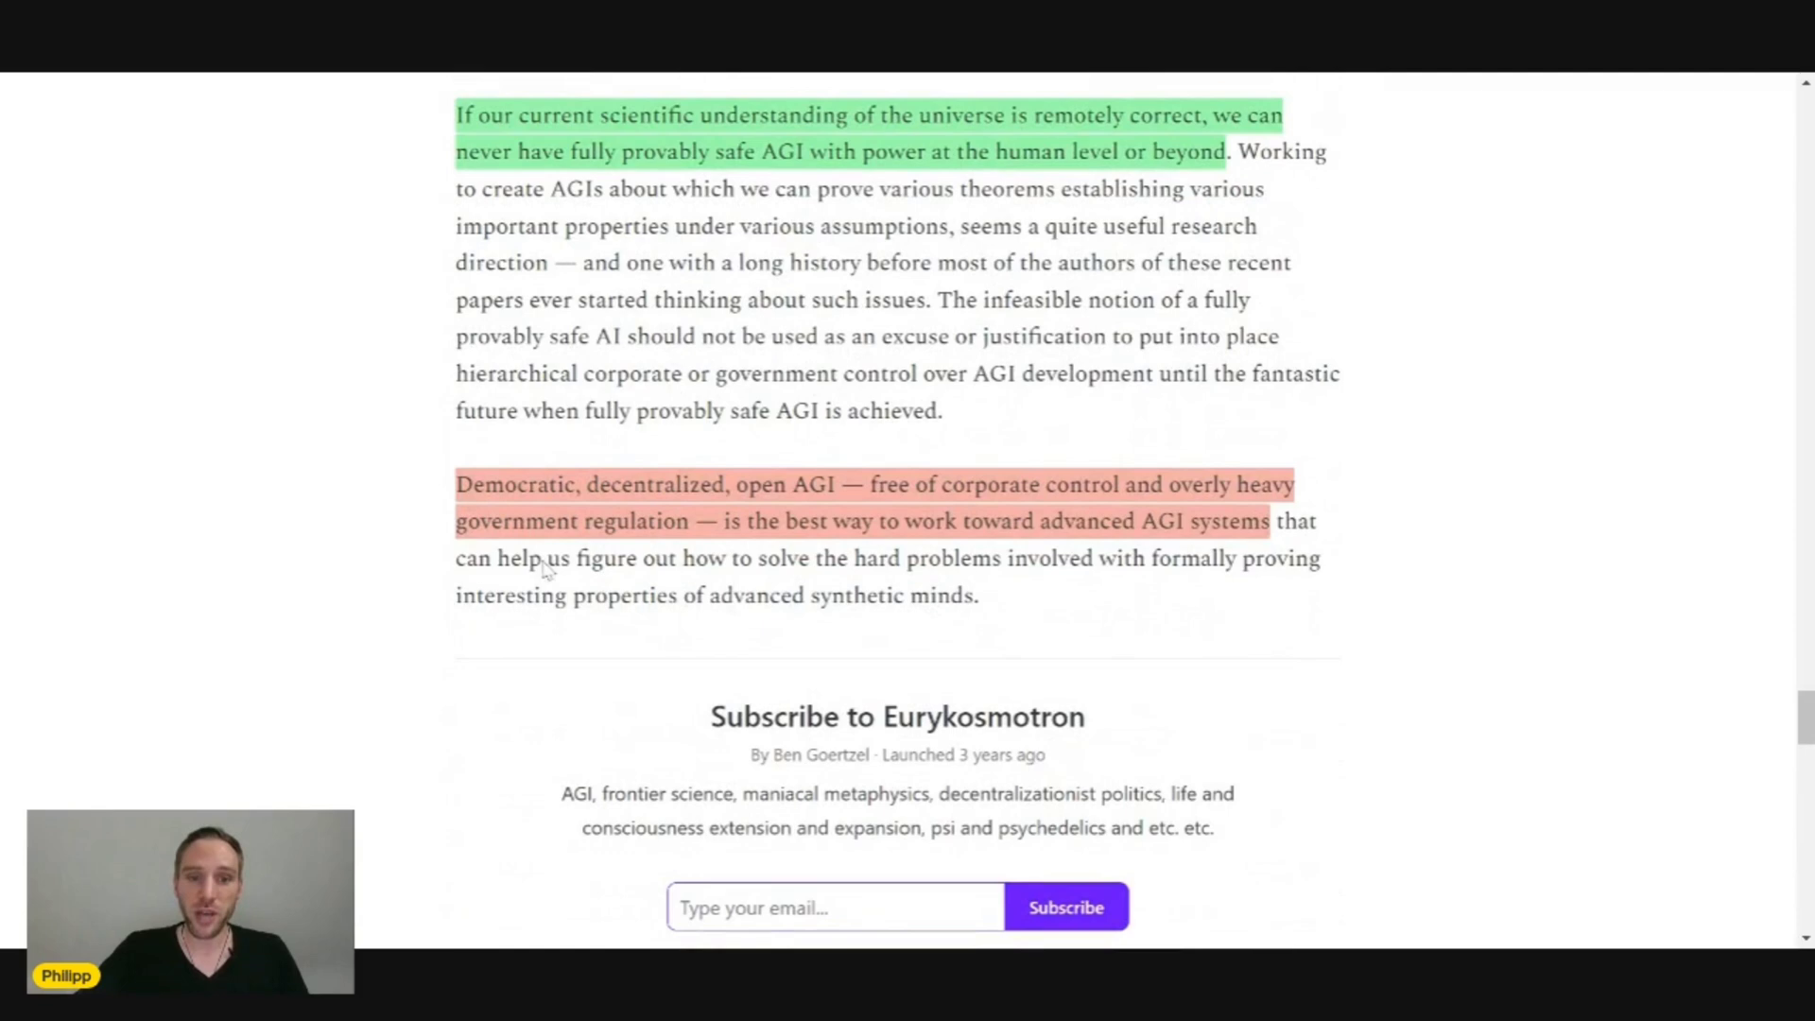
mouse_move(822, 505)
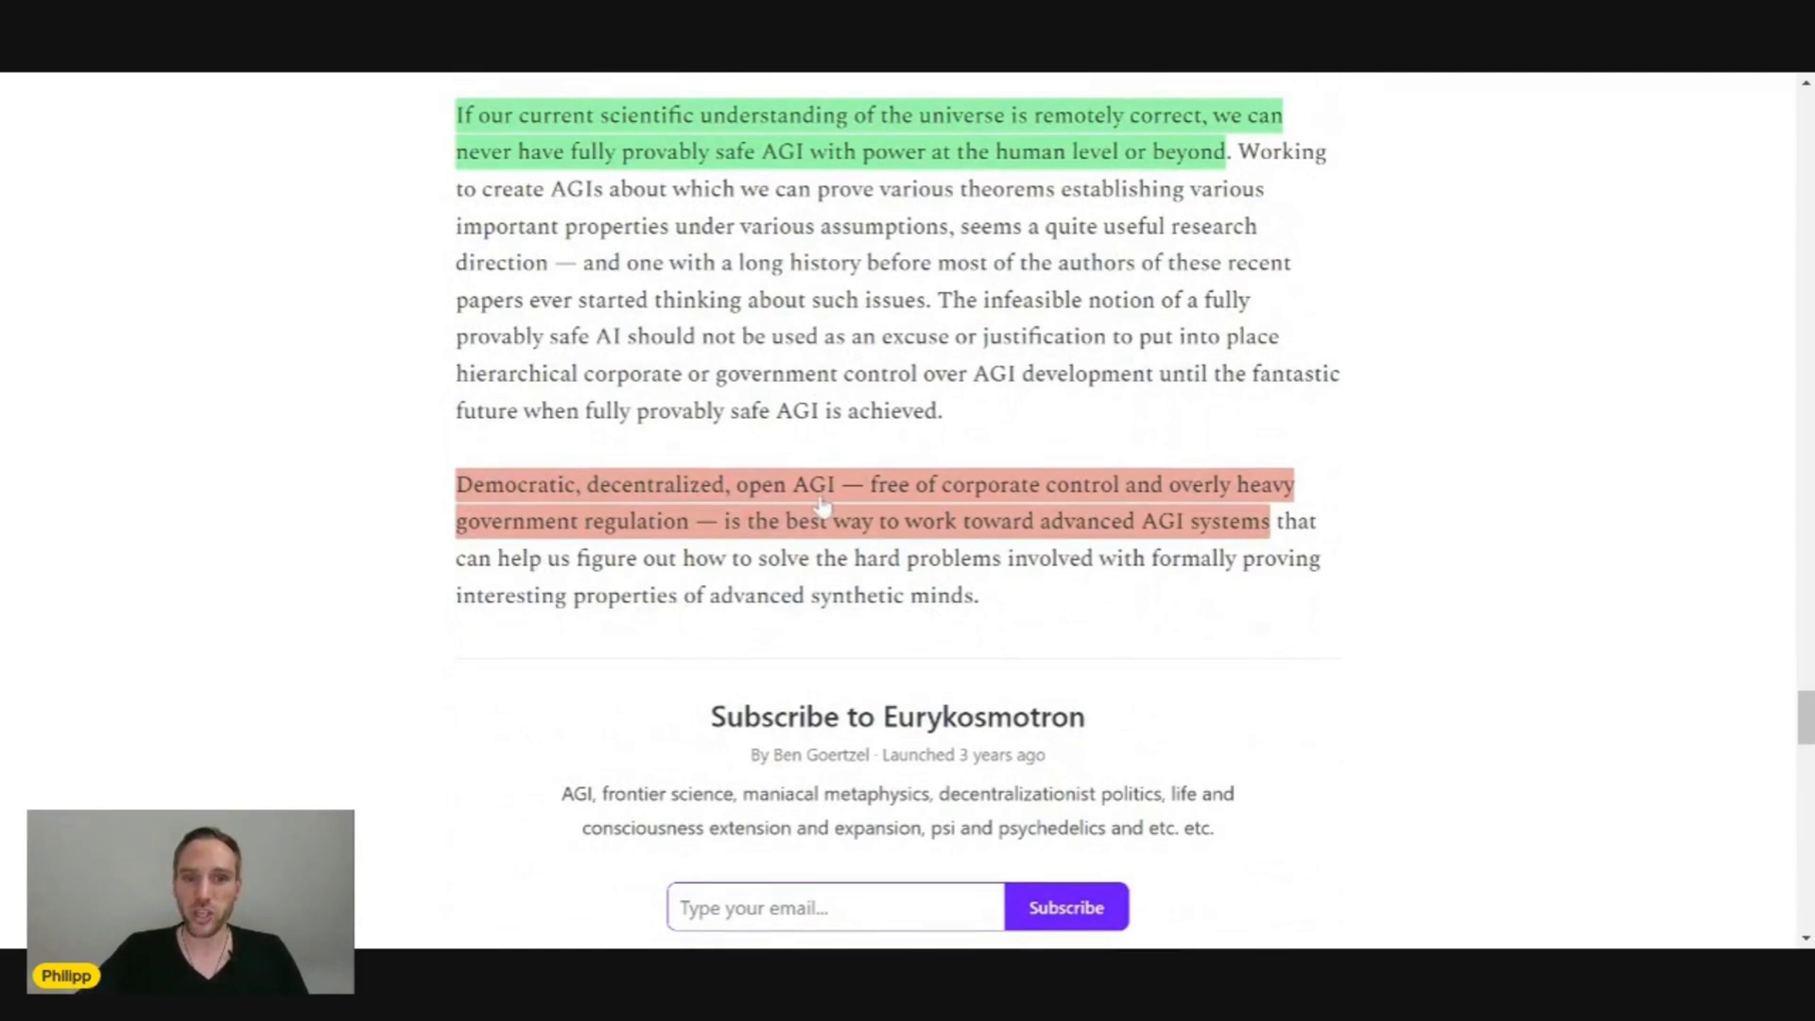
mouse_move(1047, 495)
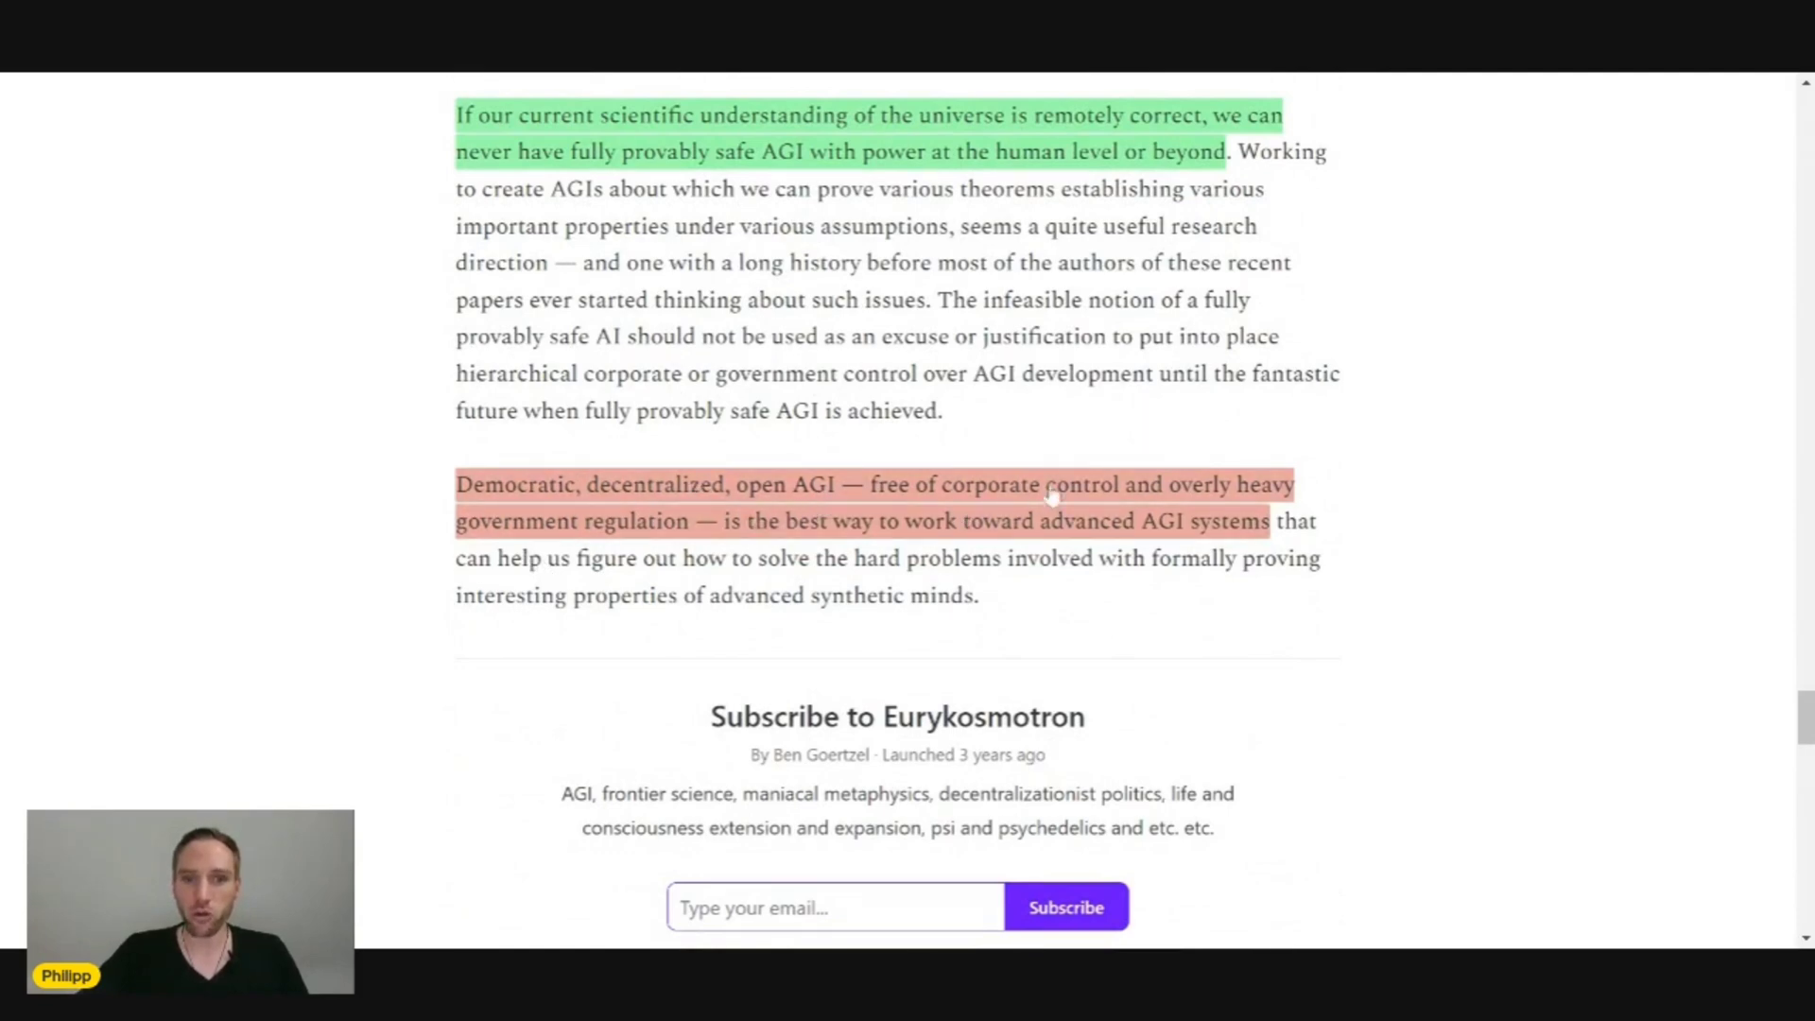
mouse_move(871, 559)
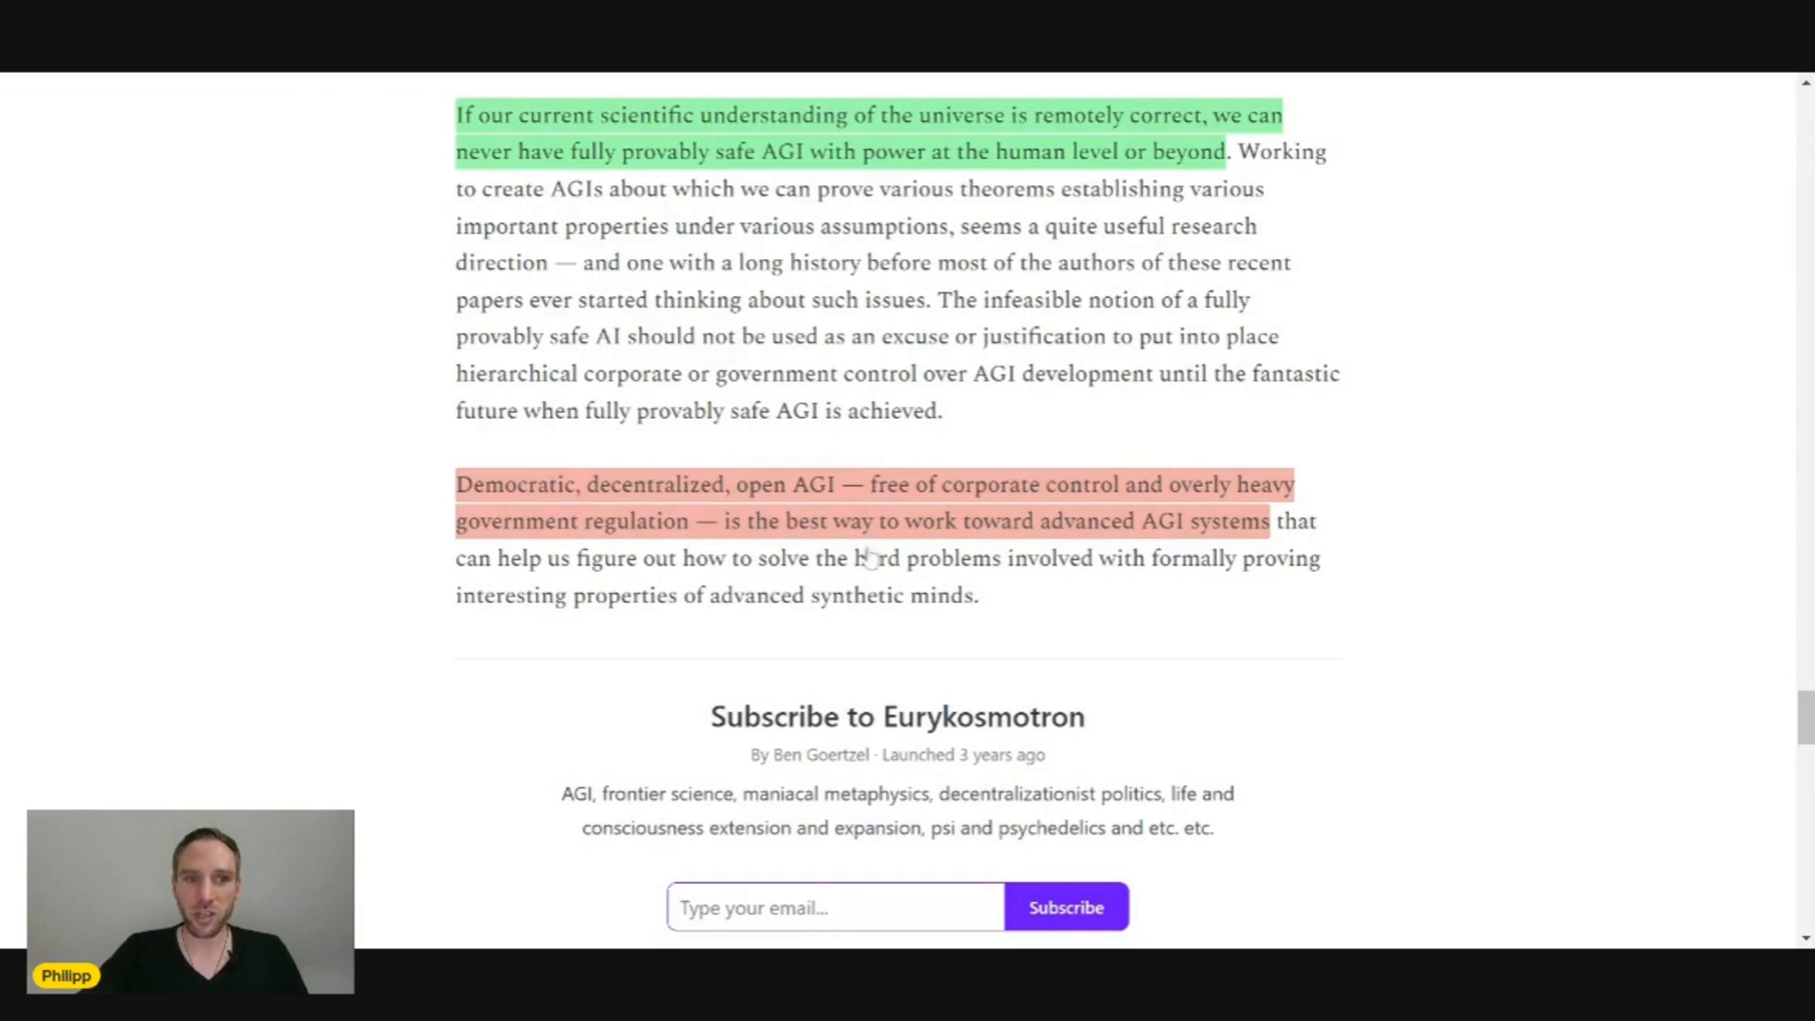